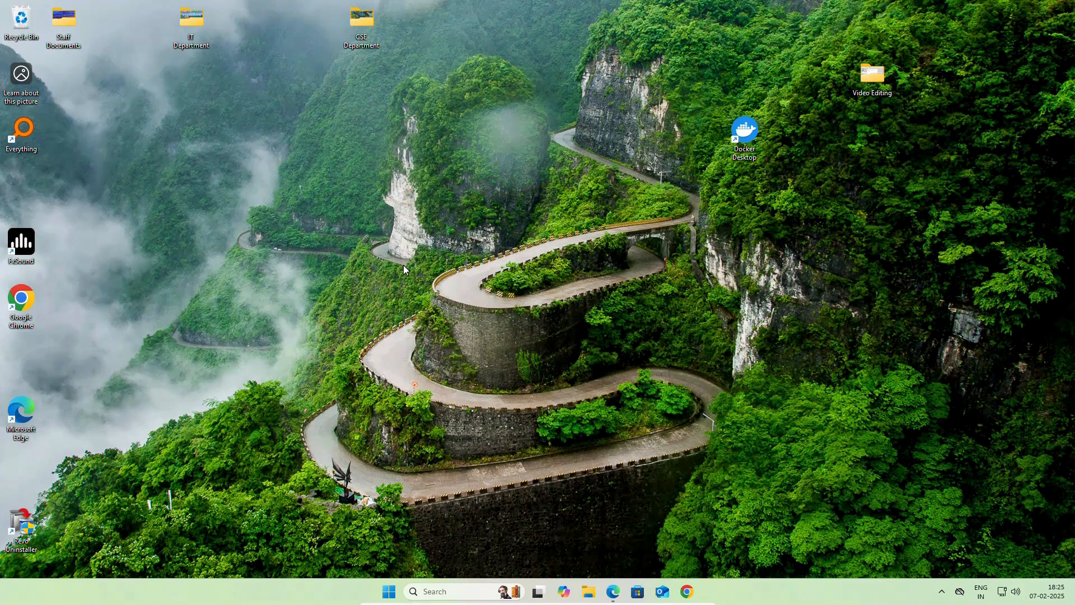
{"action": "mouse_move", "coordinate": [462, 272]}
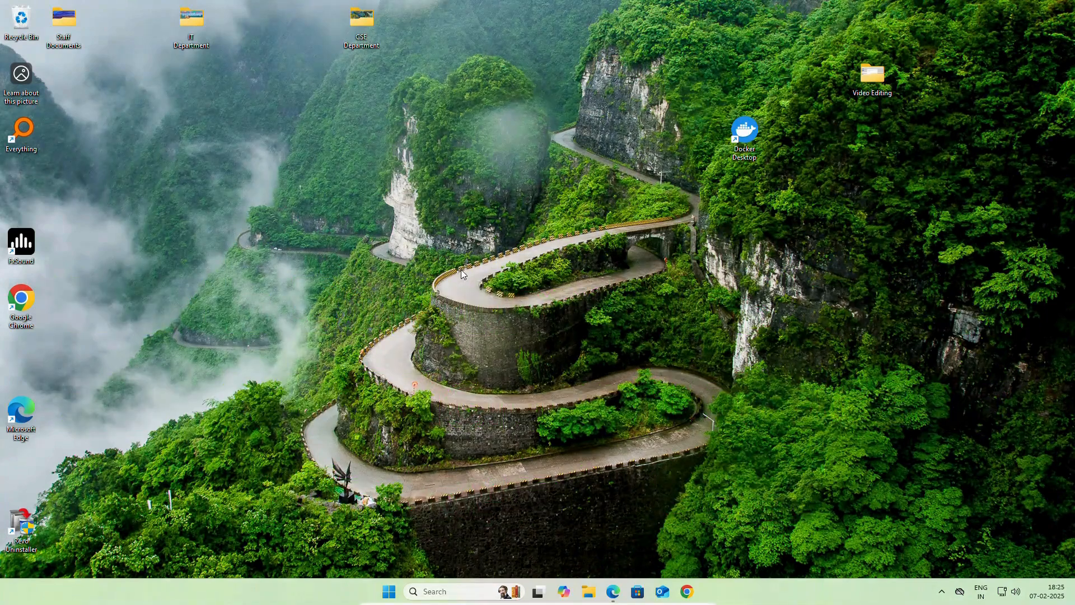
{"action": "mouse_move", "coordinate": [518, 281]}
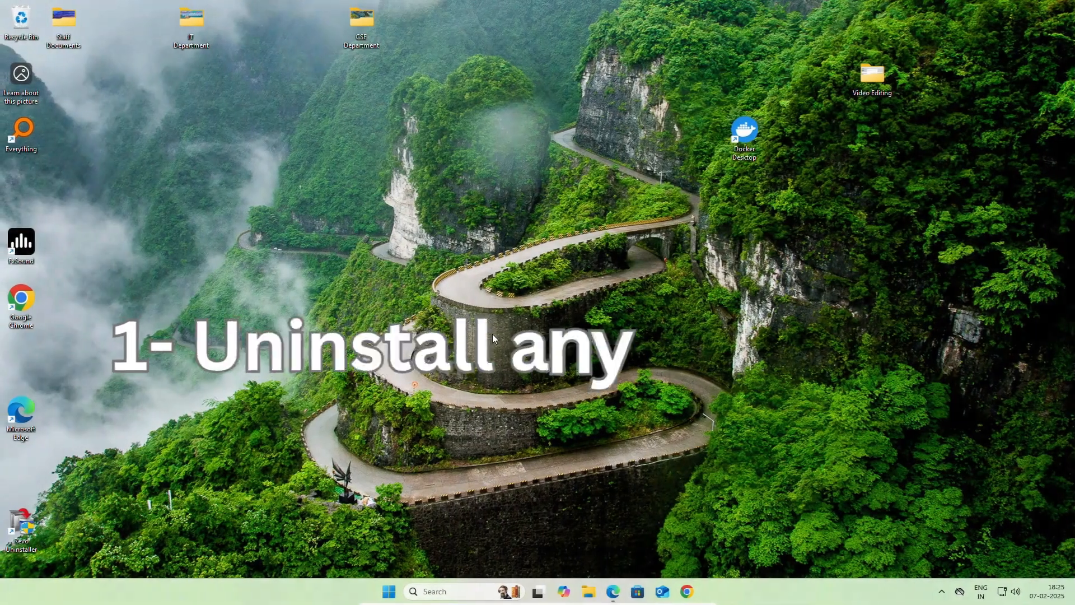
Step: Create and position a new 'Office 2024' folder on the desktop, then start Microsoft Edge from the taskbar
{"action": "type", "text": "wordPad"}
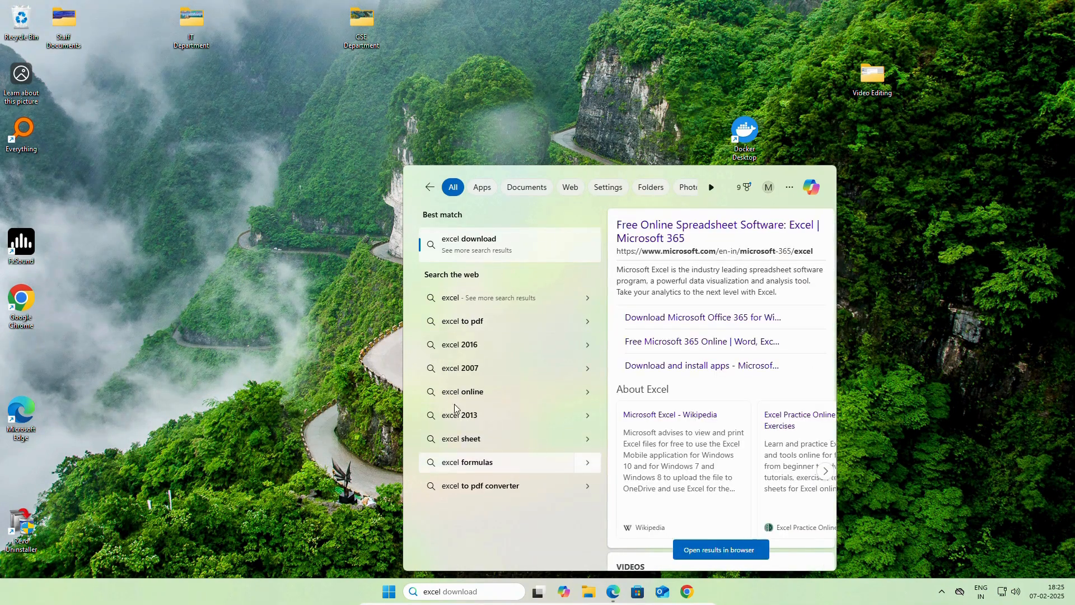
{"action": "mouse_move", "coordinate": [317, 344]}
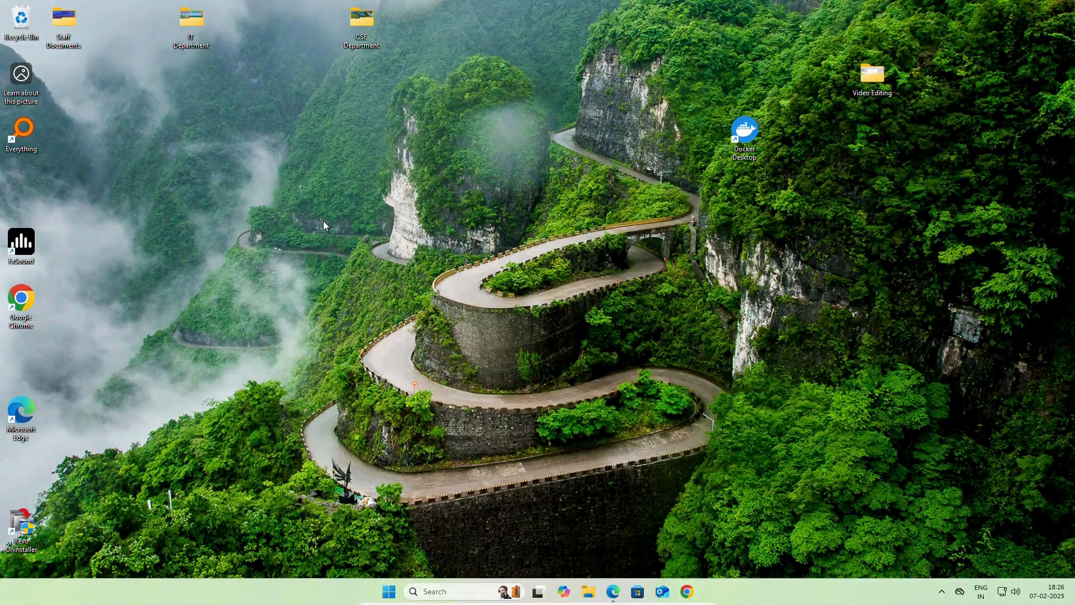
{"action": "right_click", "coordinate": [324, 225]}
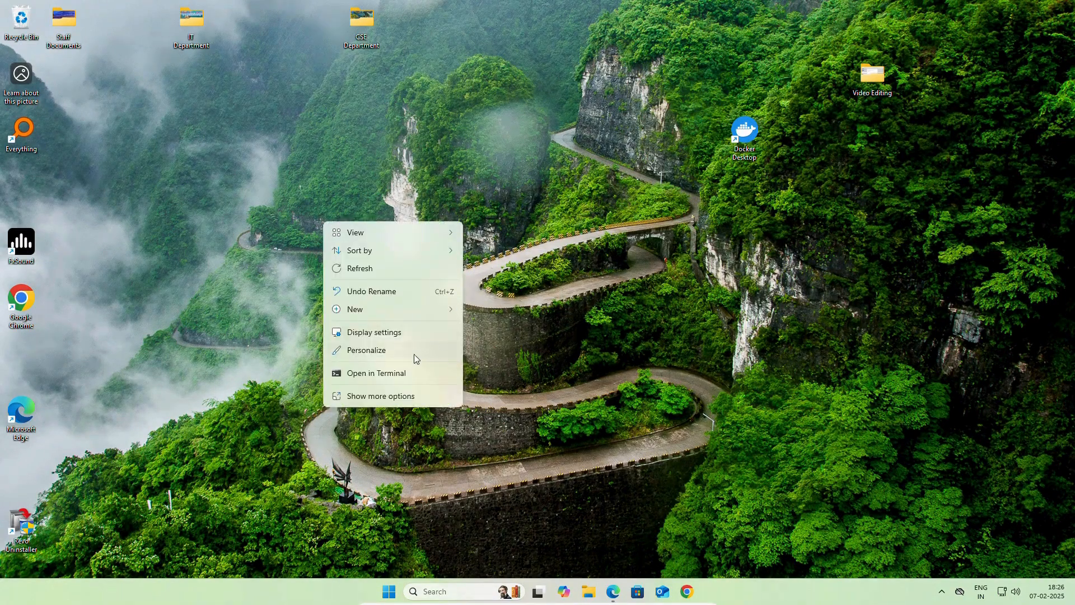
{"action": "left_click", "coordinate": [496, 316]}
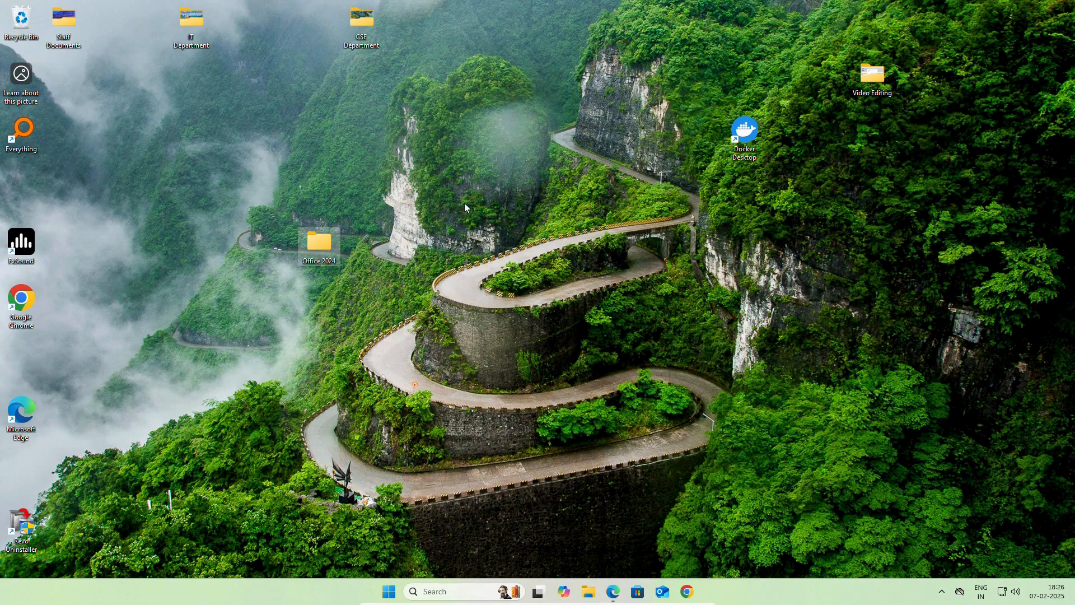
{"action": "left_click_drag", "start_coordinate": [320, 242], "coordinate": [361, 243]}
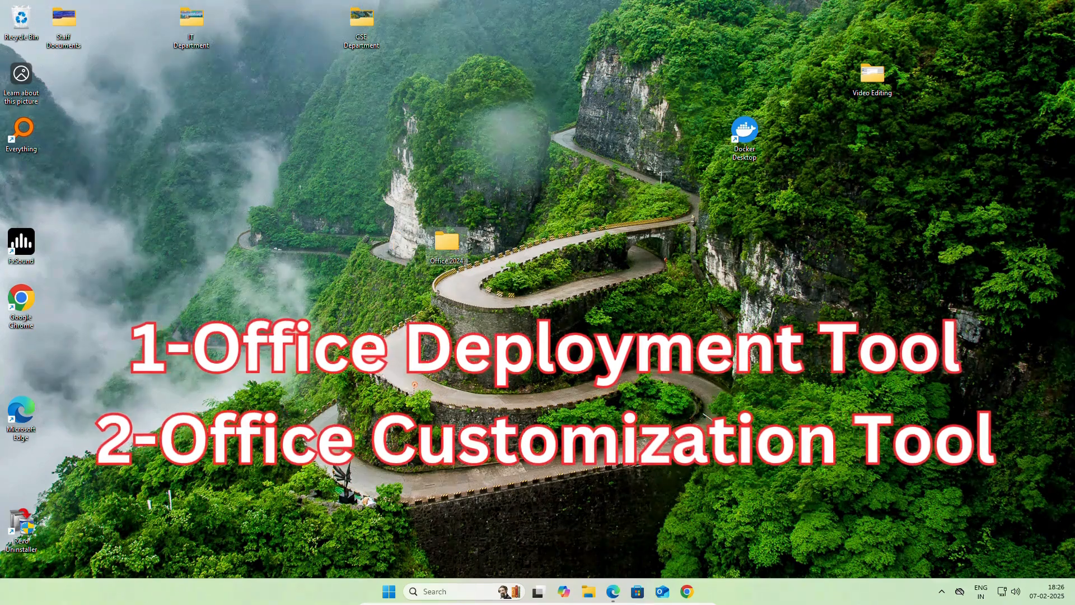
{"action": "left_click_drag", "start_coordinate": [446, 243], "coordinate": [404, 243]}
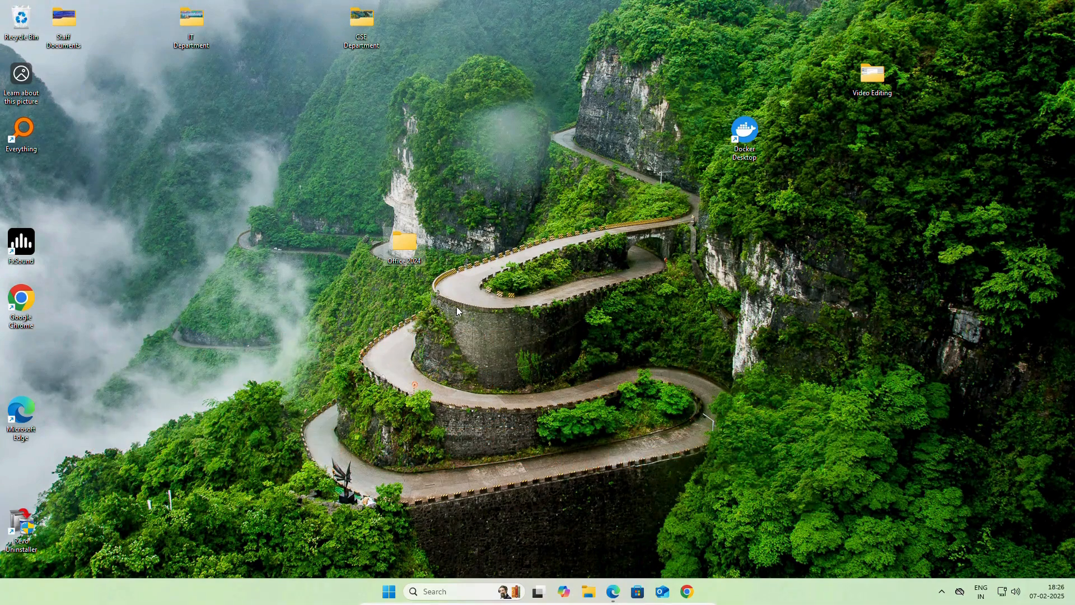
{"action": "mouse_move", "coordinate": [592, 534]}
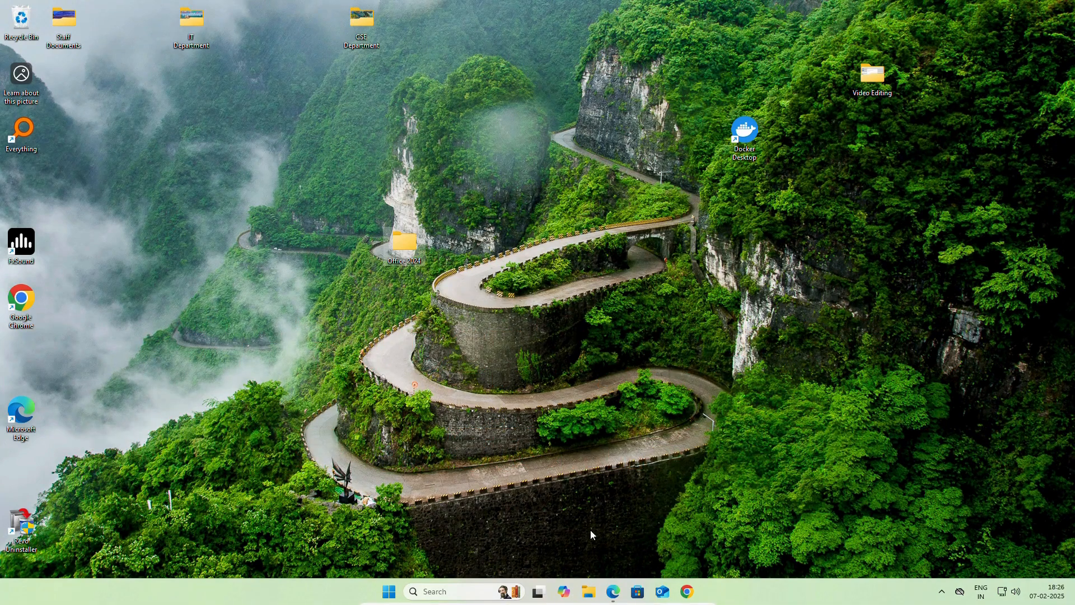
{"action": "left_click", "coordinate": [611, 591]}
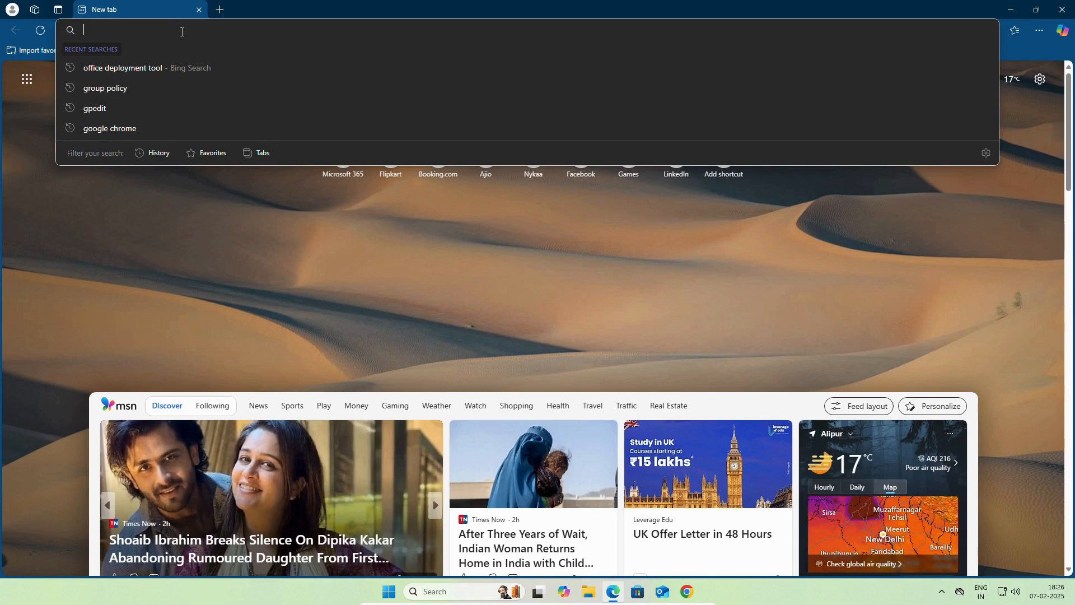
Step: Find the Office Deployment Tool via Bing on Microsoft's download page and download the installer
{"action": "left_click", "coordinate": [124, 67]}
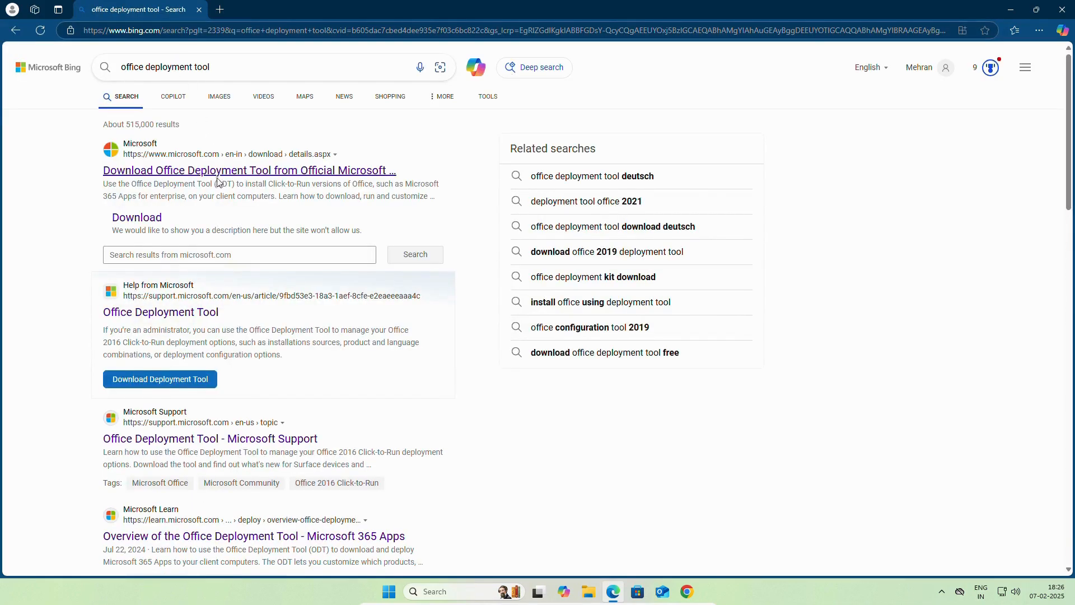
{"action": "left_click", "coordinate": [248, 171]}
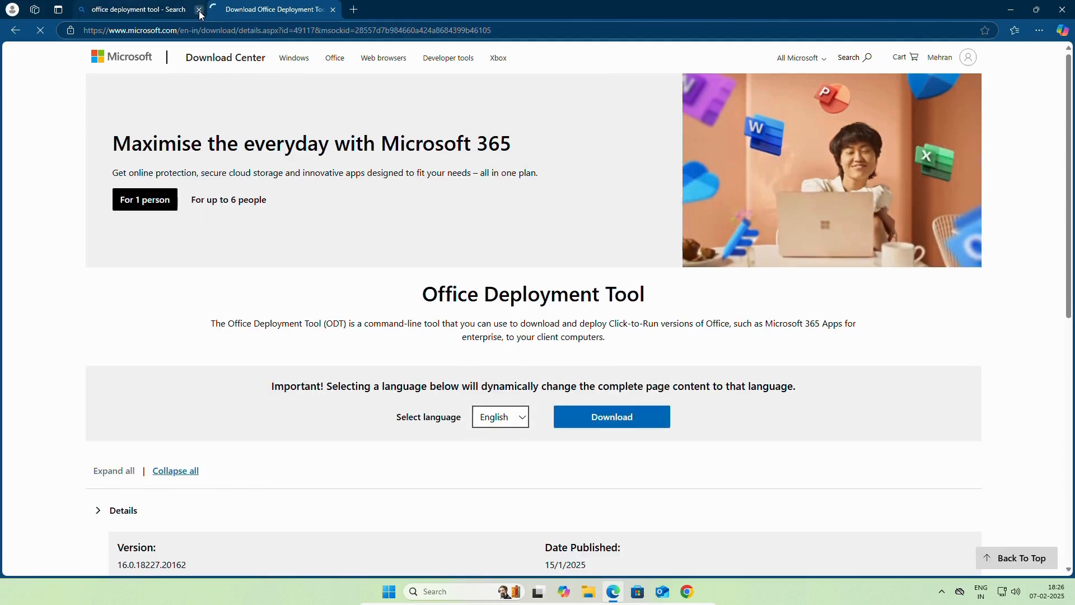
{"action": "left_click", "coordinate": [200, 9]}
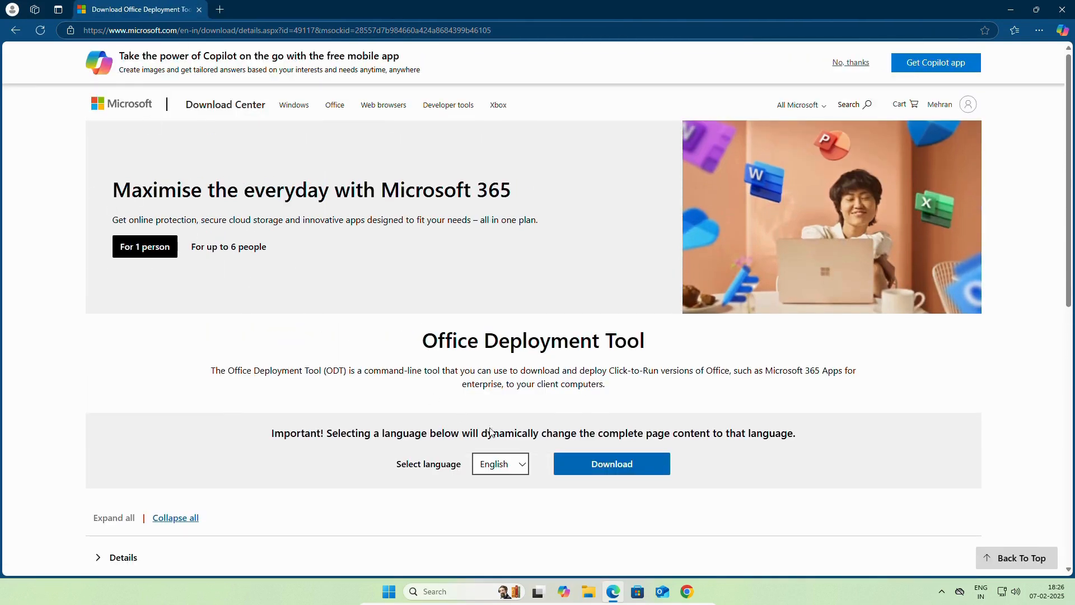
{"action": "left_click", "coordinate": [609, 463]}
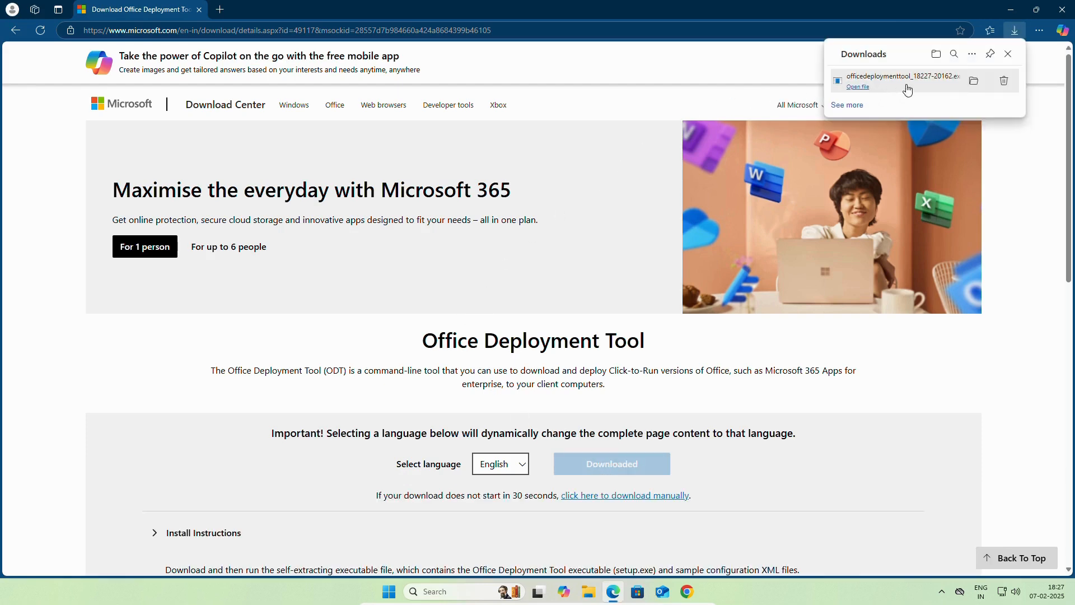
{"action": "mouse_move", "coordinate": [879, 85]}
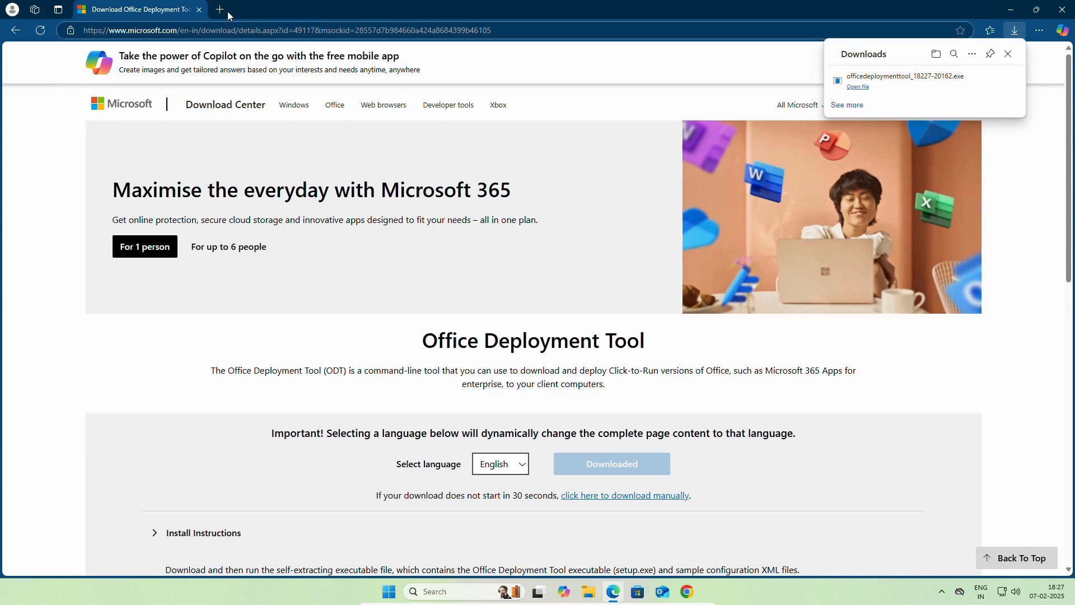
{"action": "left_click", "coordinate": [219, 9]}
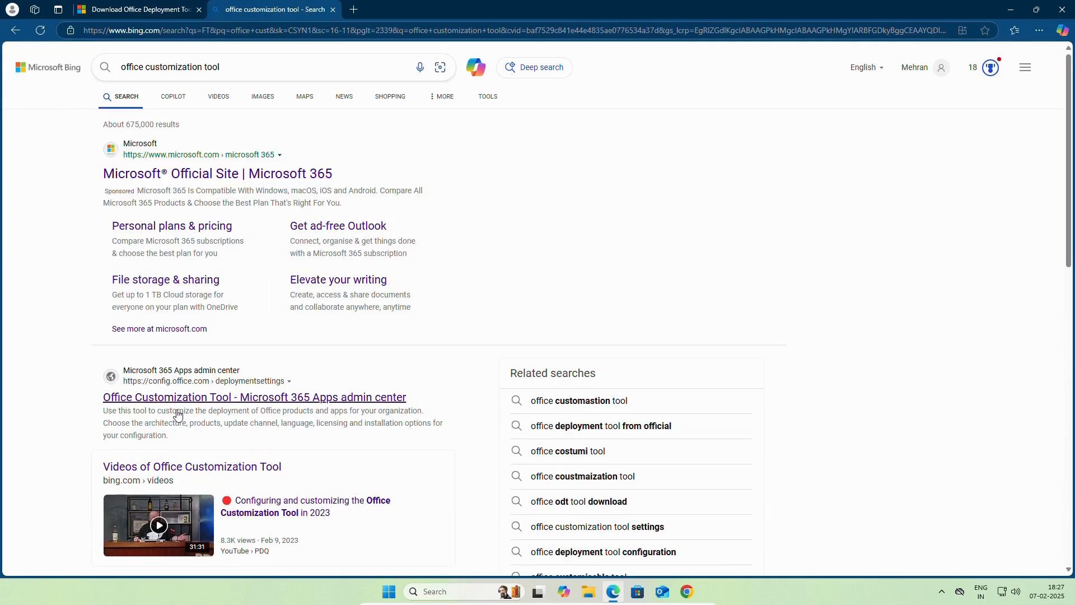
Step: Open the Microsoft 365 Apps admin center result to reach the config.office.com deployment settings
{"action": "left_click", "coordinate": [254, 397]}
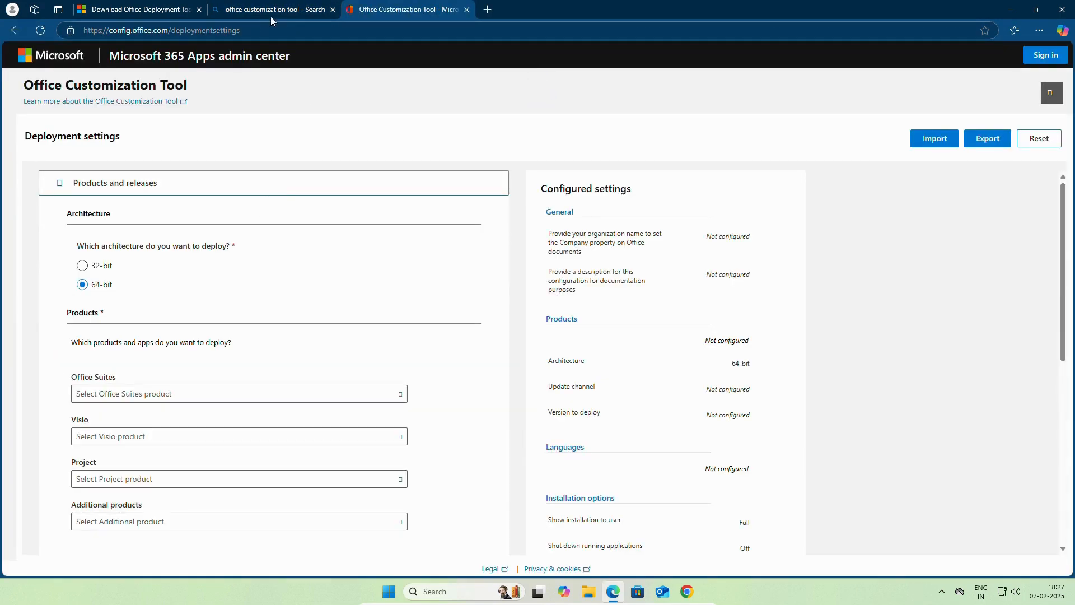
Step: Select Office LTSC Professional Plus 2024 Volume License with Perpetual Enterprise channel and Latest version
{"action": "left_click", "coordinate": [332, 9]}
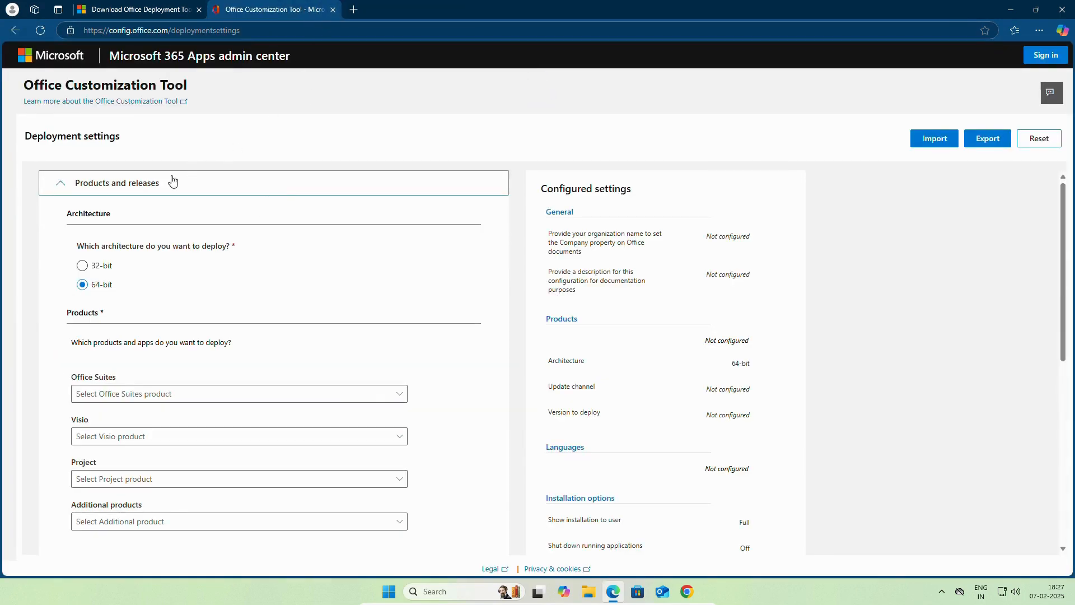
{"action": "mouse_move", "coordinate": [322, 142]}
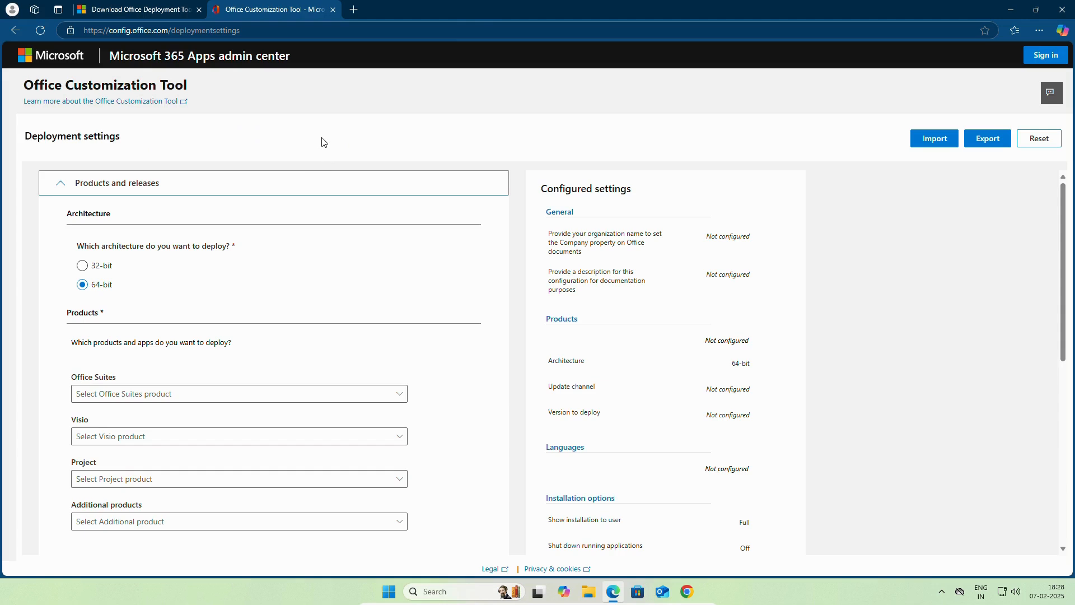
{"action": "mouse_move", "coordinate": [186, 140]}
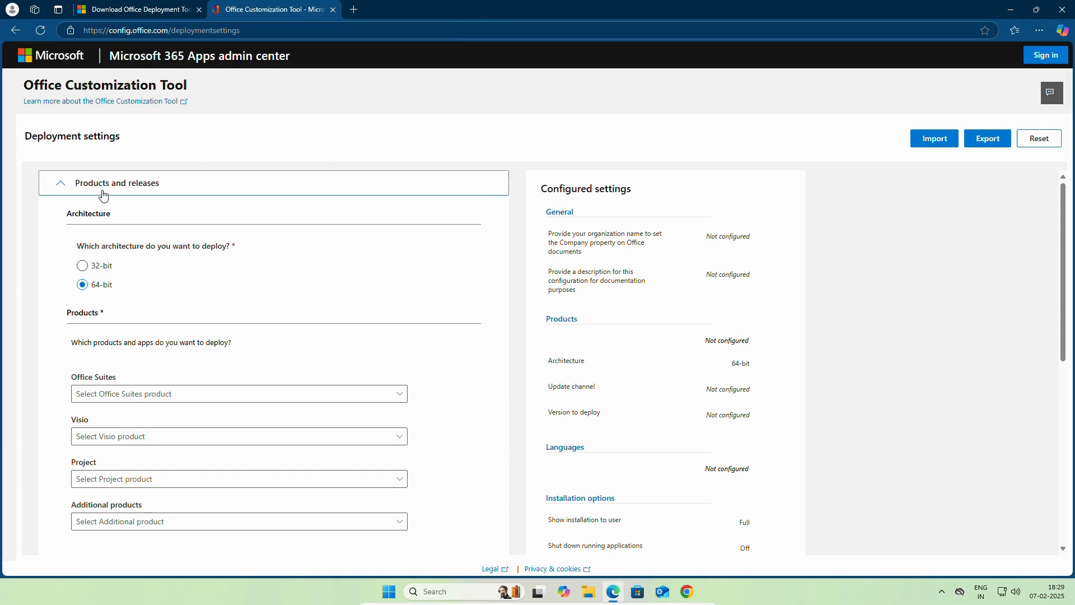
{"action": "mouse_move", "coordinate": [124, 243]}
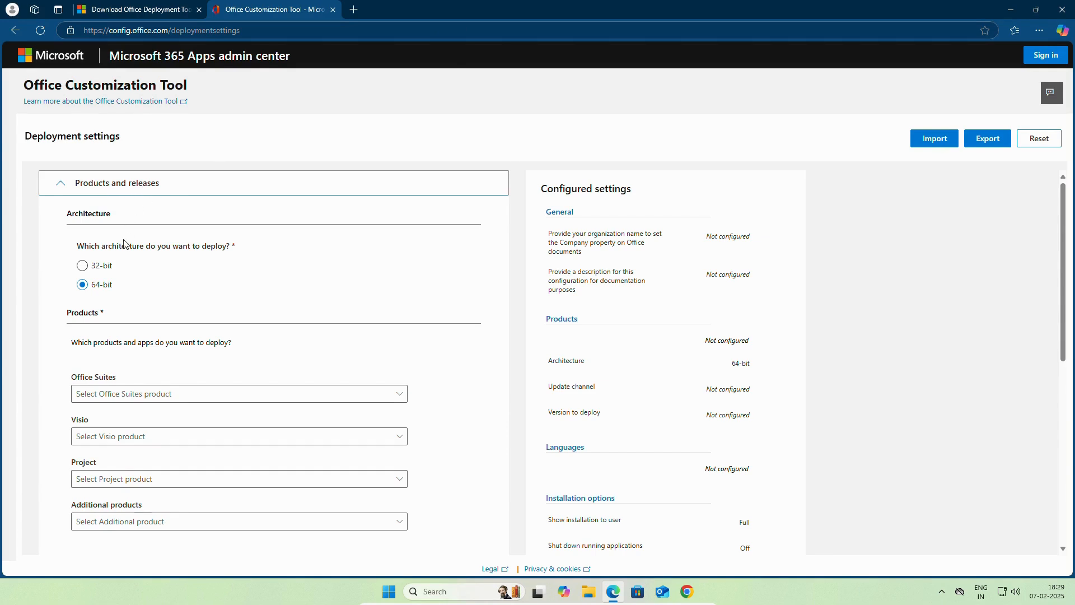
{"action": "mouse_move", "coordinate": [144, 295]}
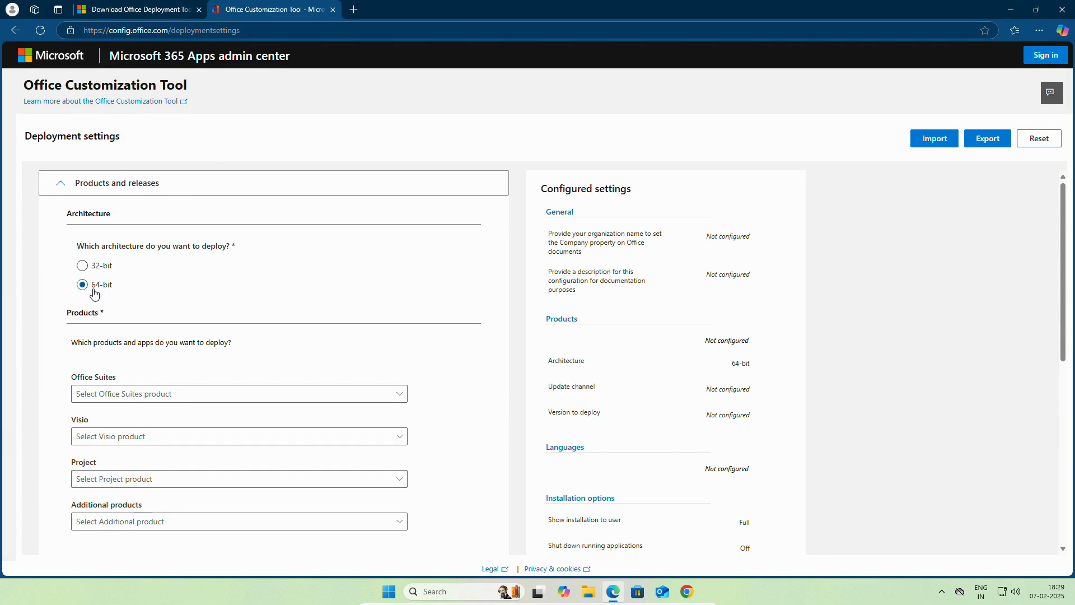
{"action": "scroll", "scroll_direction": "down", "scroll_amount": 3}
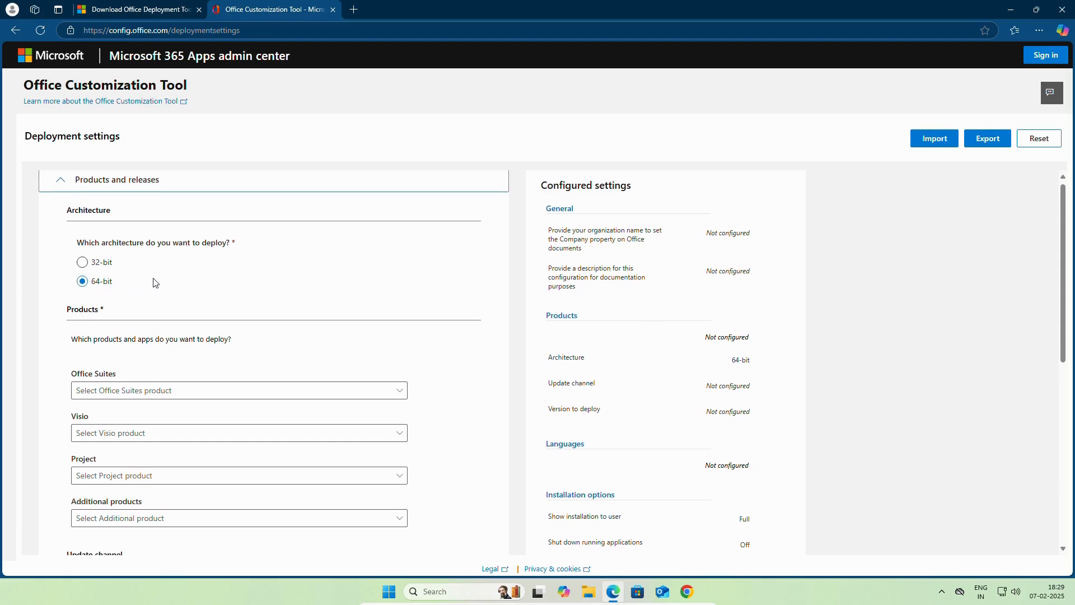
{"action": "scroll", "scroll_direction": "down", "scroll_amount": 3}
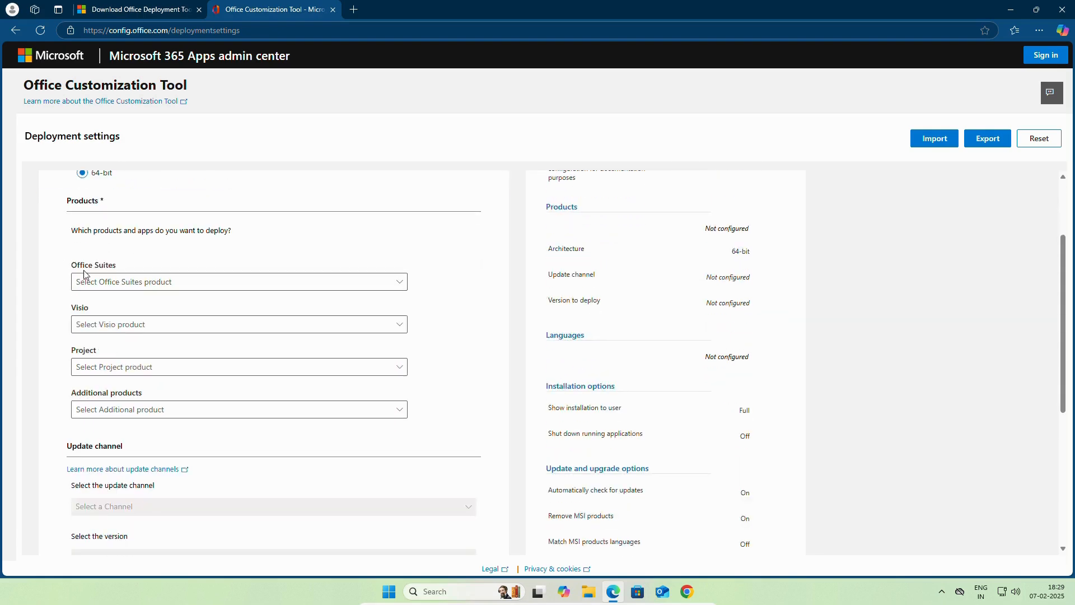
{"action": "left_click", "coordinate": [237, 281]}
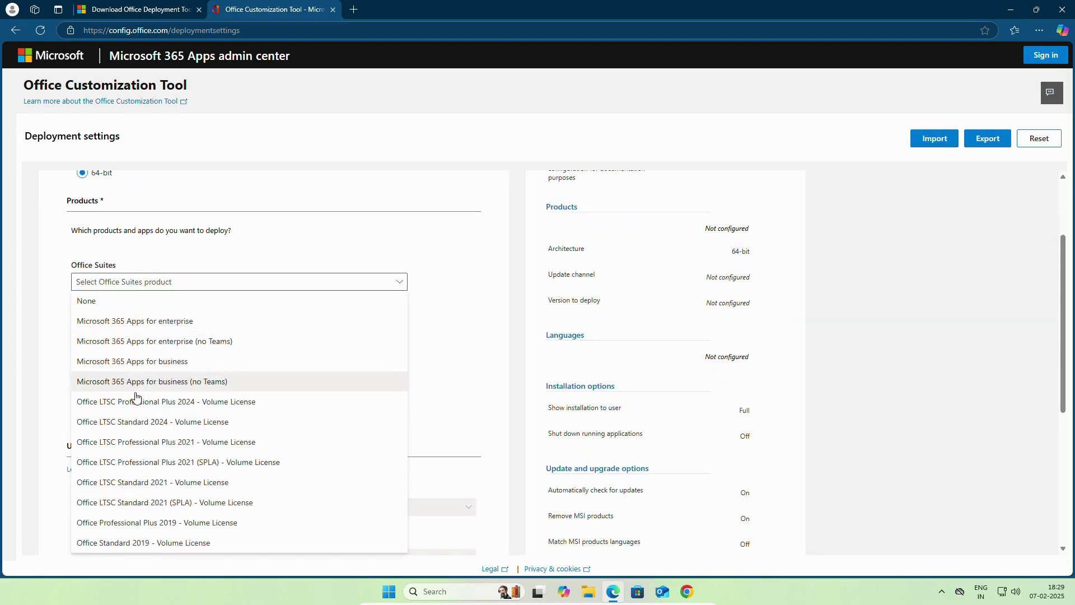
{"action": "mouse_move", "coordinate": [199, 400]}
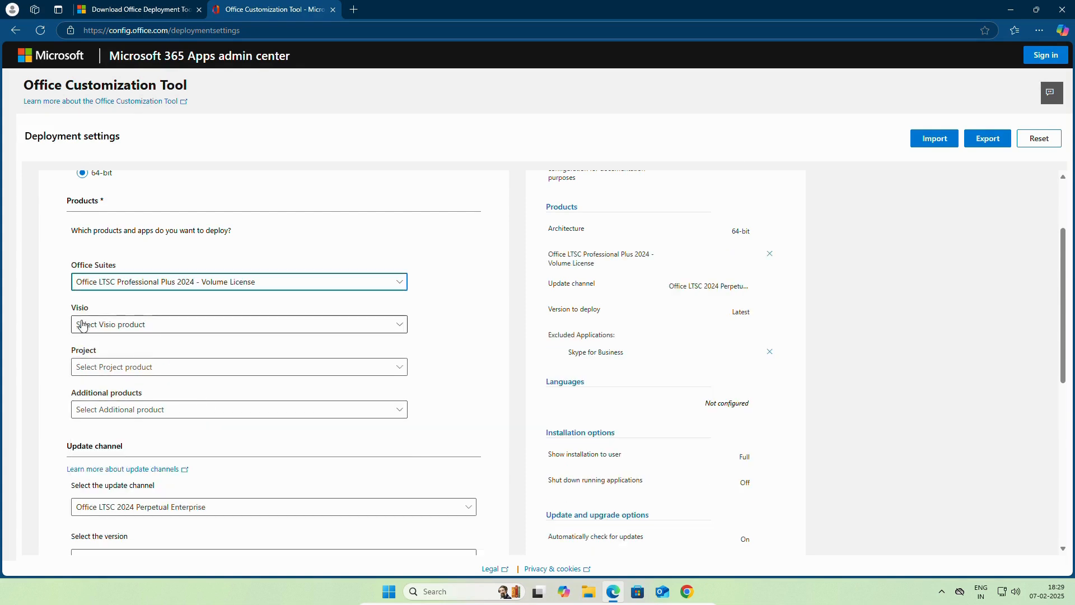
{"action": "left_click", "coordinate": [238, 324]}
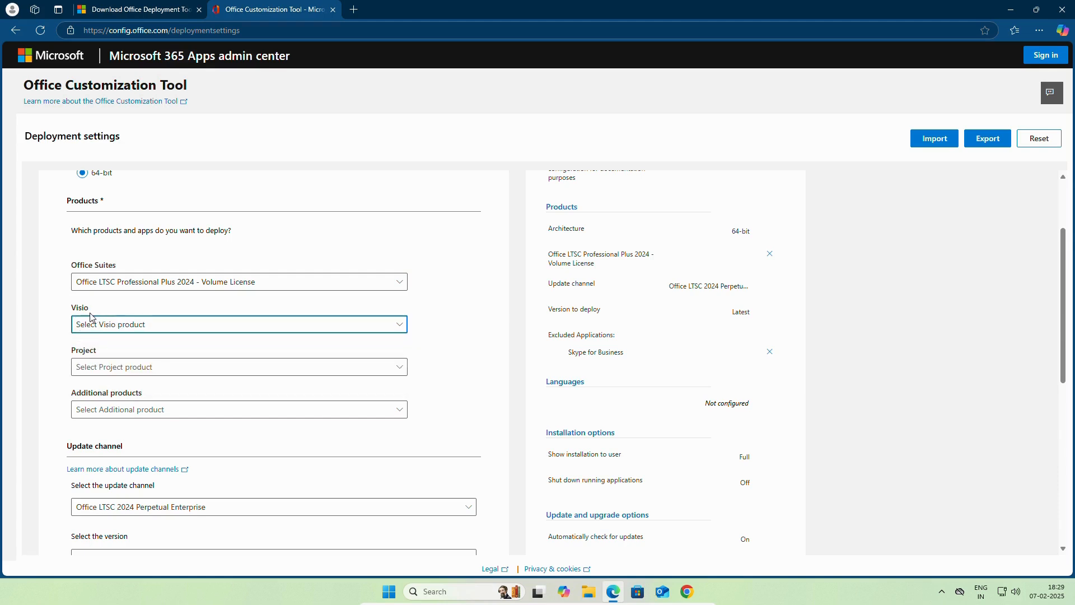
{"action": "mouse_move", "coordinate": [89, 368]}
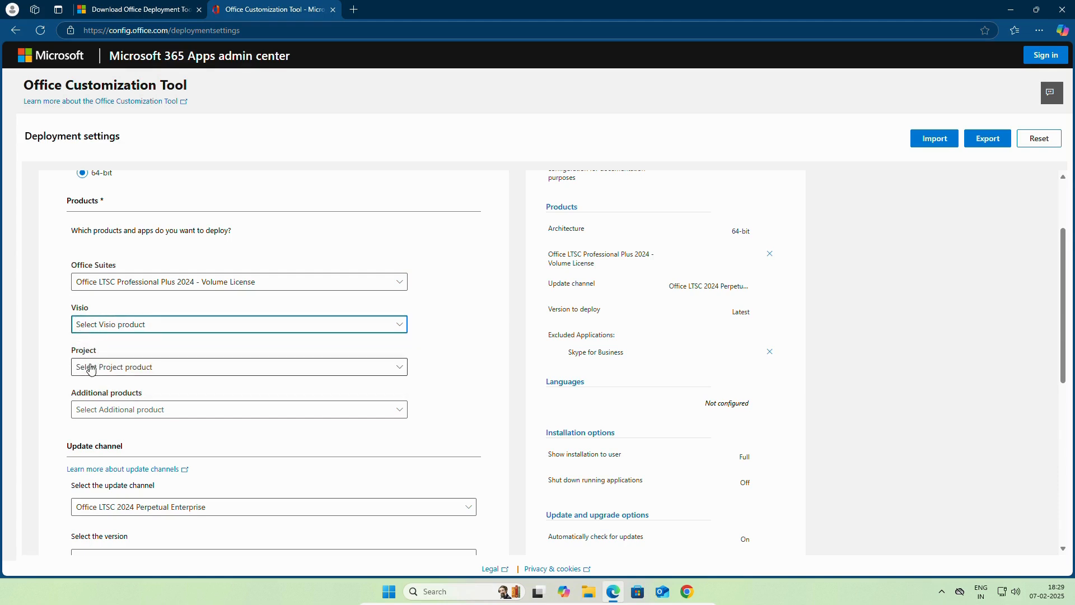
{"action": "left_click", "coordinate": [238, 366]}
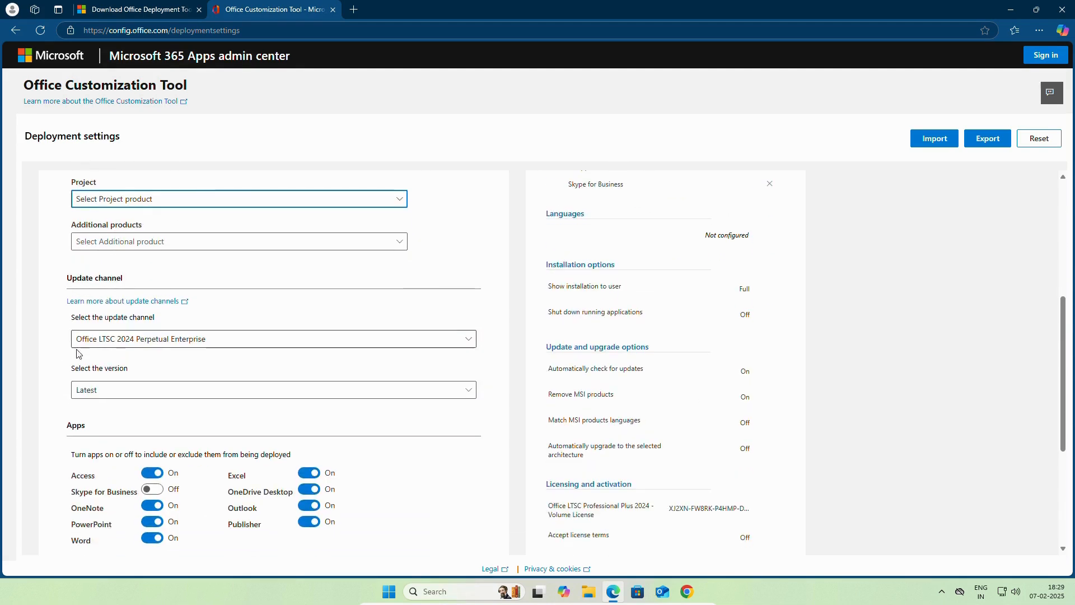
{"action": "scroll", "scroll_direction": "down", "scroll_amount": 3}
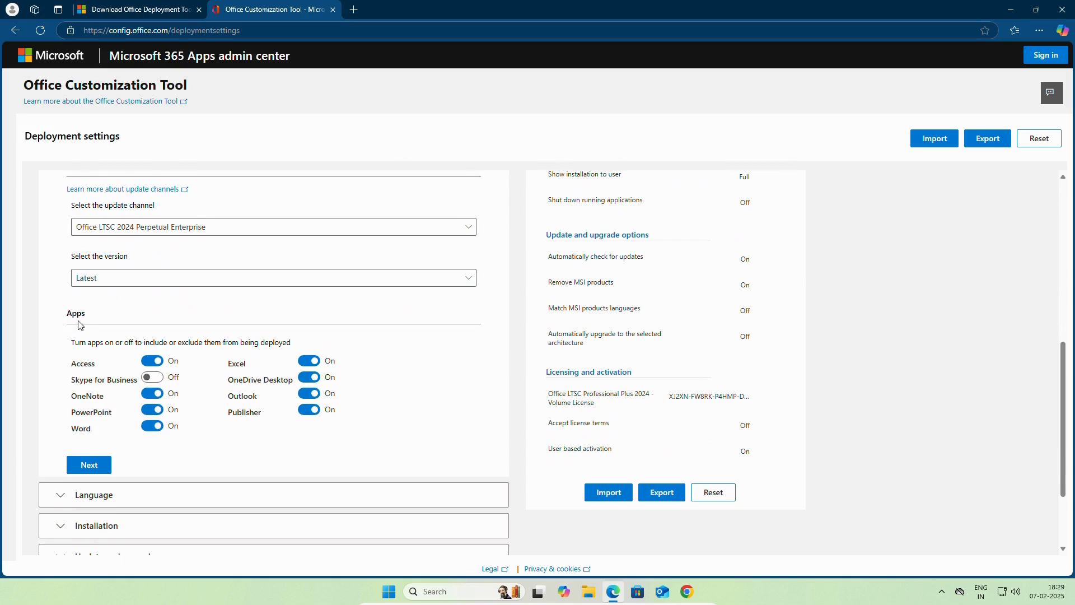
{"action": "mouse_move", "coordinate": [130, 354]}
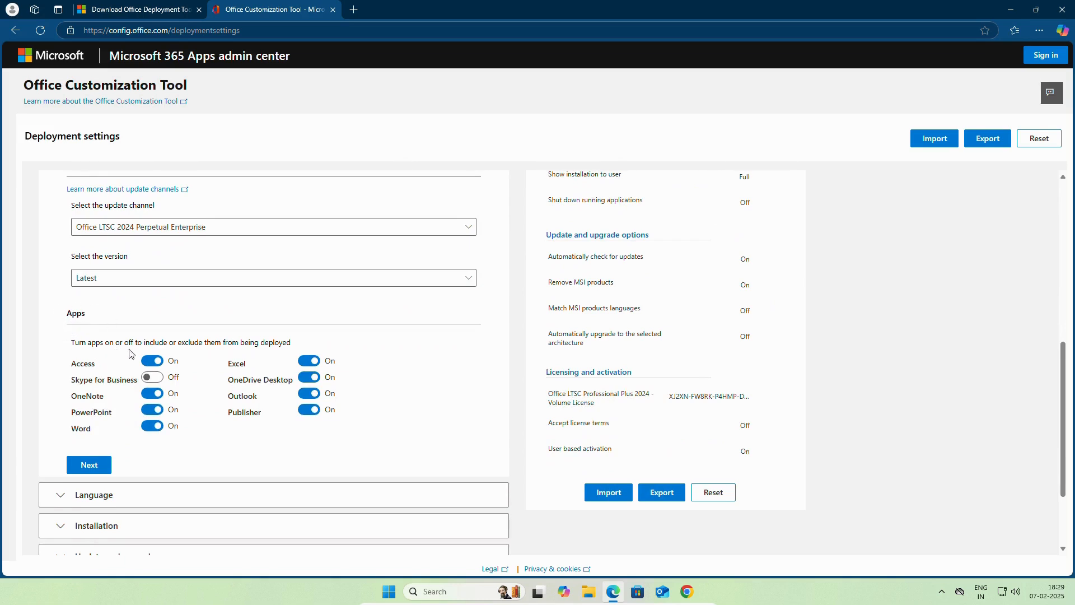
{"action": "mouse_move", "coordinate": [194, 436]}
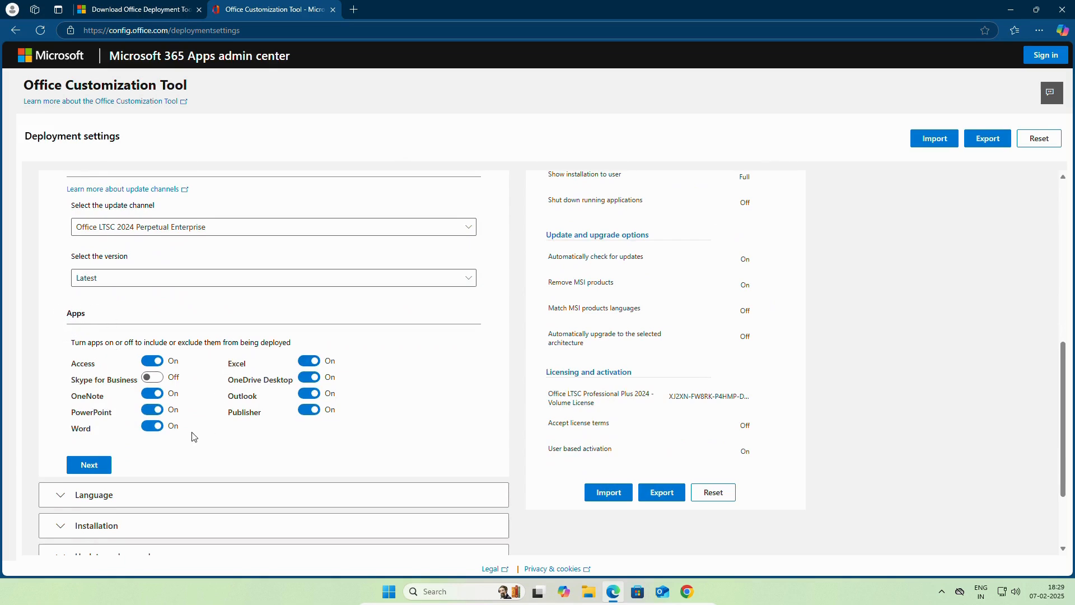
{"action": "mouse_move", "coordinate": [308, 410]}
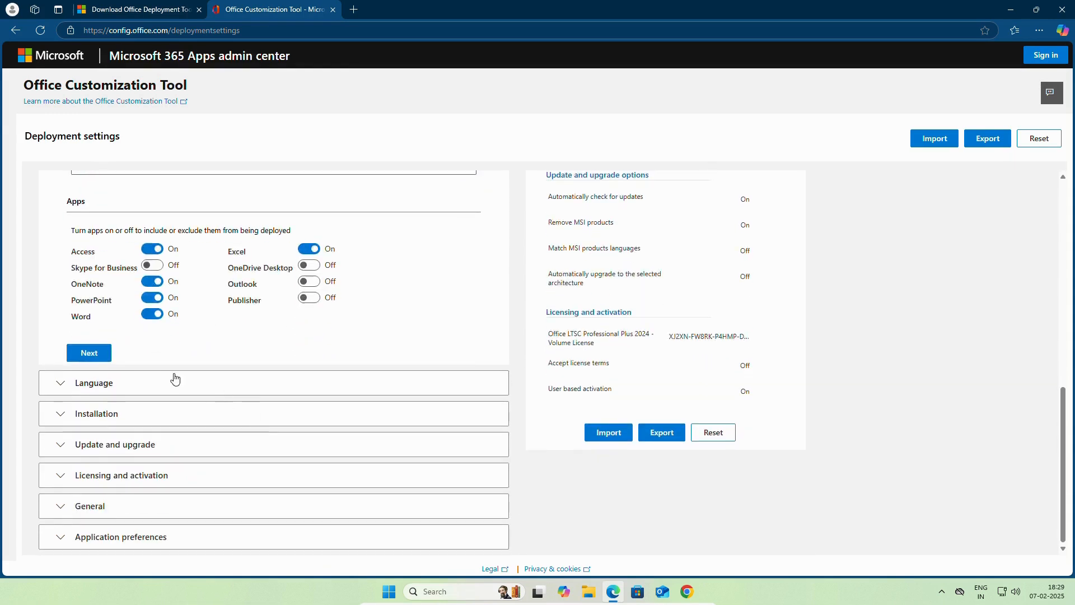
Step: Choose English (United States) as the primary language in the Language section
{"action": "left_click", "coordinate": [93, 382]}
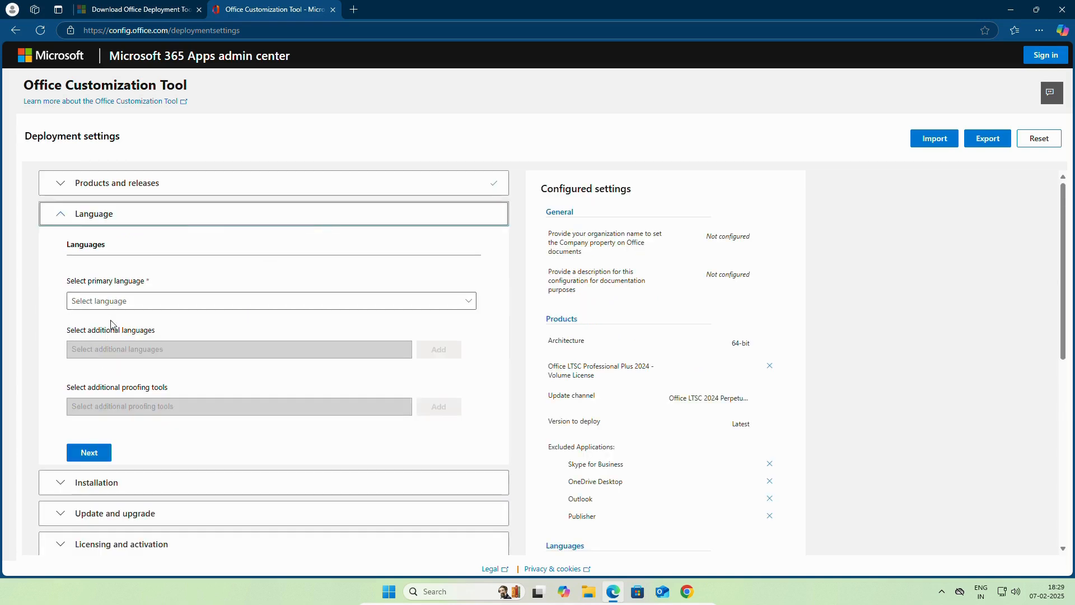
{"action": "left_click", "coordinate": [270, 300]}
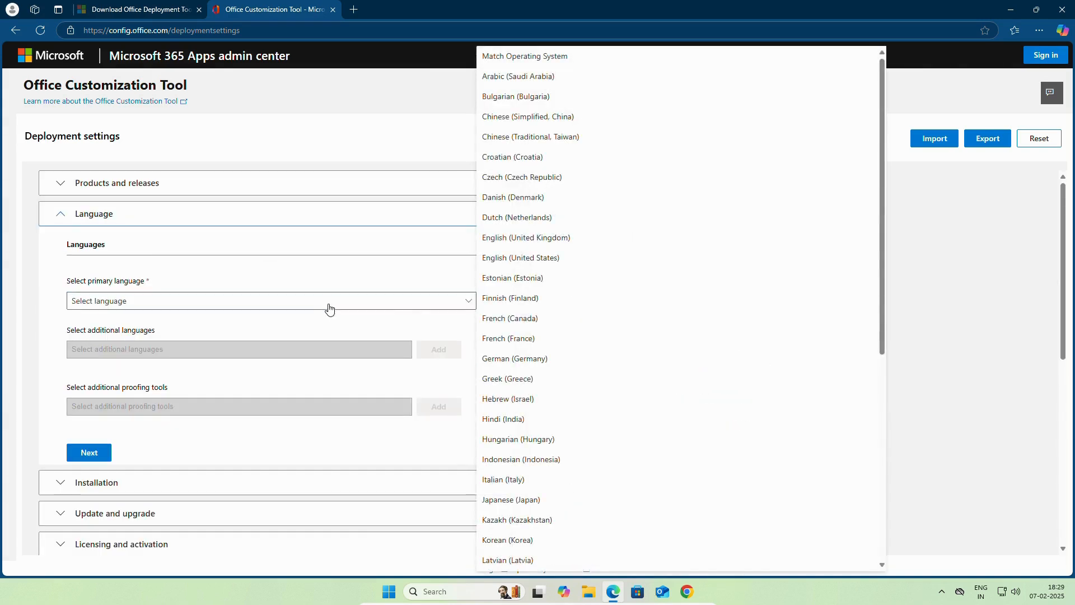
{"action": "mouse_move", "coordinate": [519, 258]}
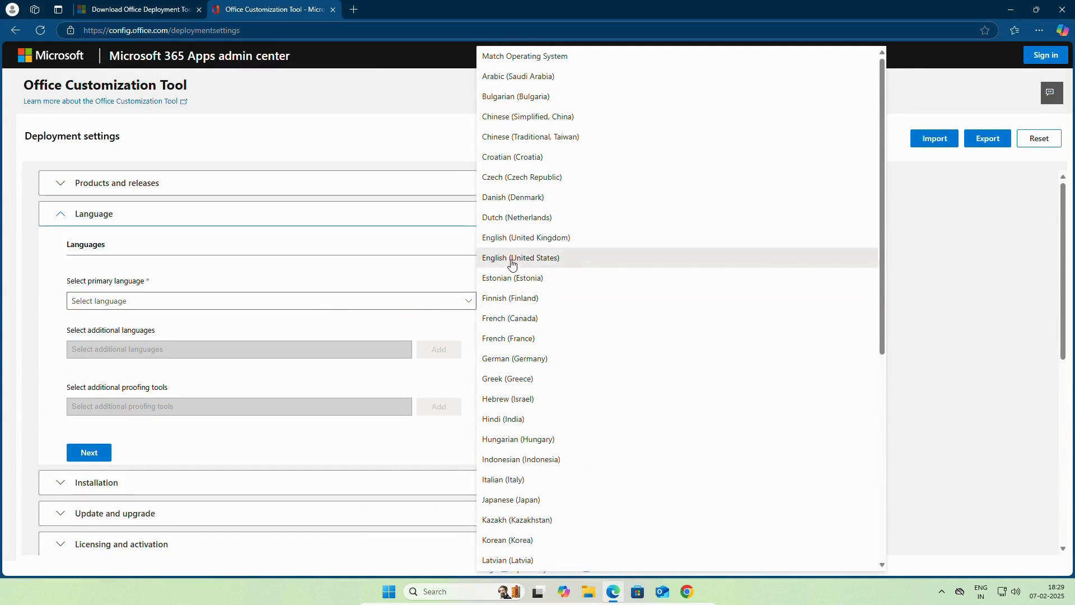
{"action": "left_click", "coordinate": [521, 257]}
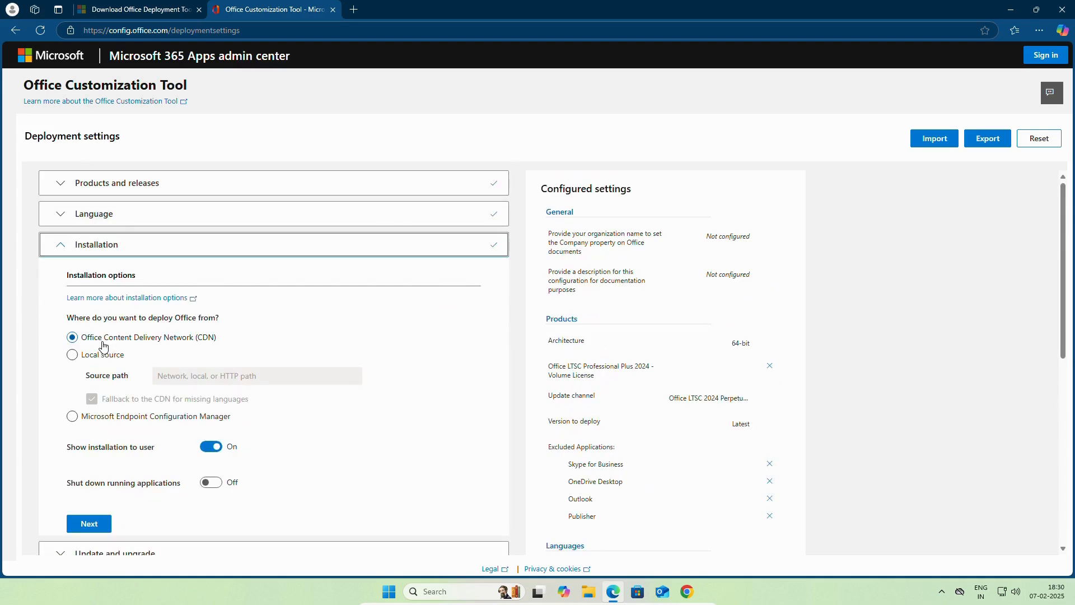
{"action": "mouse_move", "coordinate": [94, 319]}
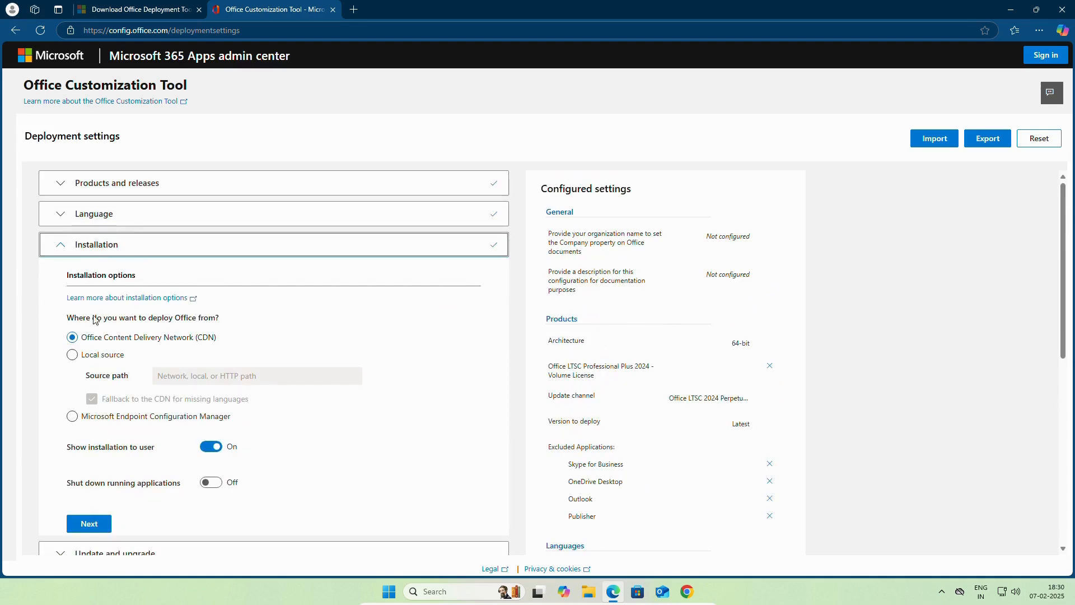
Step: Switch off 'Automatically check for updates' and 'Uninstall any MSI versions' in Installation options
{"action": "scroll", "scroll_direction": "down", "scroll_amount": 3}
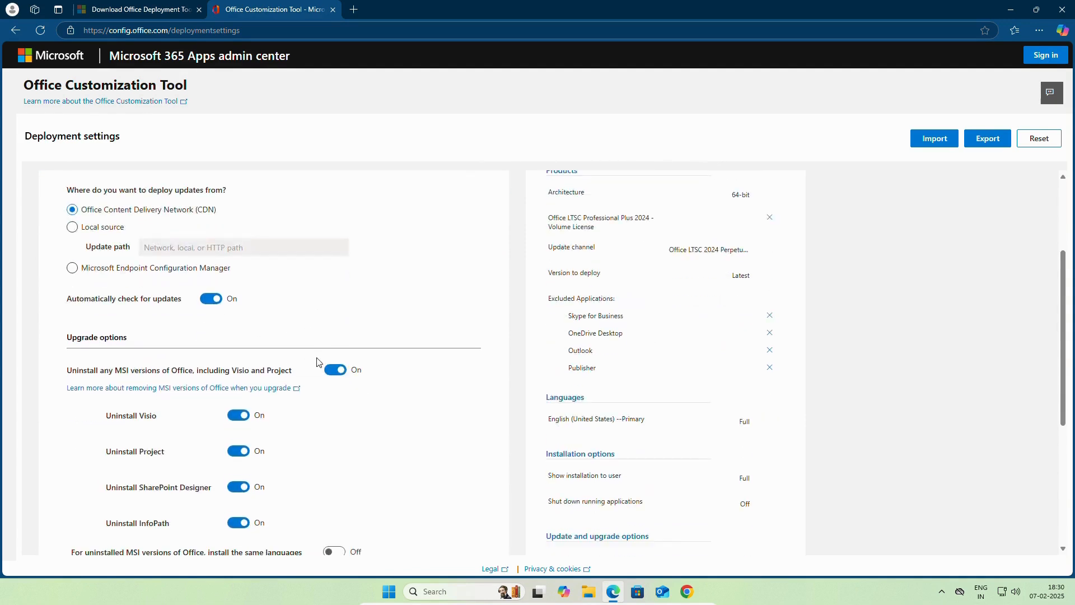
{"action": "scroll", "scroll_direction": "up", "scroll_amount": 3}
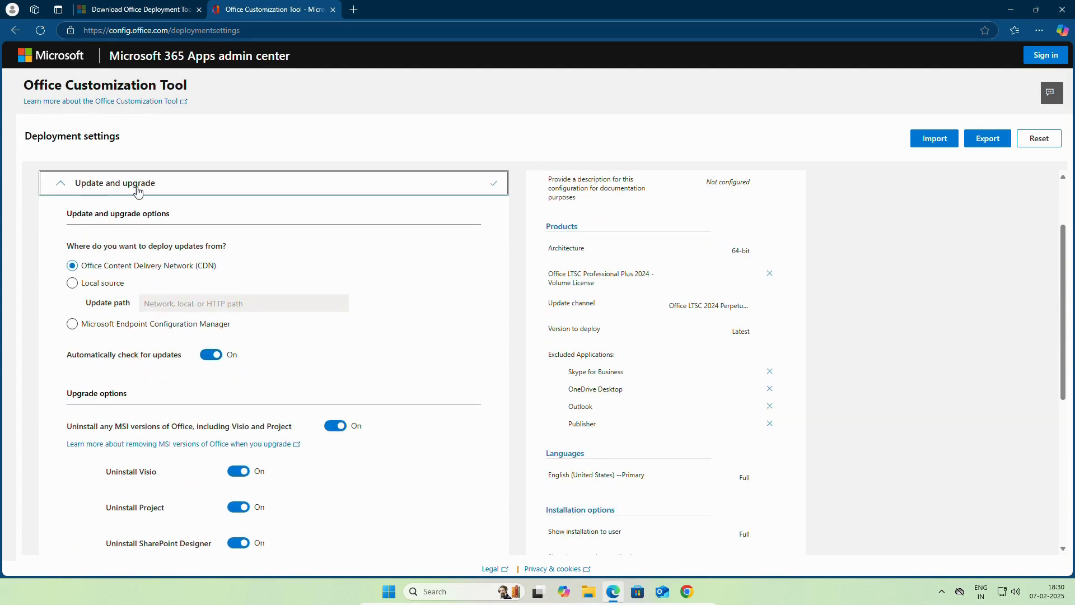
{"action": "mouse_move", "coordinate": [90, 367]}
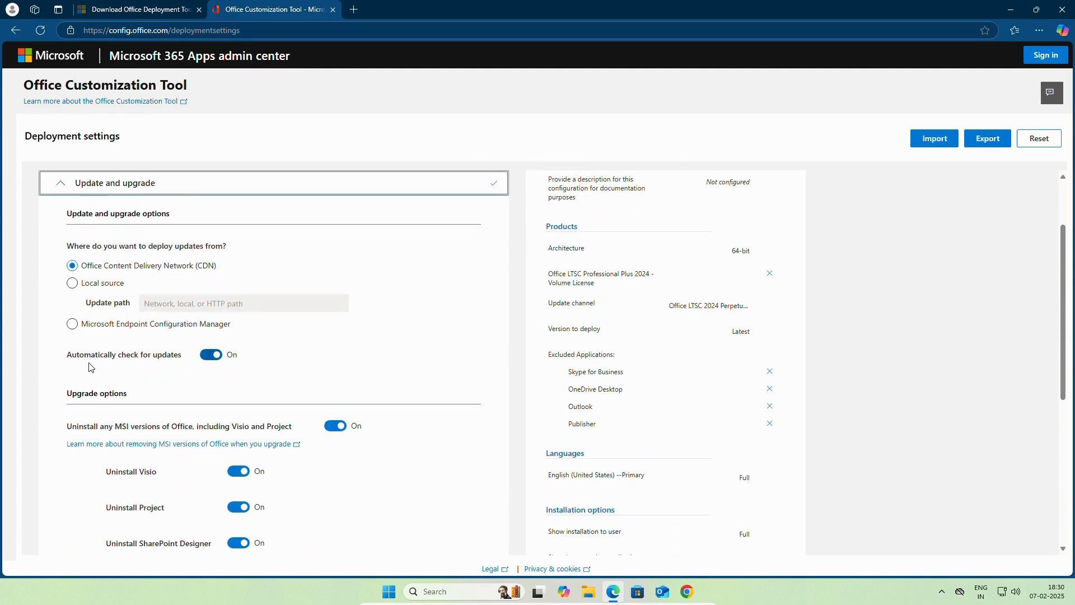
{"action": "left_click", "coordinate": [211, 355]}
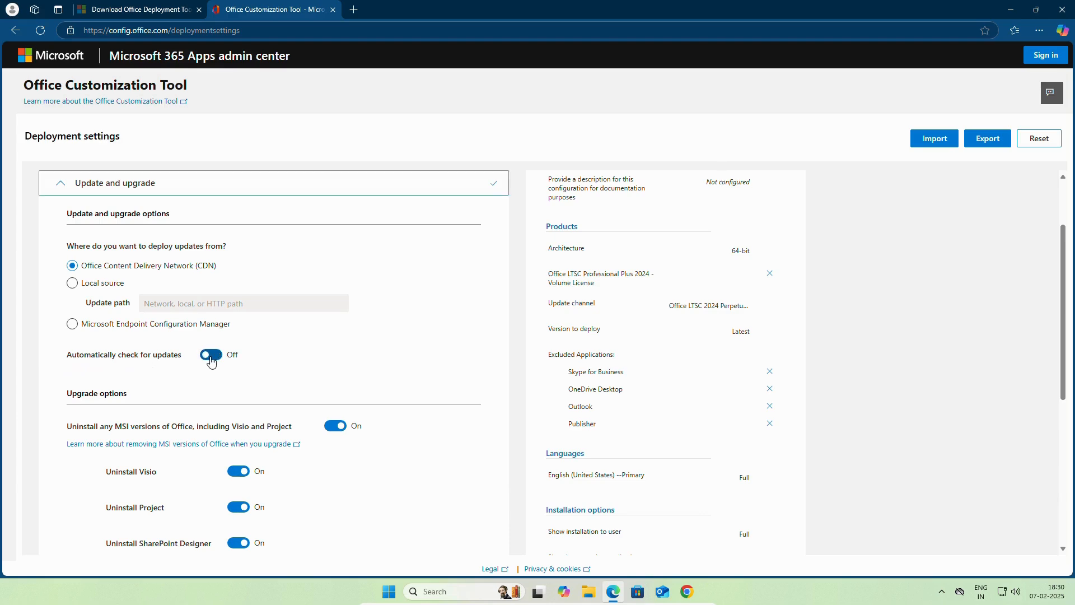
{"action": "left_click", "coordinate": [335, 425]}
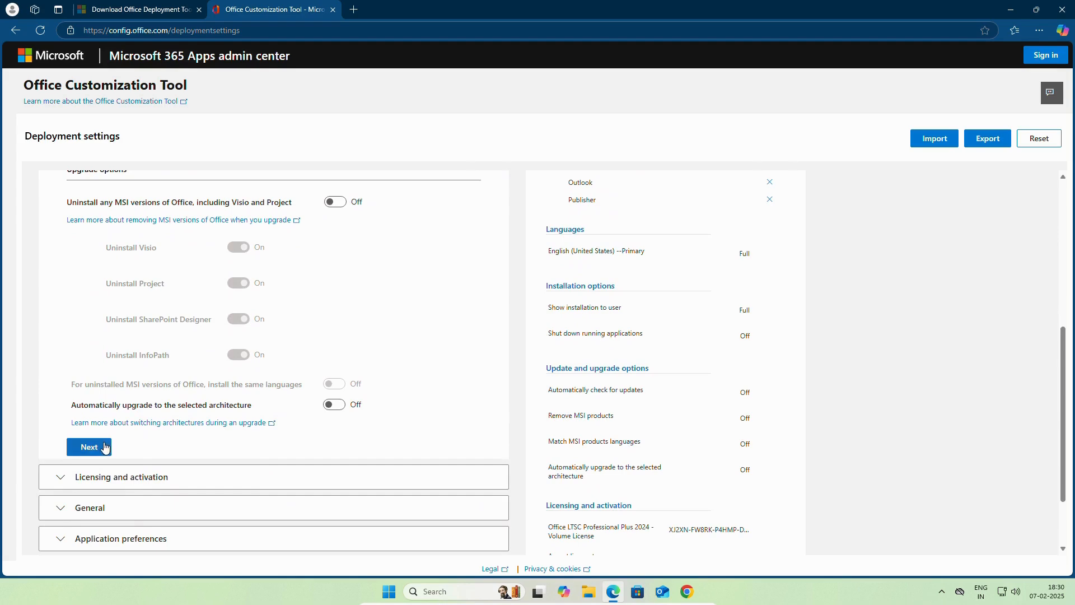
Step: Advance through Licensing, General and Application preferences and finish the deployment configuration
{"action": "left_click", "coordinate": [88, 447]}
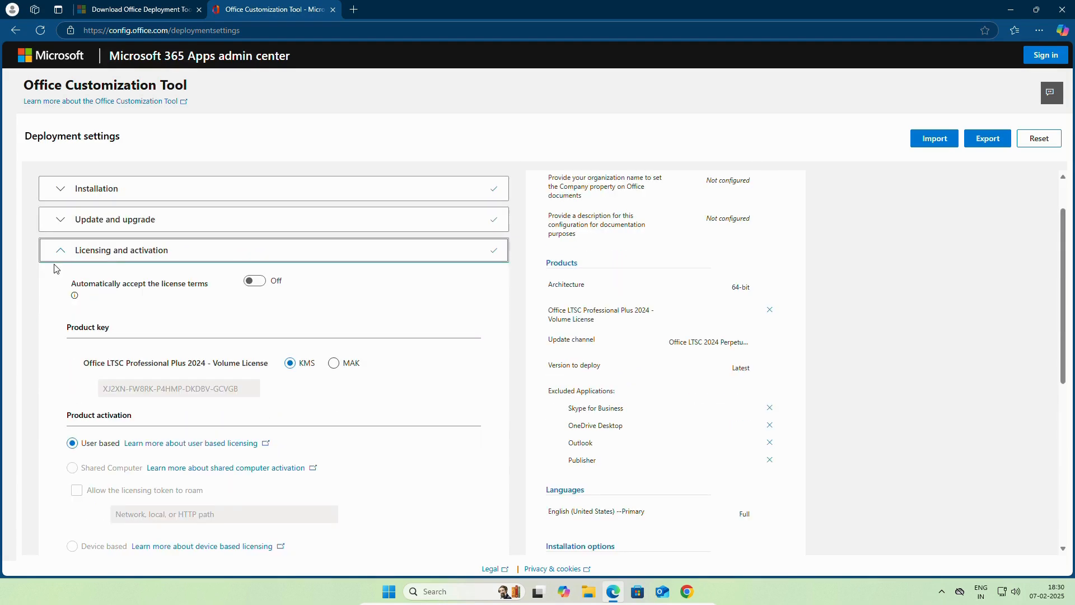
{"action": "mouse_move", "coordinate": [117, 289]}
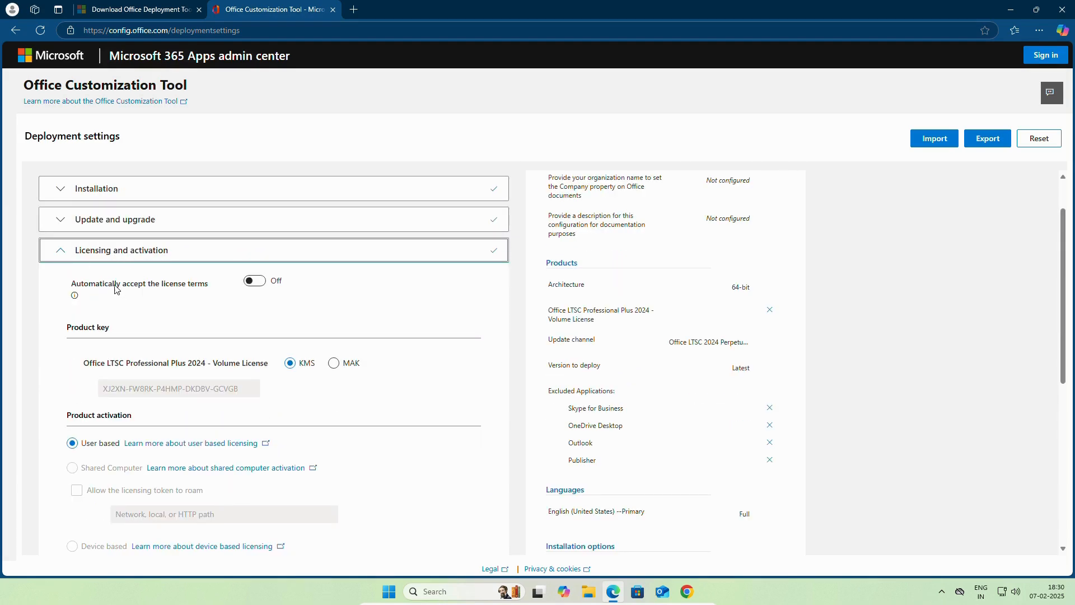
{"action": "scroll", "scroll_direction": "down", "scroll_amount": 3}
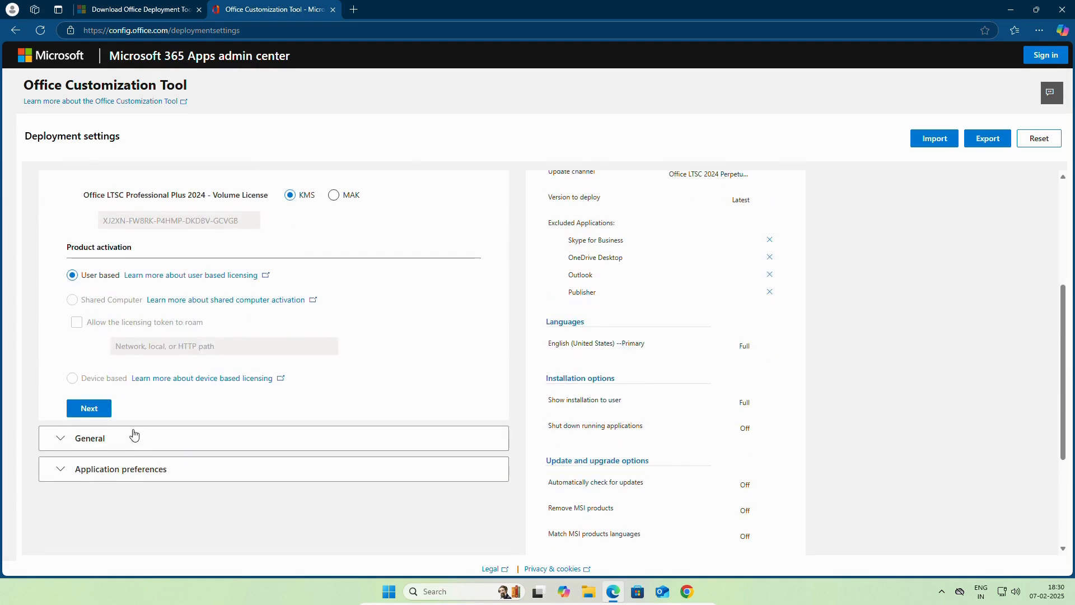
{"action": "left_click", "coordinate": [89, 438]}
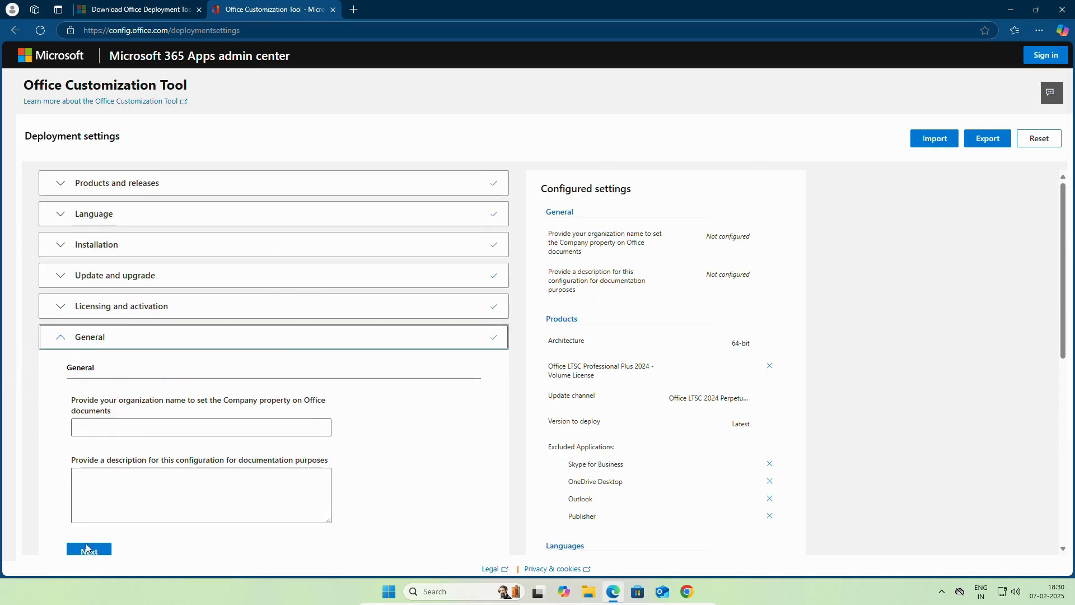
{"action": "left_click", "coordinate": [88, 549]}
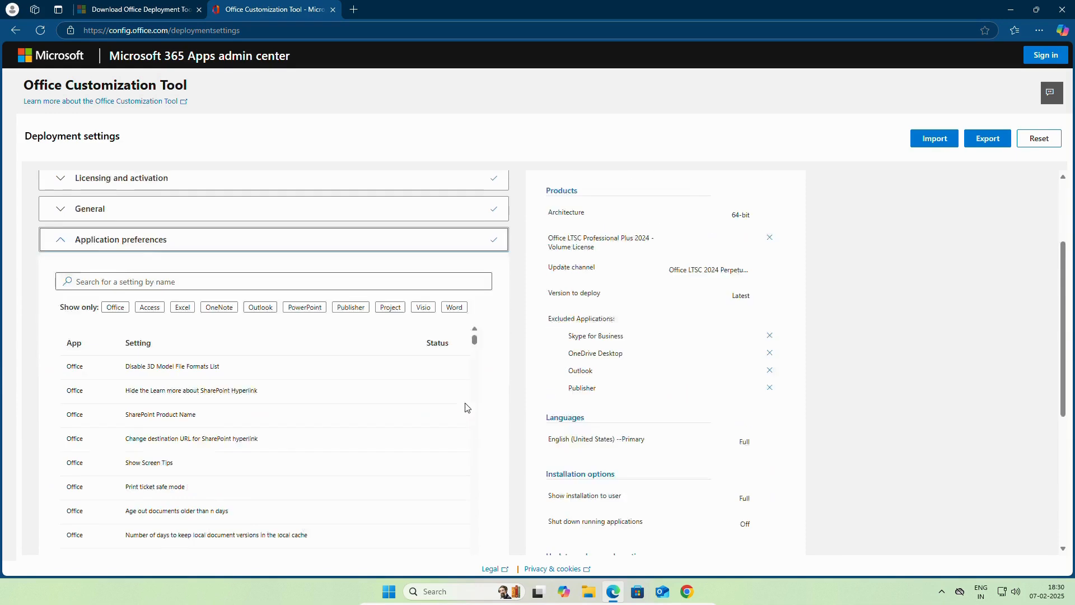
{"action": "scroll", "scroll_direction": "down", "scroll_amount": 3}
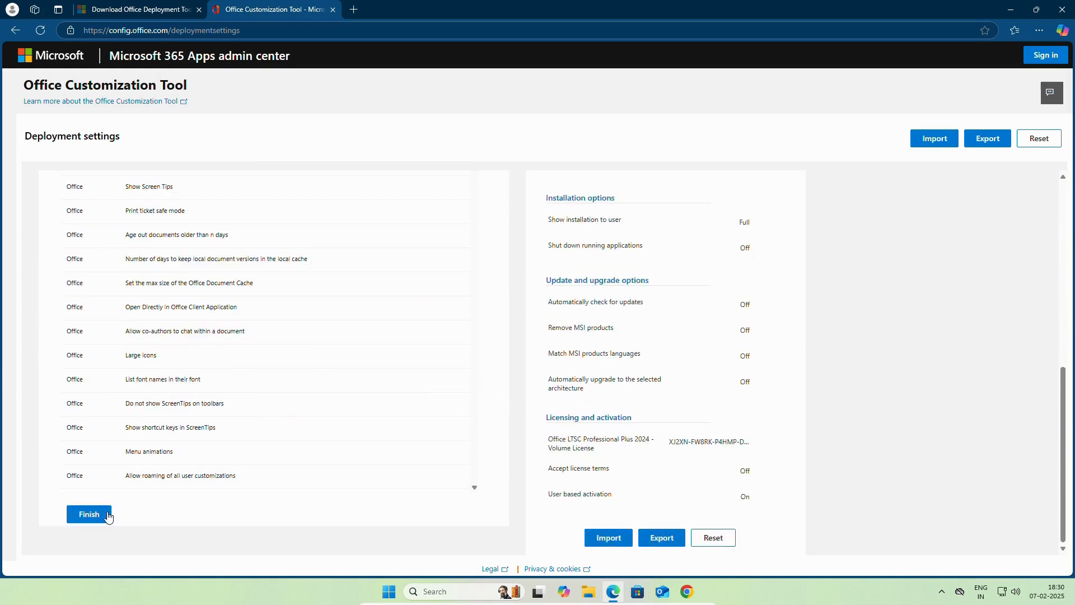
{"action": "left_click", "coordinate": [89, 514]}
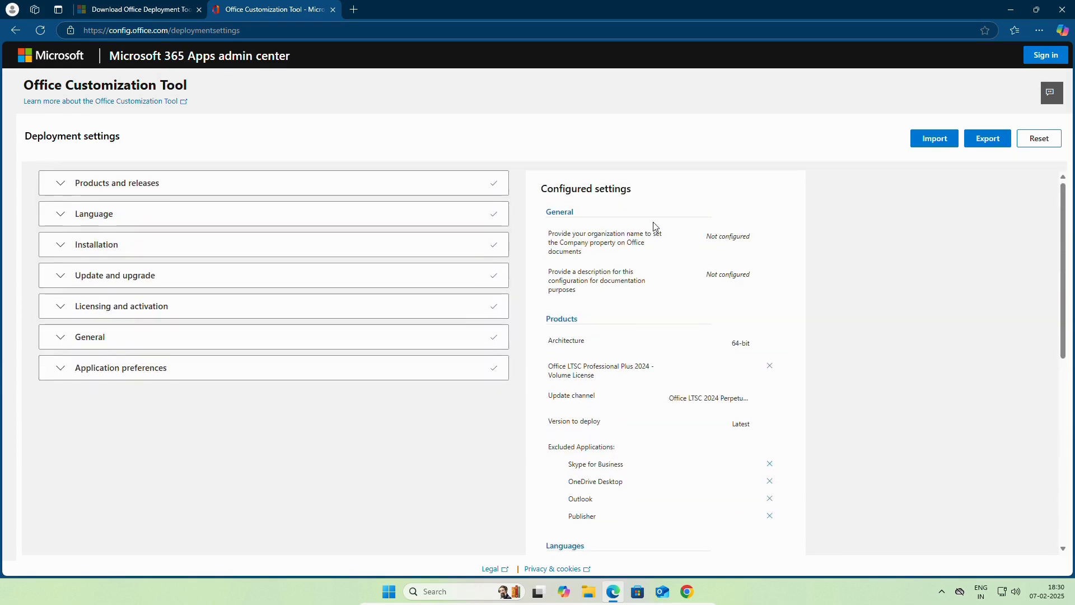
{"action": "scroll", "scroll_direction": "down", "scroll_amount": 3}
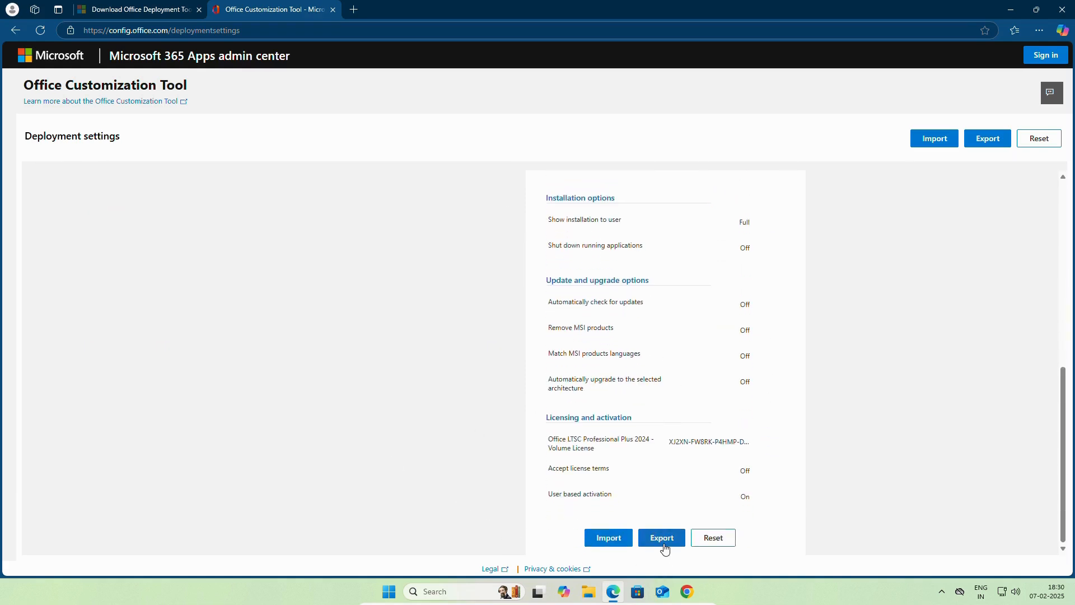
Step: Export the configuration as Configuration.xml with Office Open XML default formats, accepting the license terms
{"action": "left_click", "coordinate": [660, 536]}
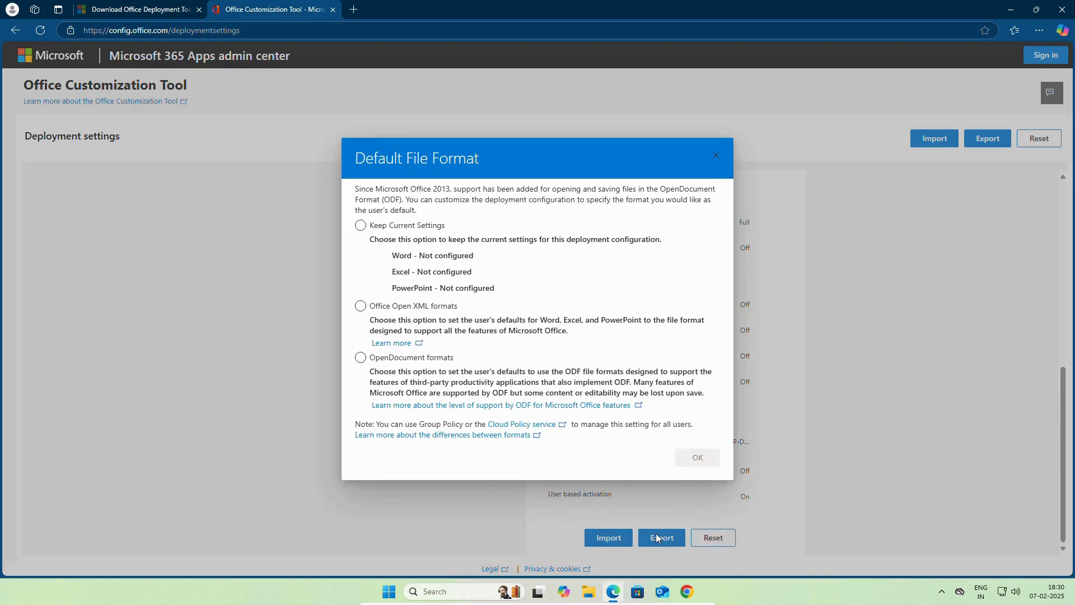
{"action": "left_click", "coordinate": [360, 305]}
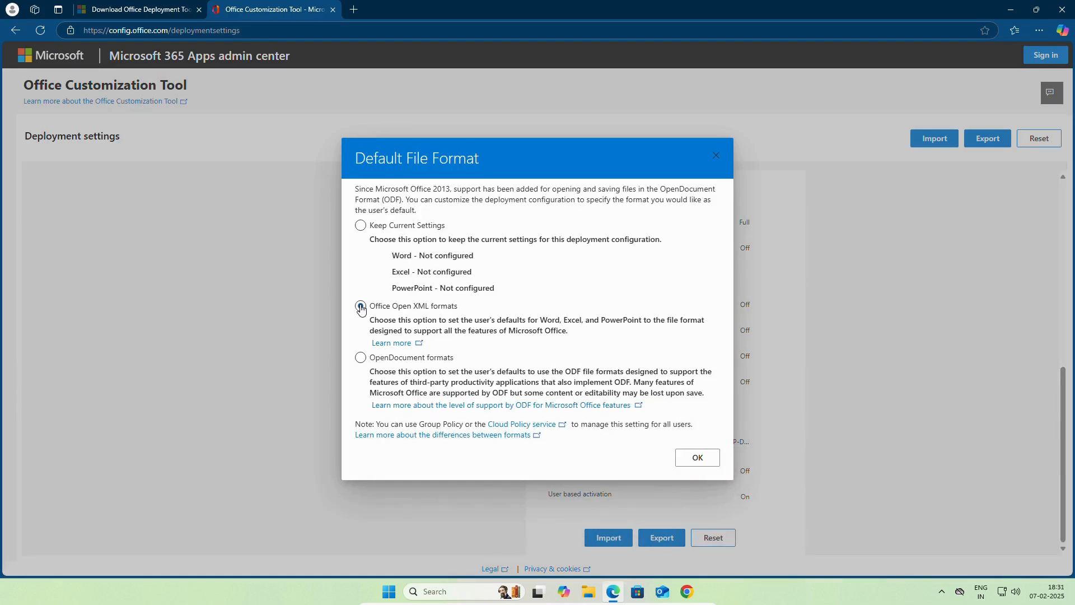
{"action": "left_click", "coordinate": [359, 305]}
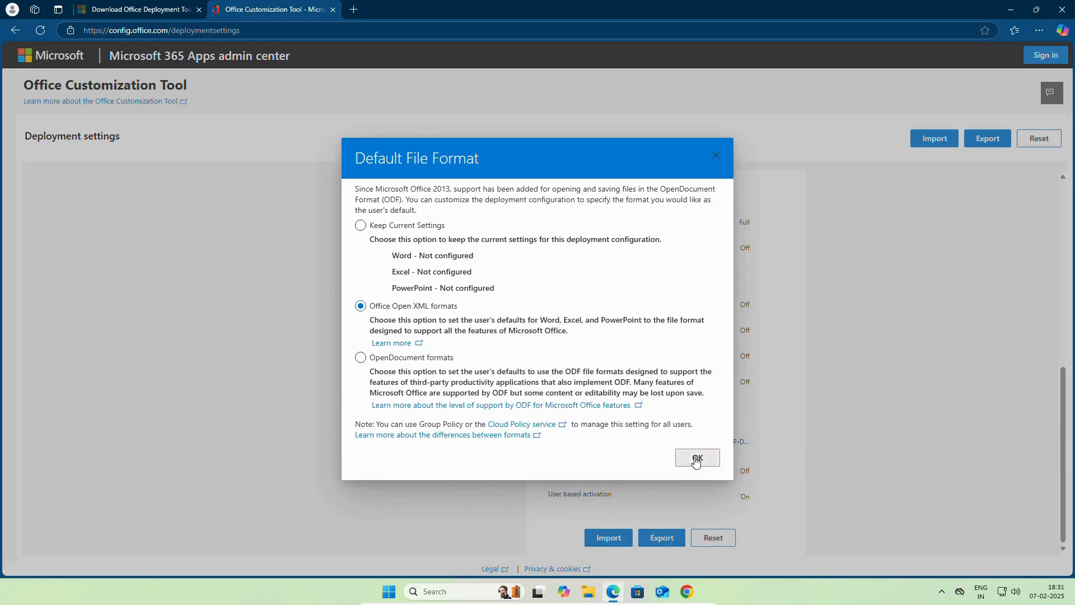
{"action": "left_click", "coordinate": [696, 458]}
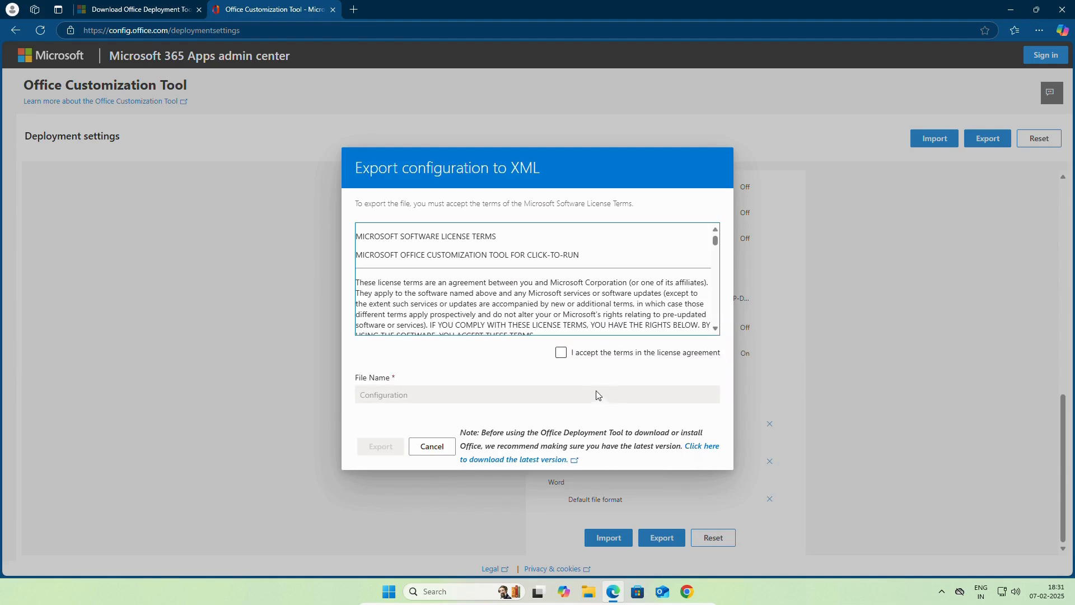
{"action": "left_click", "coordinate": [559, 352]}
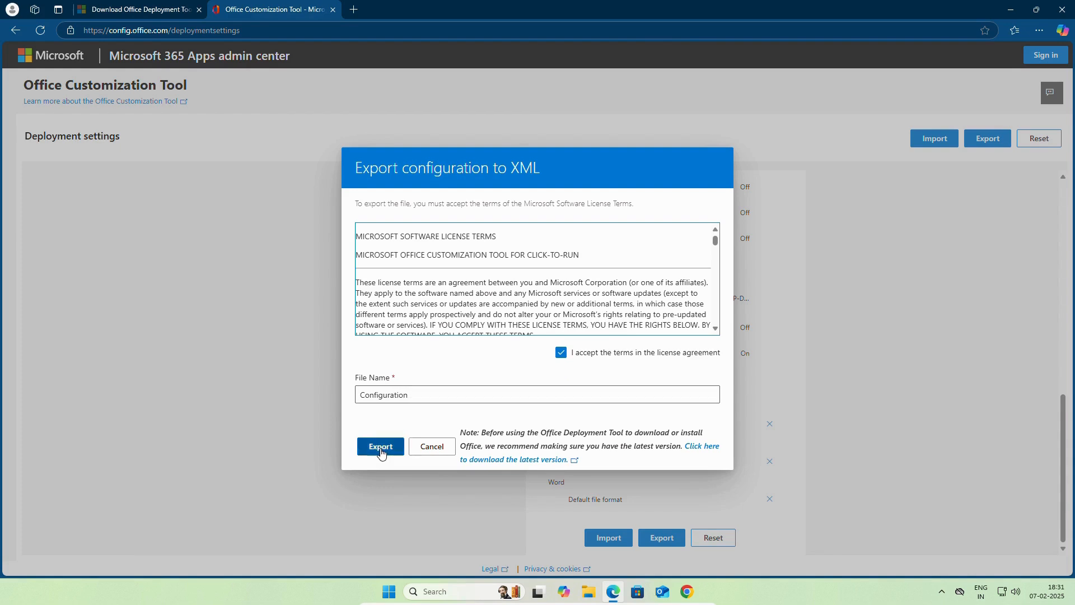
{"action": "left_click", "coordinate": [380, 446]}
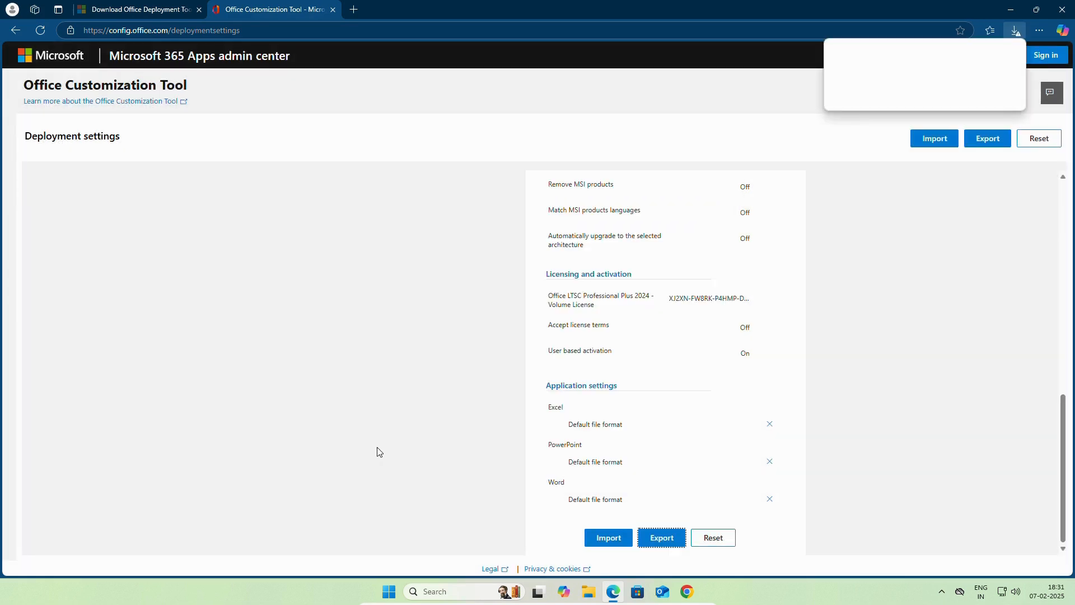
Step: Keep the downloaded Configuration (2).xml in Edge and show it in the Downloads folder
{"action": "left_click", "coordinate": [1014, 30]}
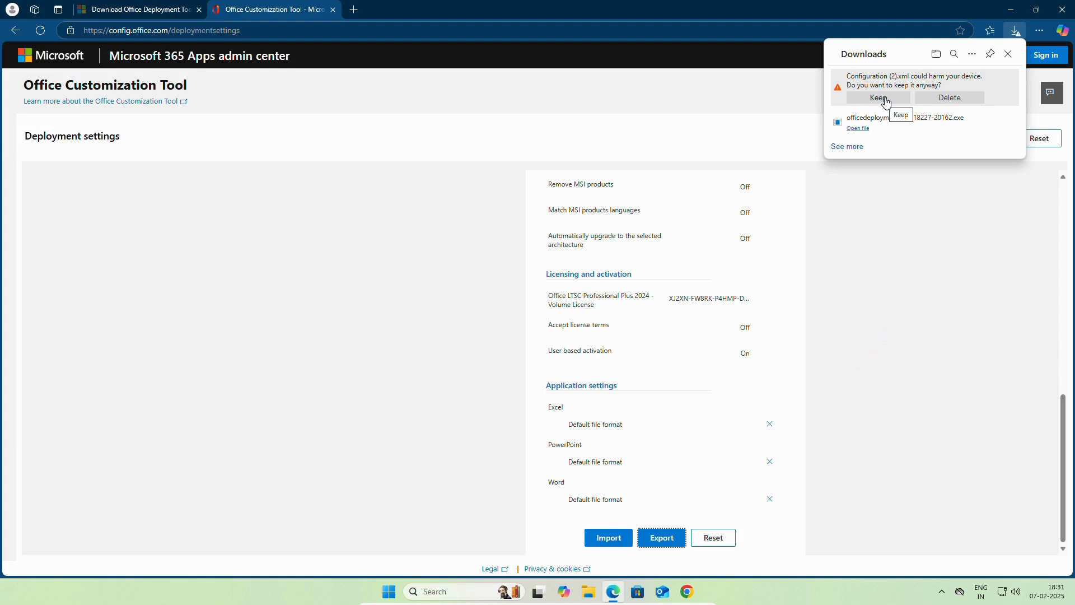
{"action": "left_click", "coordinate": [880, 98]}
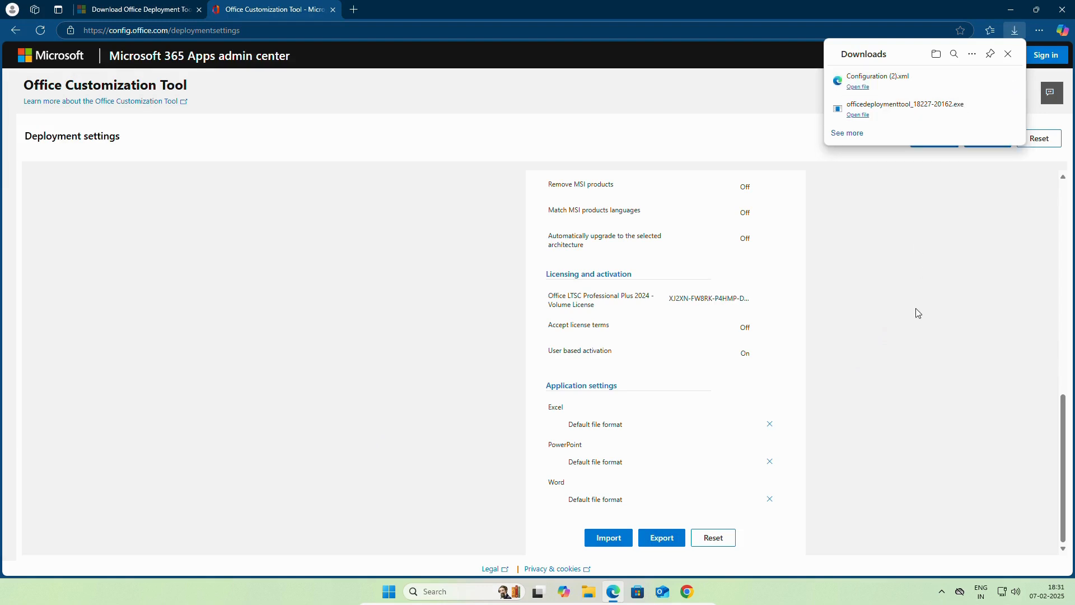
{"action": "mouse_move", "coordinate": [875, 80]}
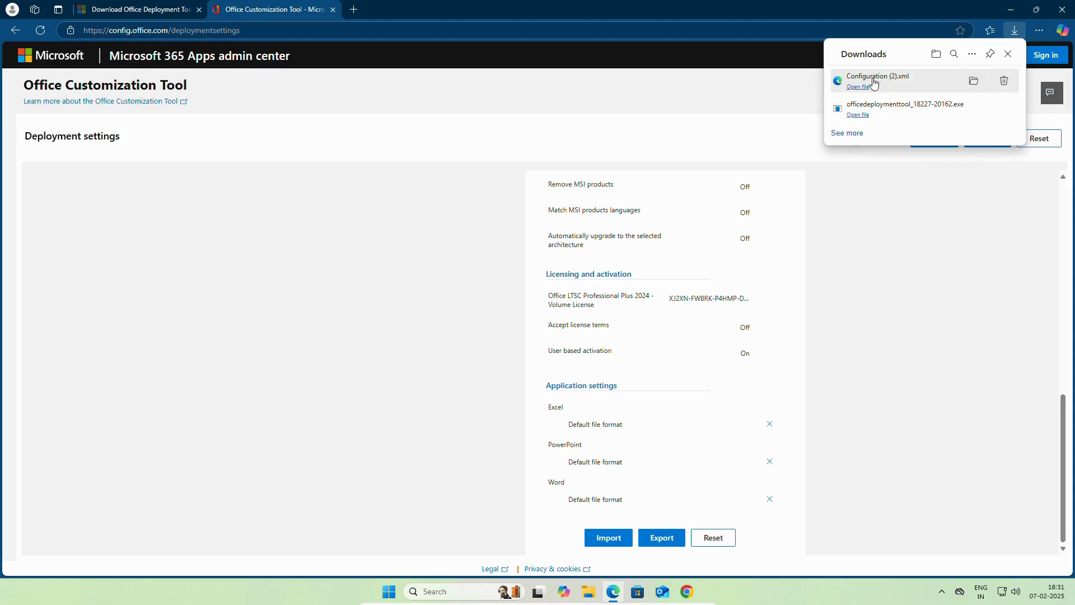
{"action": "mouse_move", "coordinate": [881, 122]}
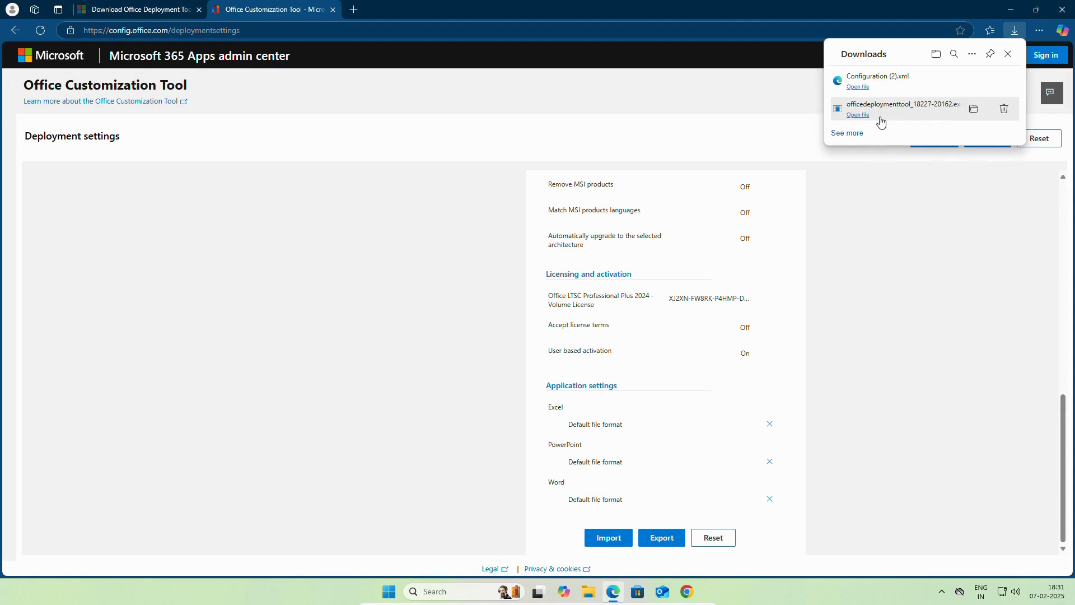
{"action": "mouse_move", "coordinate": [974, 81]}
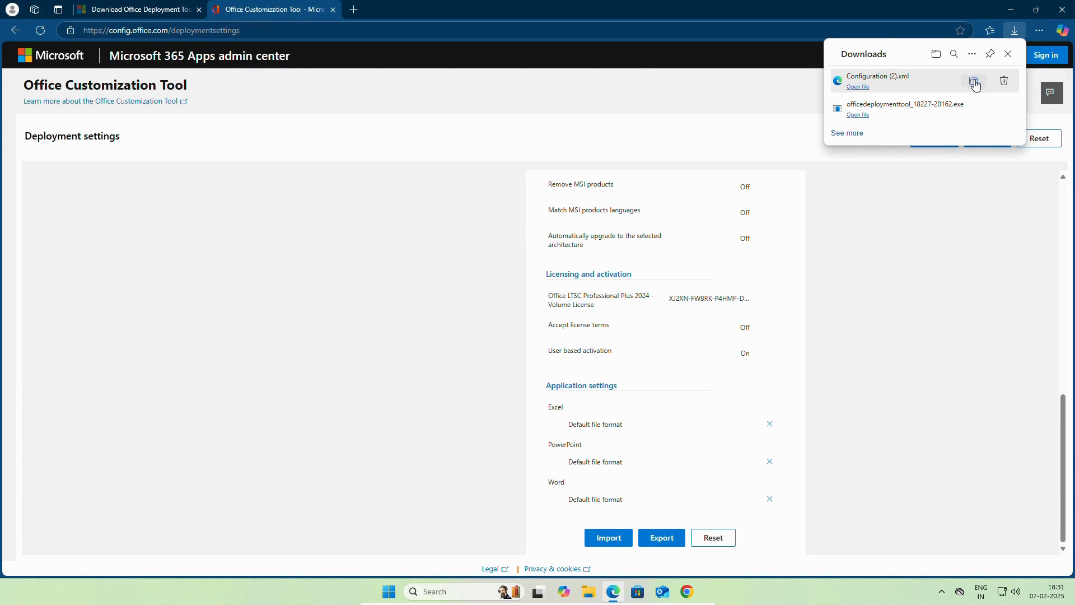
{"action": "left_click", "coordinate": [936, 54]}
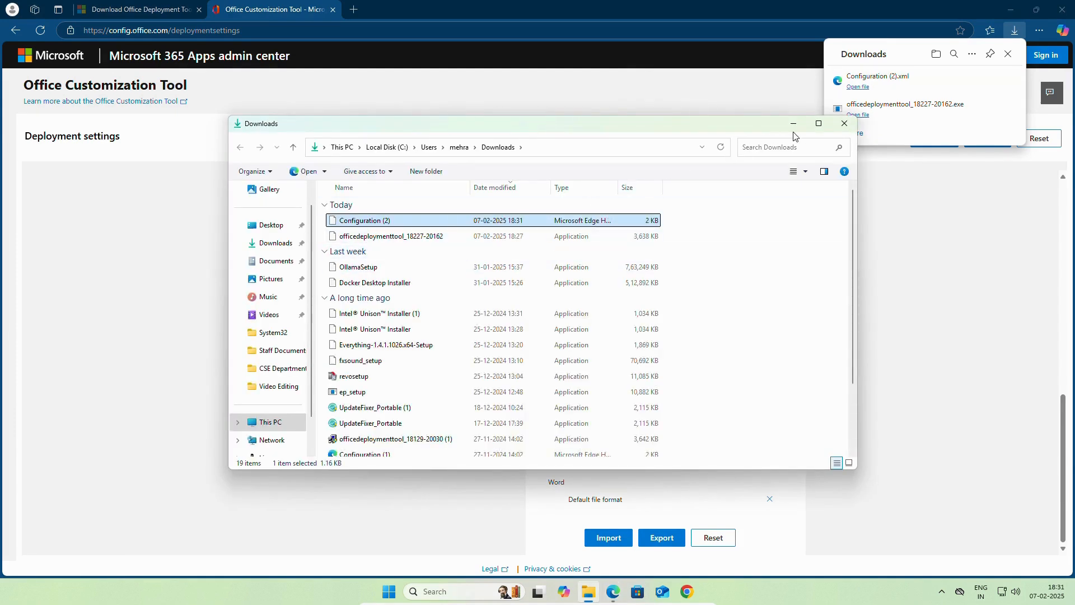
Step: Copy Configuration (2) and the deployment tool installer from Downloads
{"action": "left_click", "coordinate": [817, 123]}
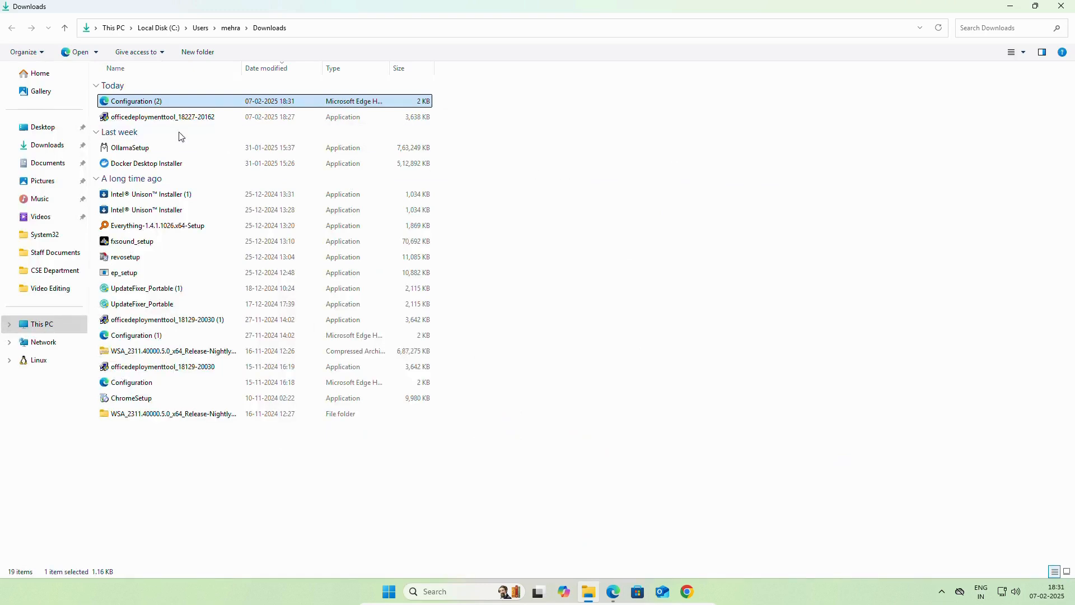
{"action": "right_click", "coordinate": [163, 117]}
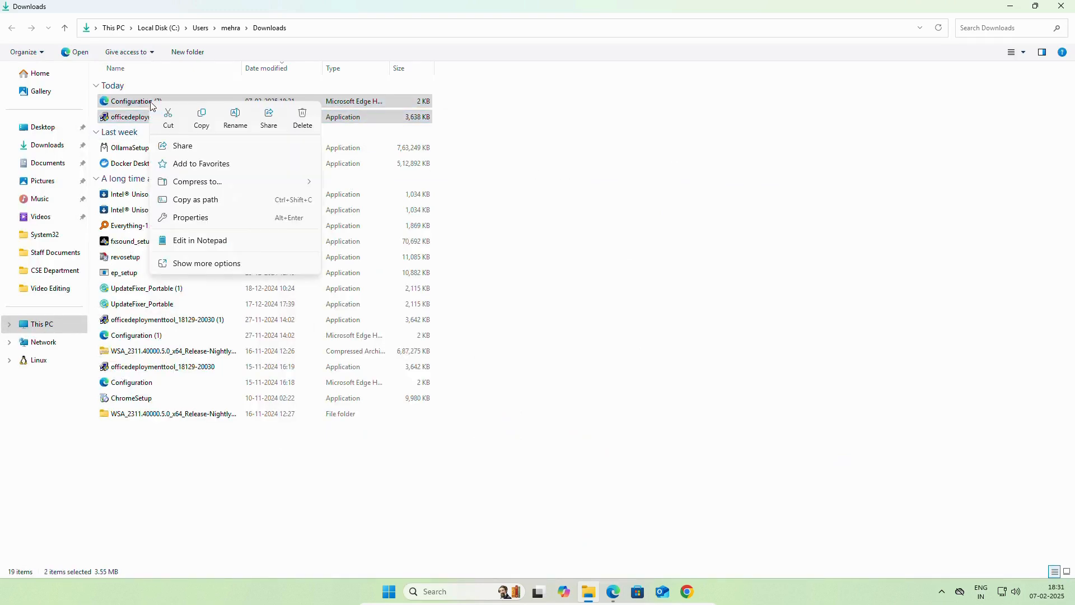
{"action": "left_click", "coordinate": [219, 116]}
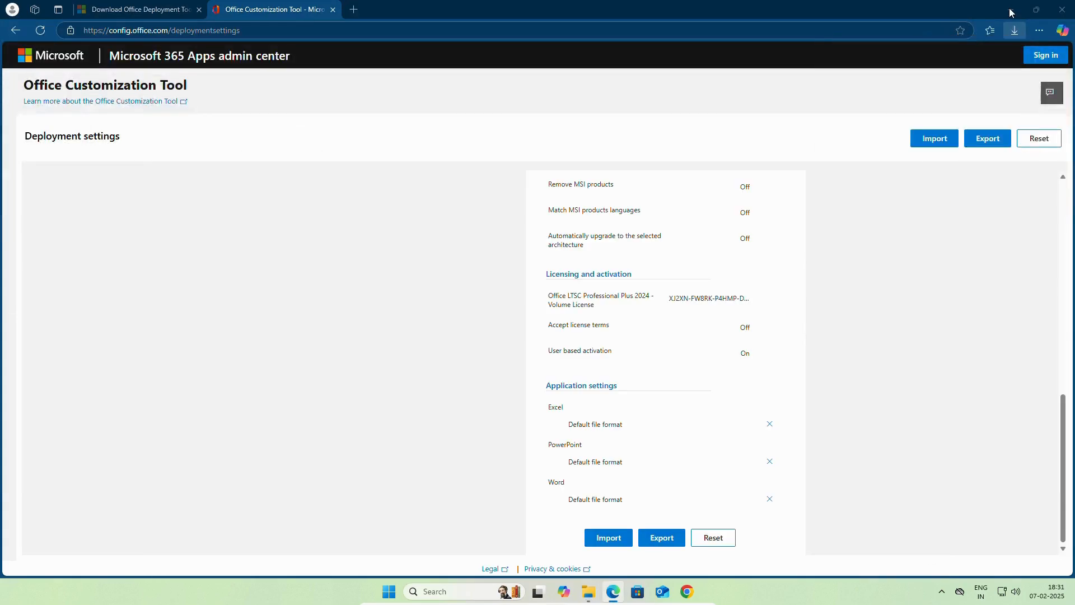
Step: Paste both copied files into the Office 2024 folder on the desktop
{"action": "left_click", "coordinate": [1037, 9]}
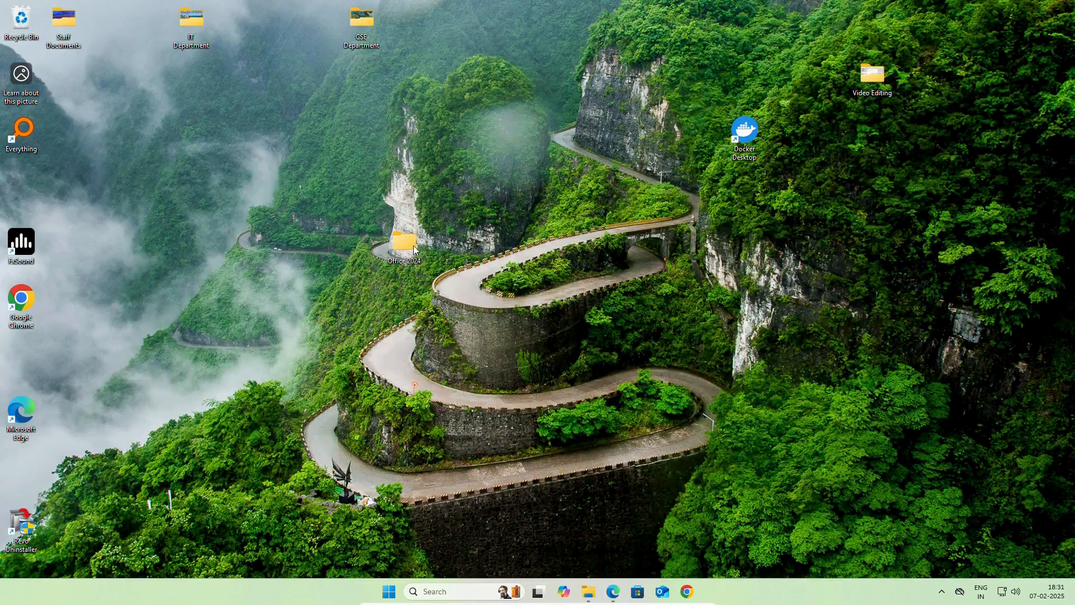
{"action": "double_click", "coordinate": [405, 243]}
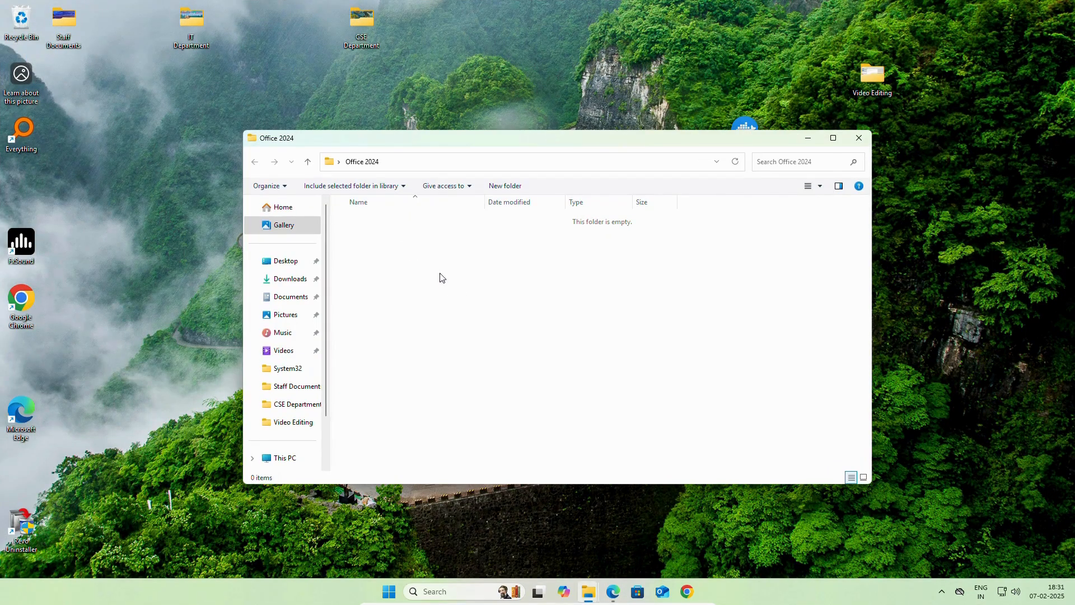
{"action": "right_click", "coordinate": [449, 278]}
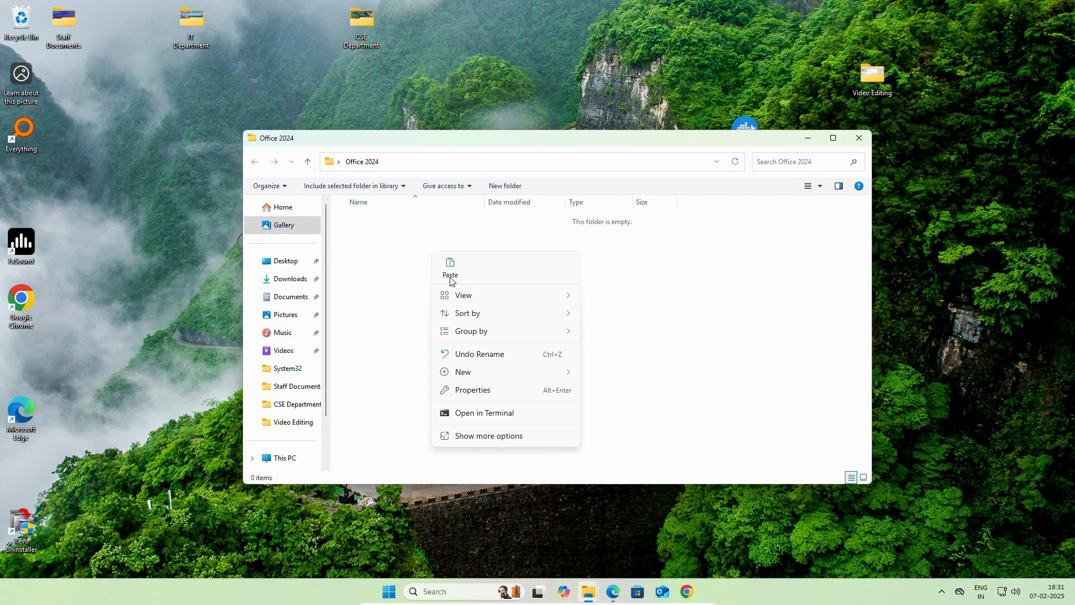
{"action": "left_click", "coordinate": [450, 268]}
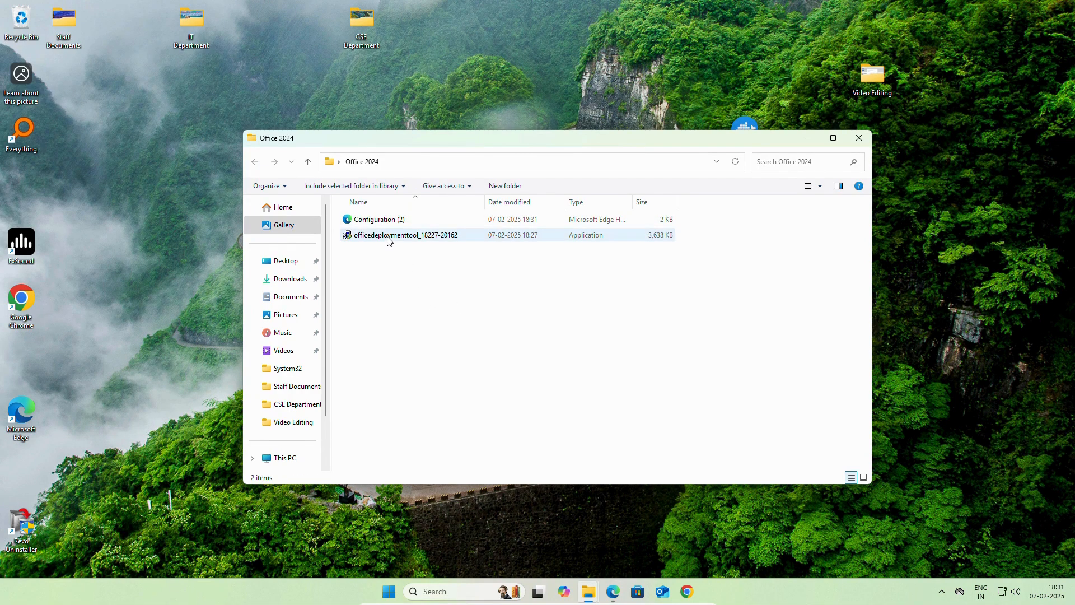
Step: Run the Office Deployment Tool as administrator and accept the Microsoft Software License Terms
{"action": "right_click", "coordinate": [389, 234]}
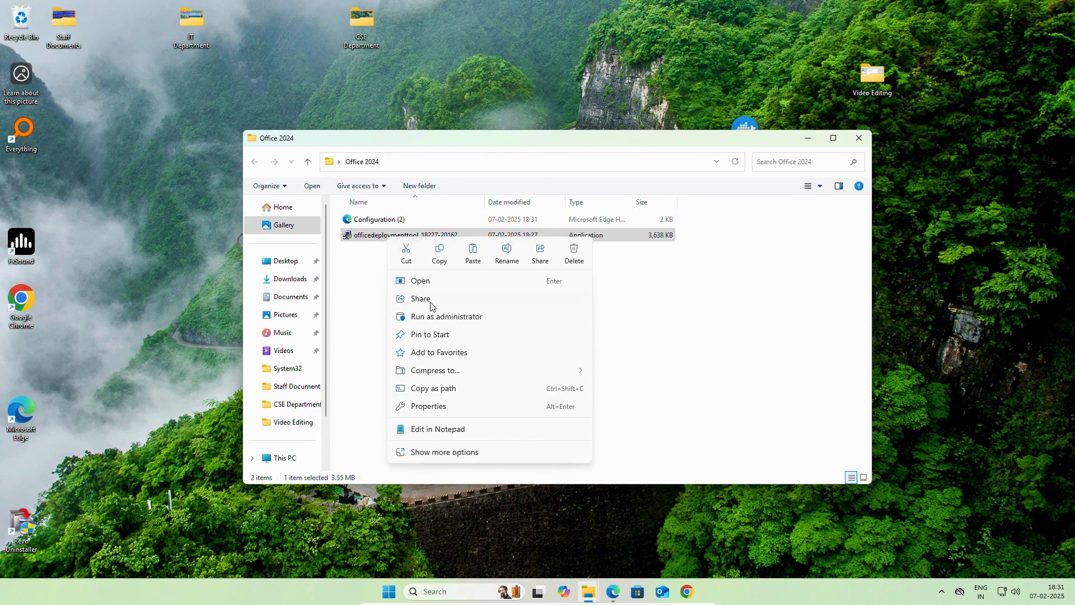
{"action": "left_click", "coordinate": [446, 316]}
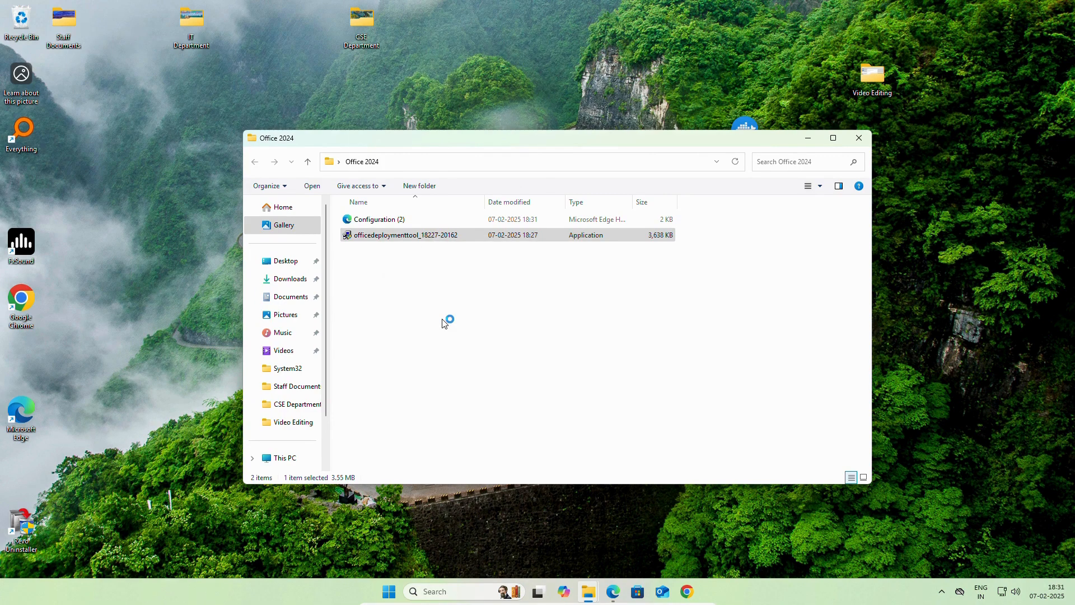
{"action": "double_click", "coordinate": [404, 234]}
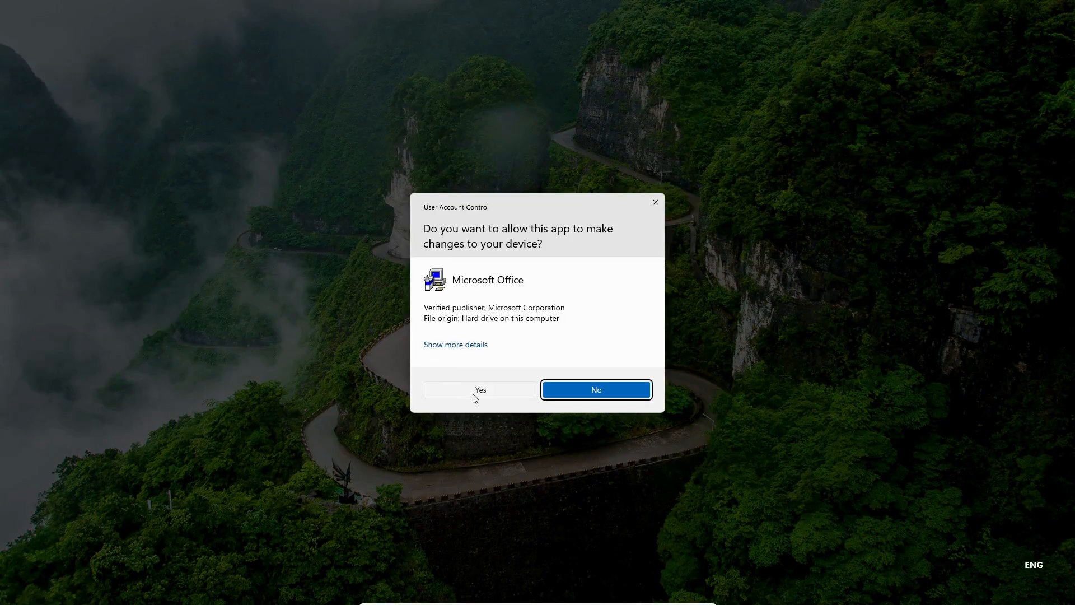
{"action": "left_click", "coordinate": [480, 390]}
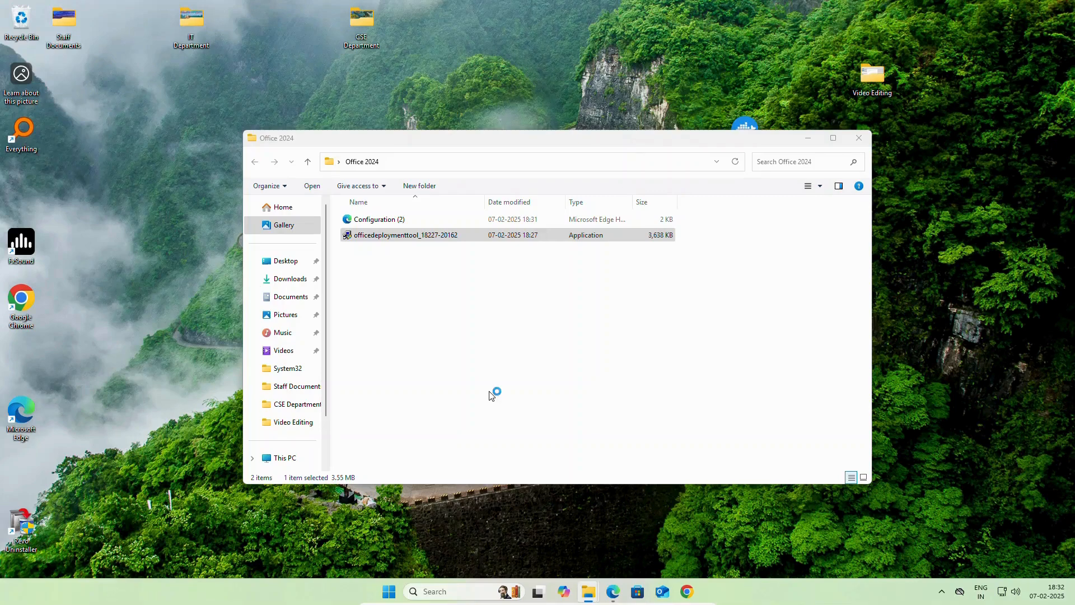
{"action": "double_click", "coordinate": [405, 234]}
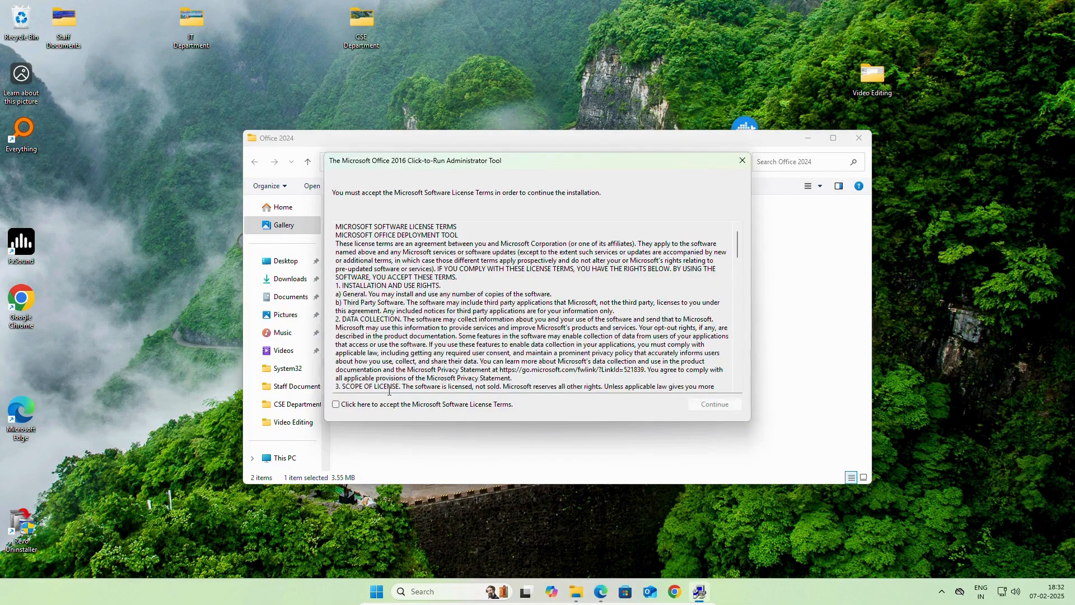
{"action": "left_click", "coordinate": [336, 405]}
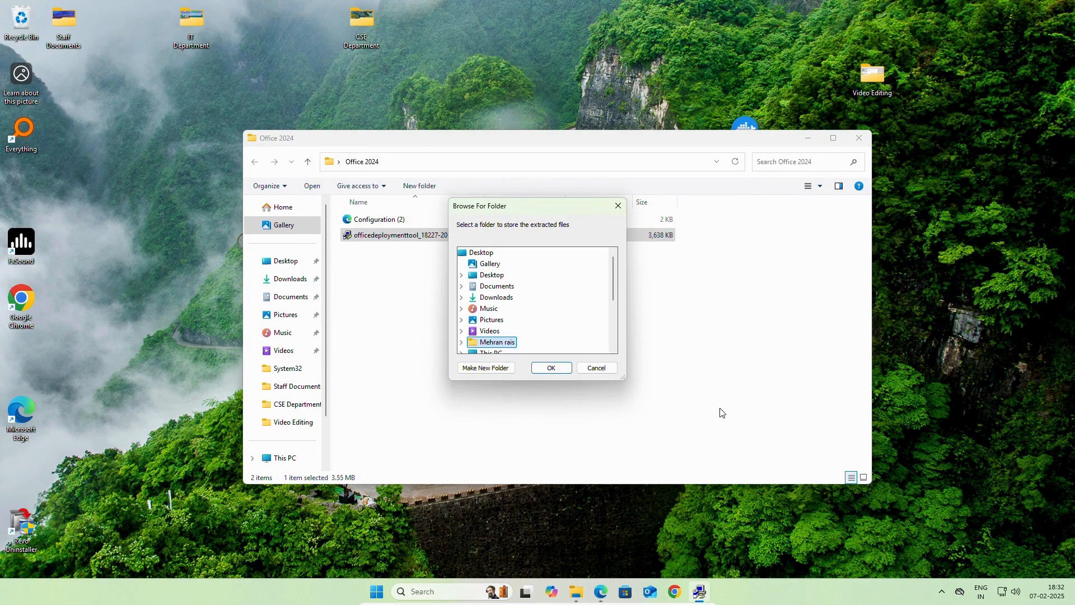
Step: Choose the desktop's Office 2024 folder as the destination for the extracted files
{"action": "left_click", "coordinate": [481, 252]}
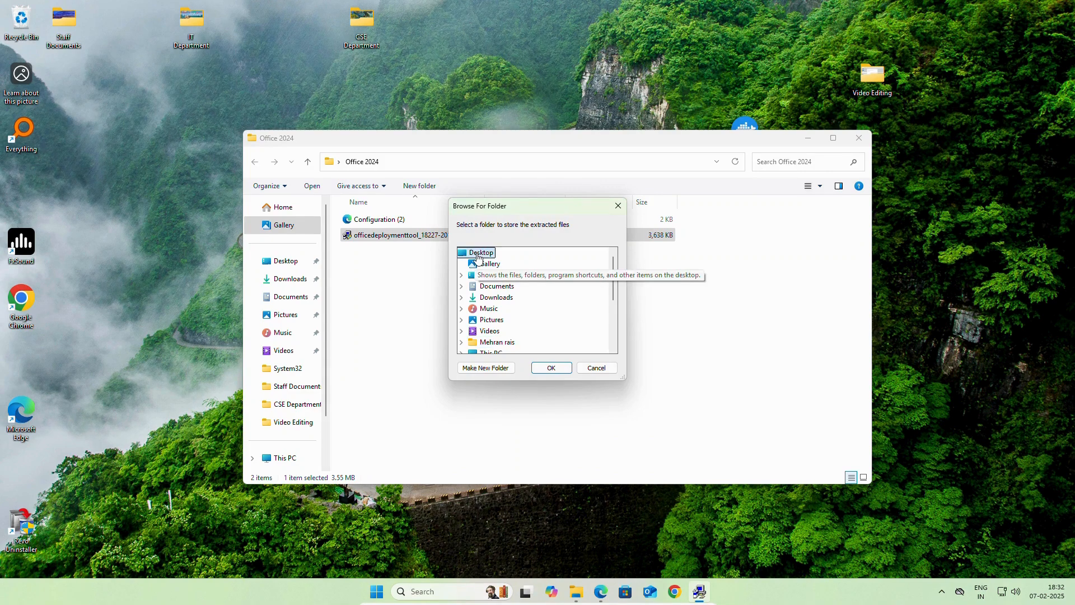
{"action": "scroll", "scroll_direction": "down", "scroll_amount": 3}
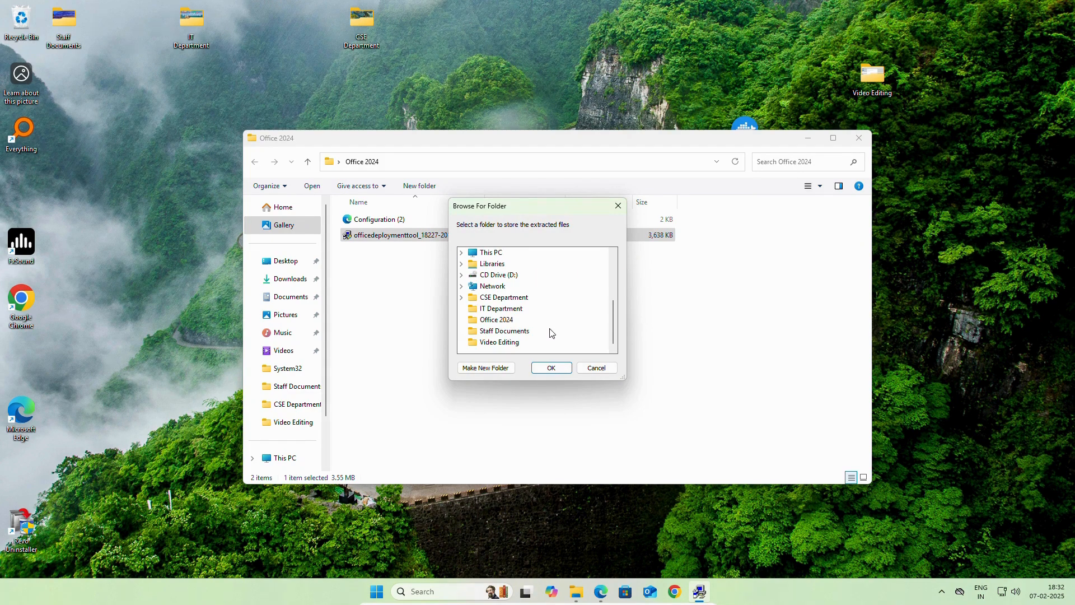
{"action": "left_click", "coordinate": [495, 319]}
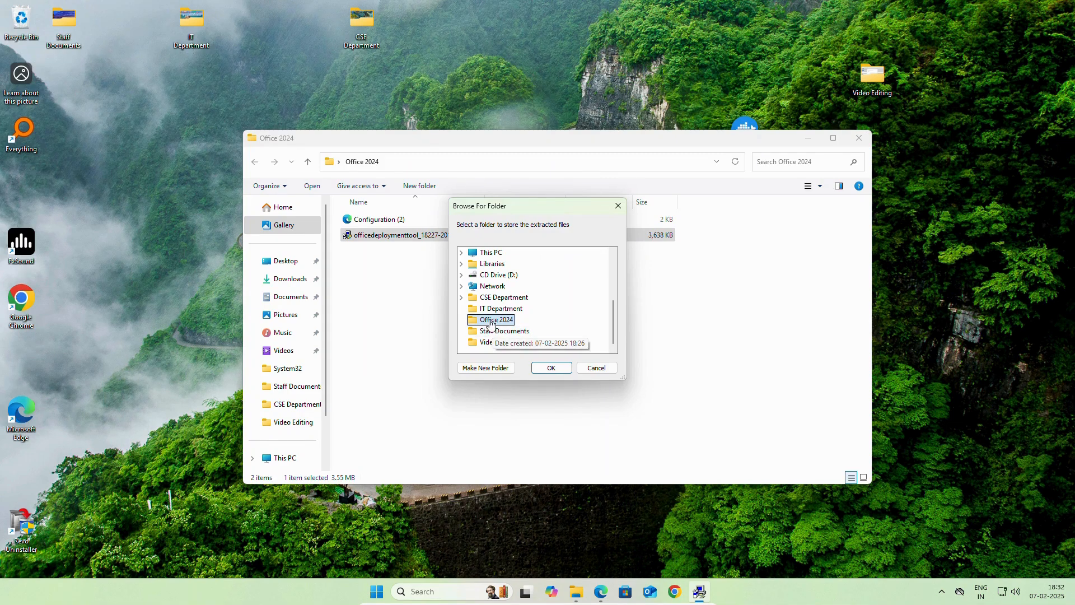
{"action": "mouse_move", "coordinate": [379, 247]}
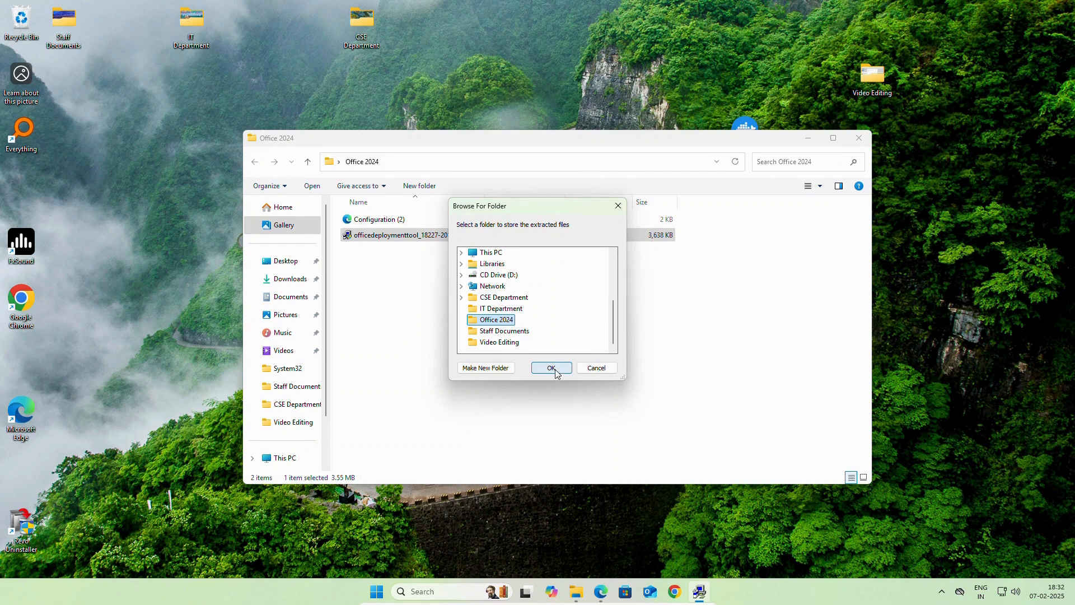
Step: Confirm the extraction folder, acknowledge the success message, and close the Office 2024 folder window
{"action": "left_click", "coordinate": [551, 367]}
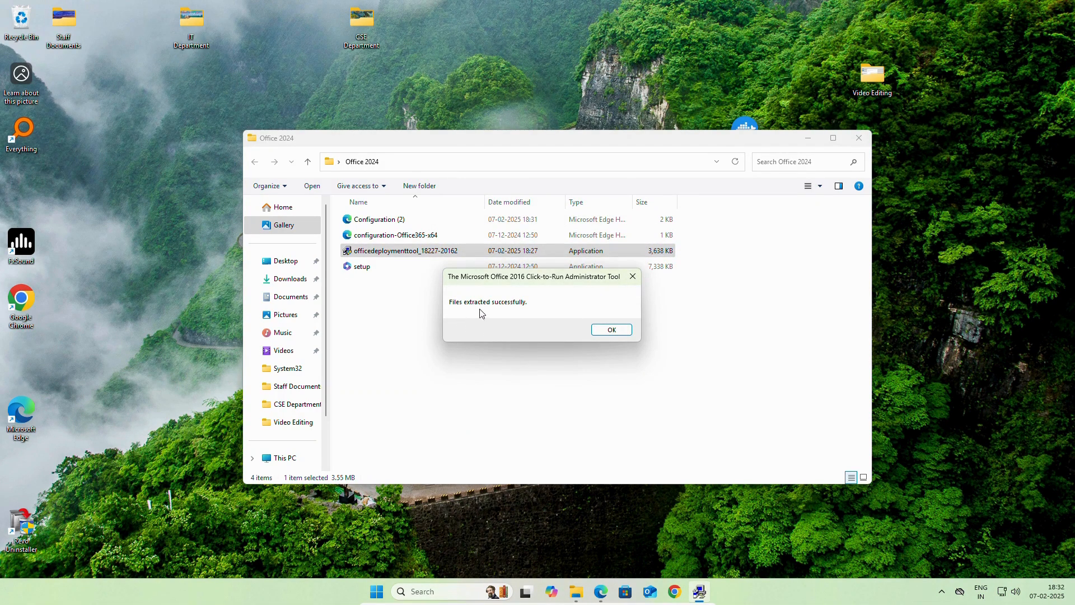
{"action": "mouse_move", "coordinate": [478, 317]}
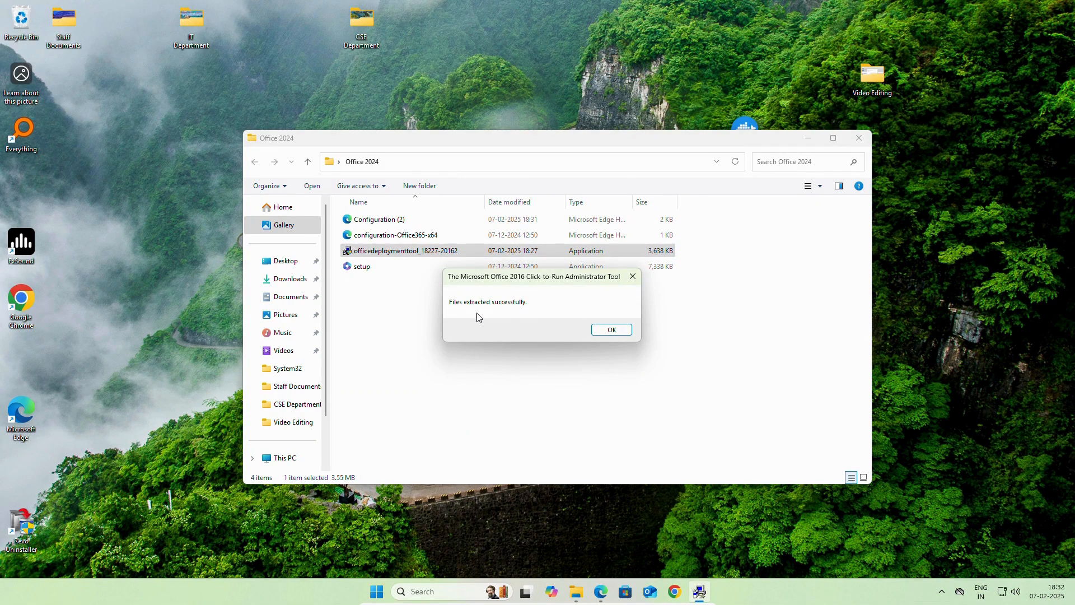
{"action": "left_click", "coordinate": [609, 329]}
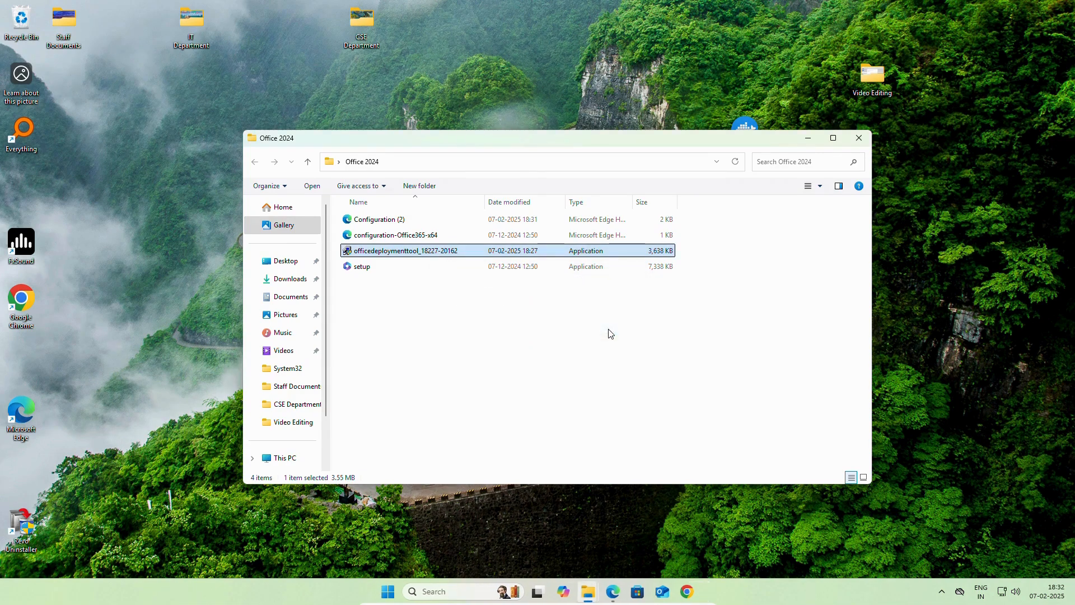
{"action": "left_click", "coordinate": [857, 137]}
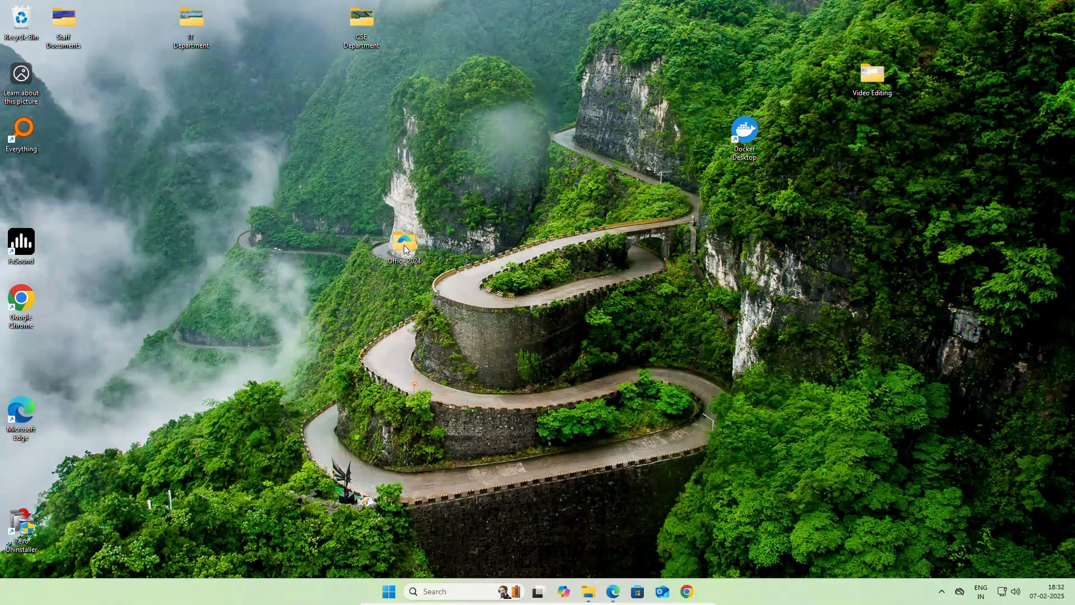
Step: Cut the Office 2024 folder from the desktop and navigate File Explorer to Local Disk (C:)
{"action": "right_click", "coordinate": [404, 245]}
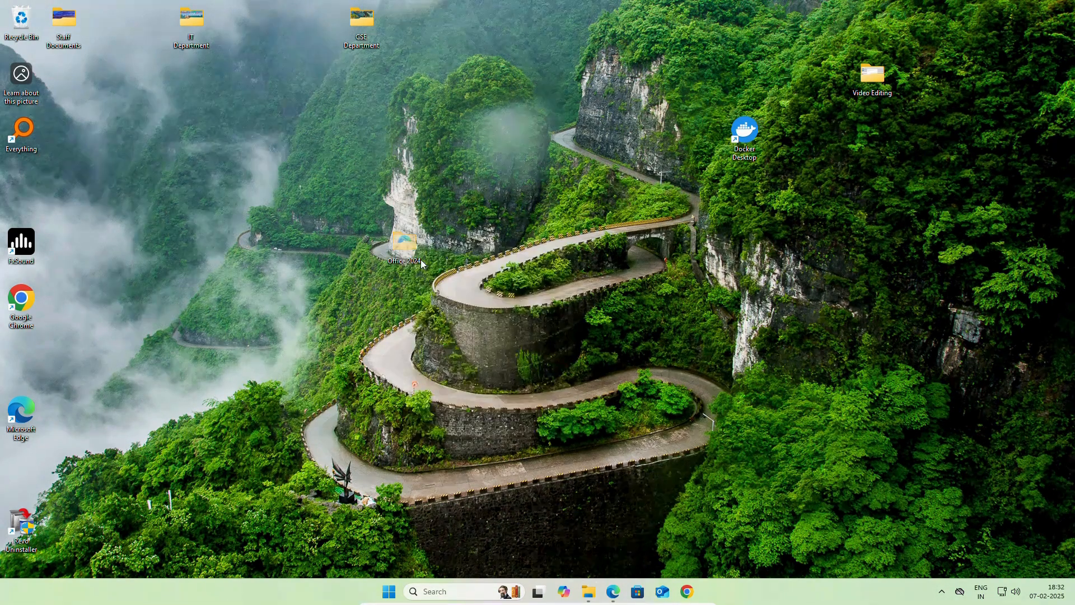
{"action": "mouse_move", "coordinate": [588, 592]}
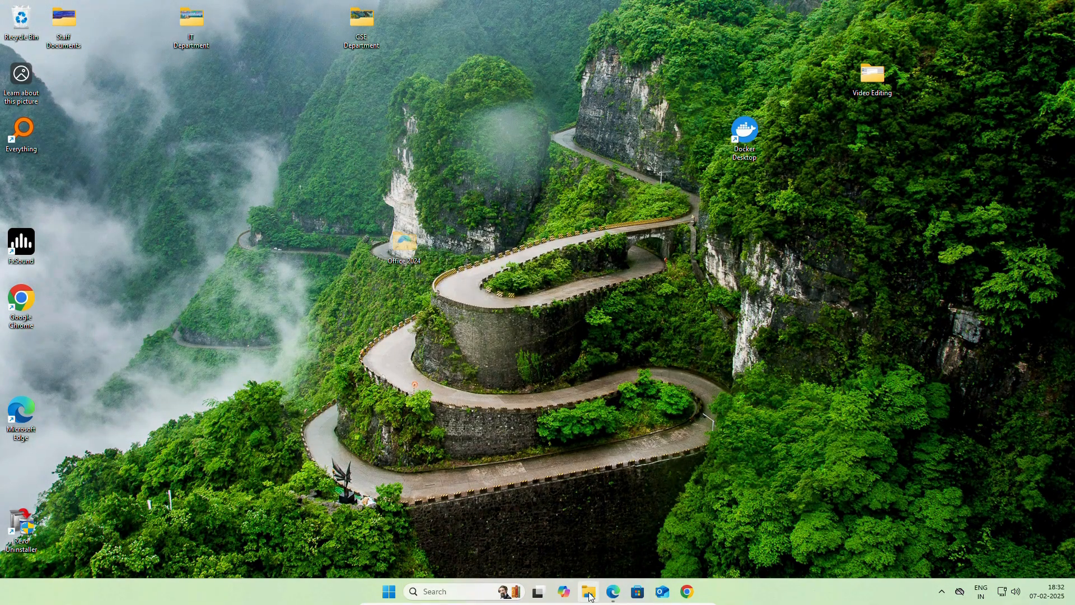
{"action": "left_click", "coordinate": [588, 591]}
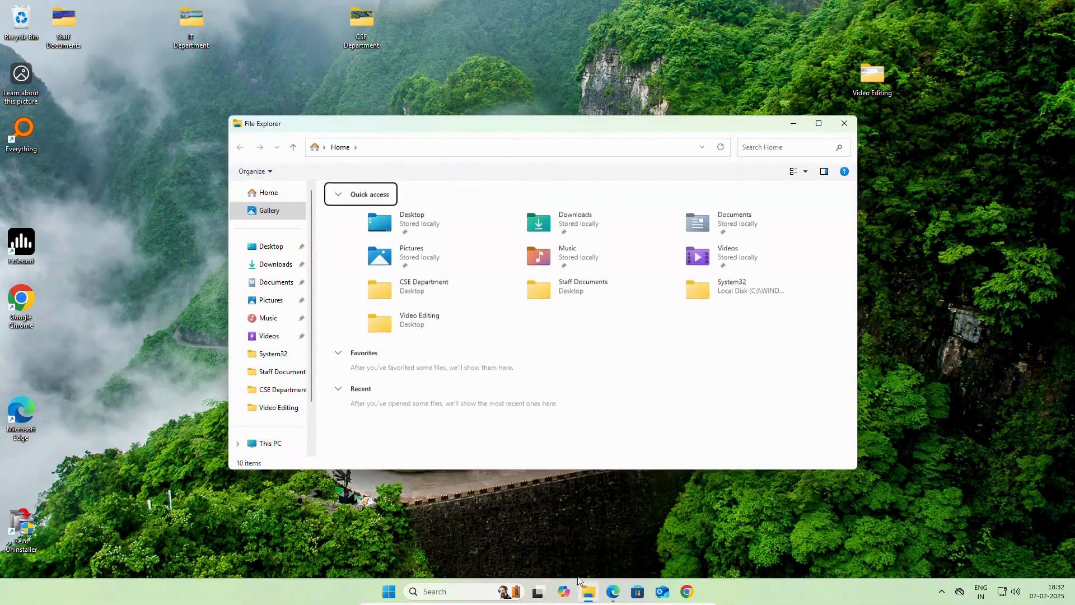
{"action": "left_click", "coordinate": [269, 442]}
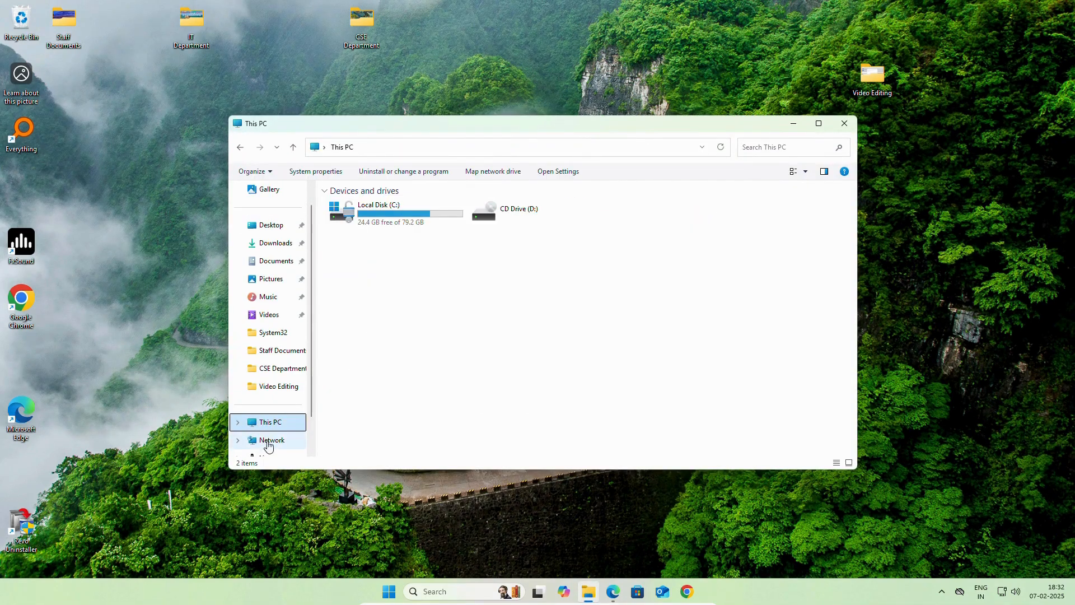
{"action": "double_click", "coordinate": [378, 208]}
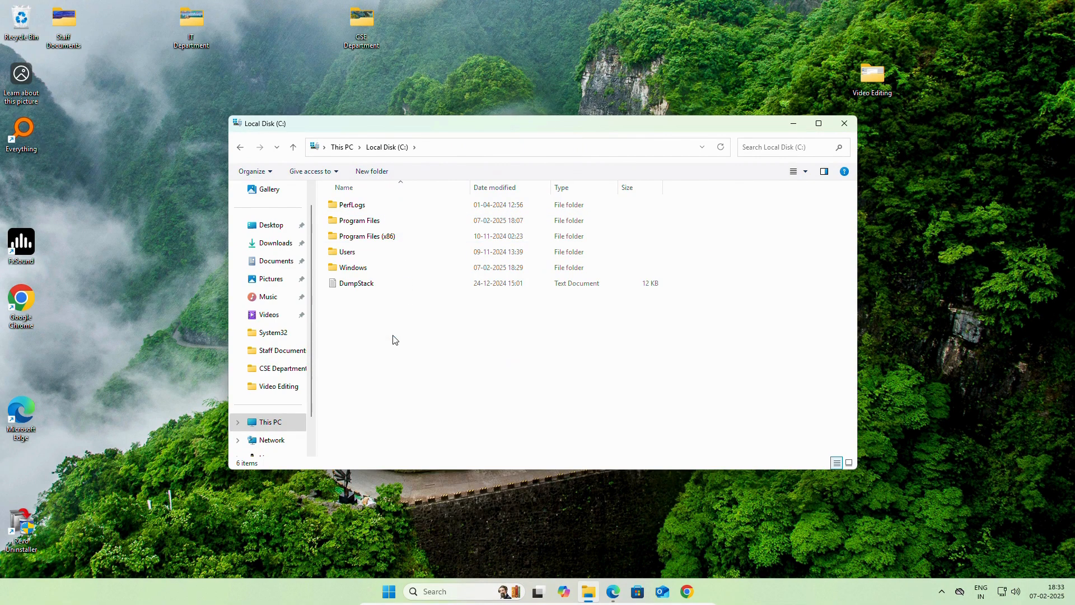
Step: Paste the Office 2024 folder into the C: root and open it there
{"action": "left_click", "coordinate": [371, 170]}
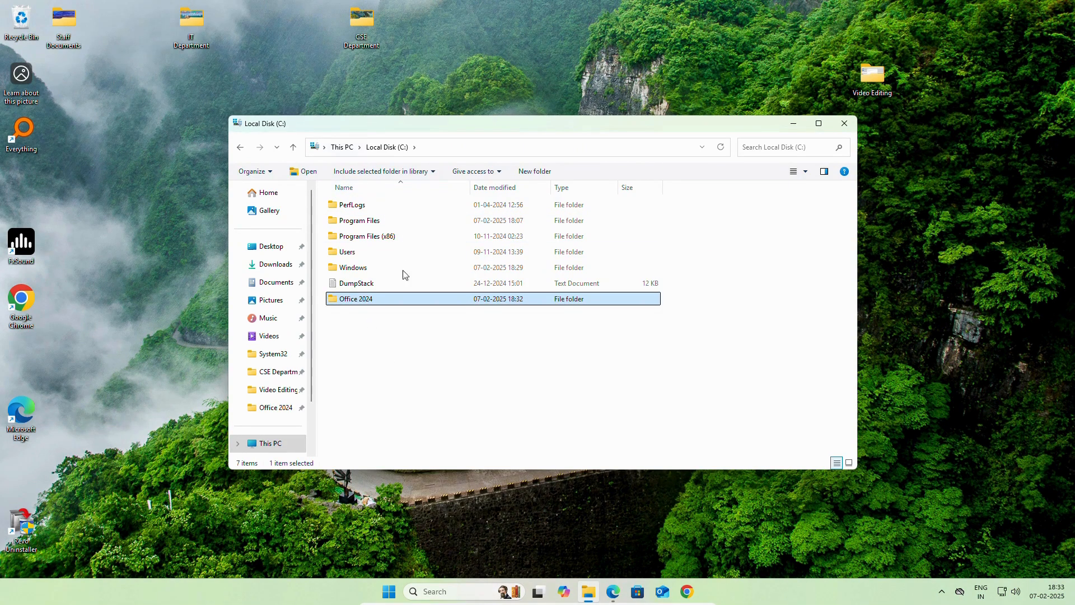
{"action": "left_click", "coordinate": [394, 355]}
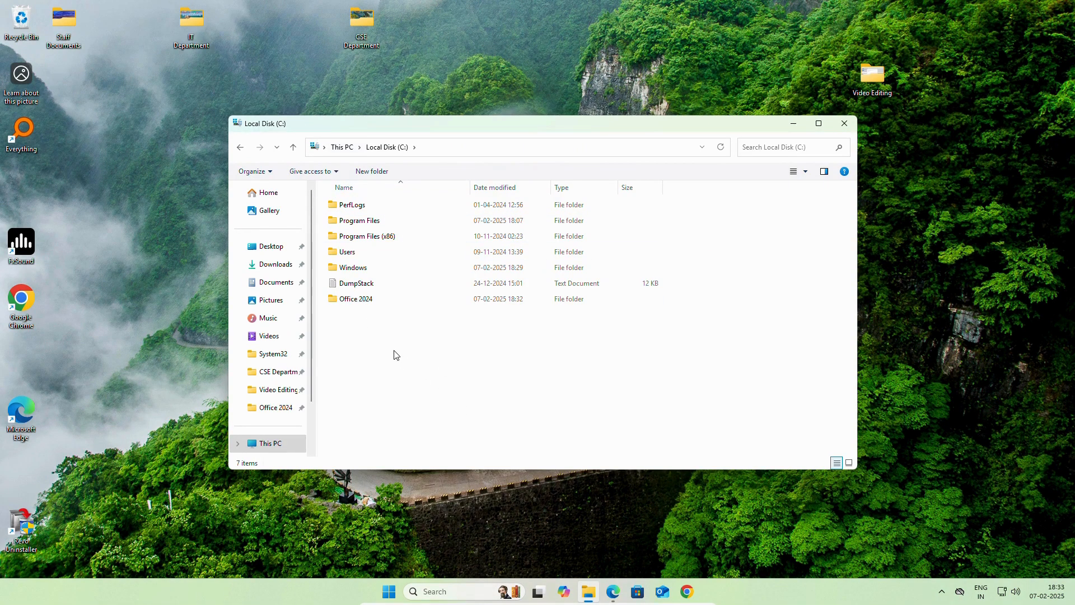
{"action": "left_click", "coordinate": [356, 298]}
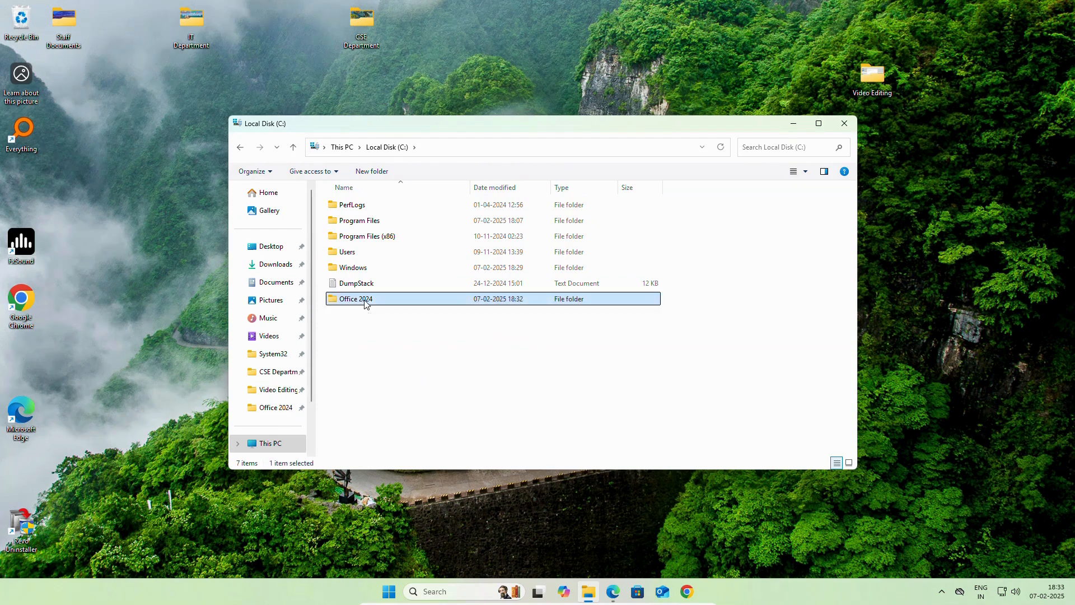
{"action": "double_click", "coordinate": [356, 298]}
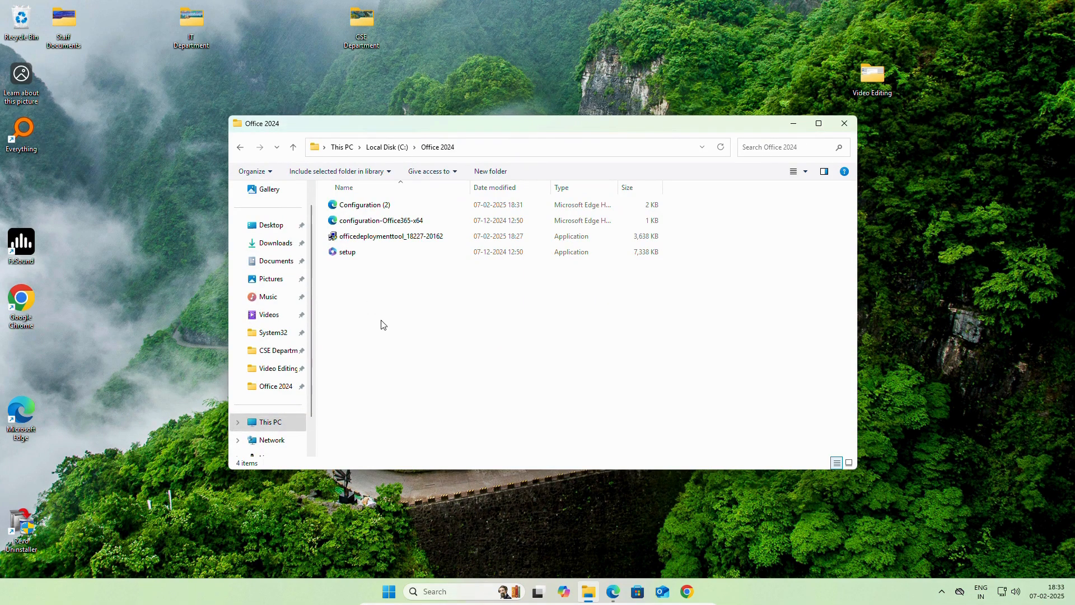
{"action": "mouse_move", "coordinate": [368, 229]}
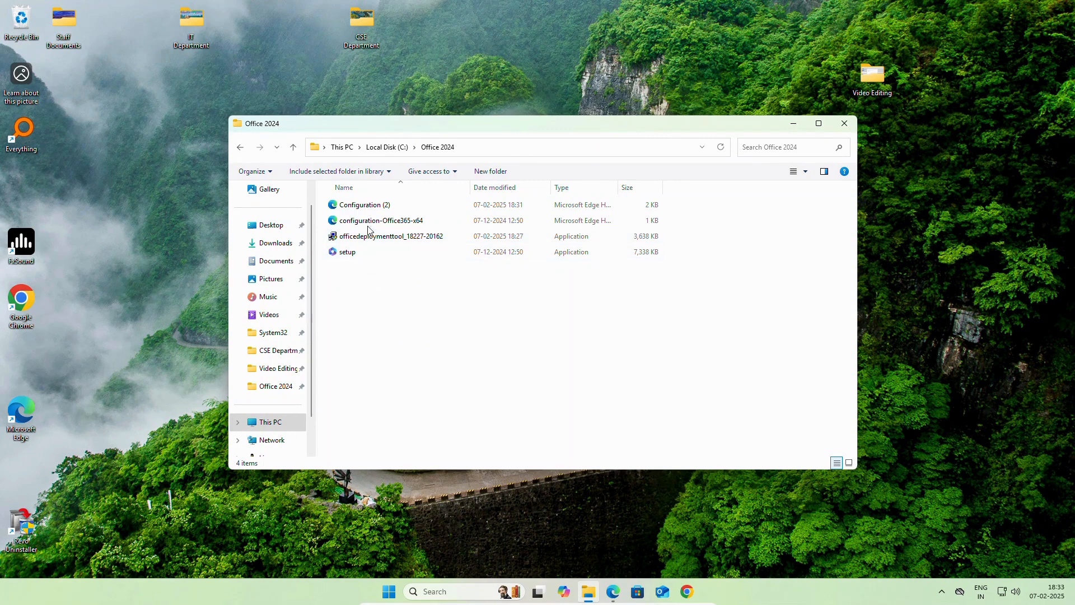
Step: Delete the officedeploymenttool and configuration-Office365-x64 files from the Office 2024 folder
{"action": "left_click", "coordinate": [347, 252]}
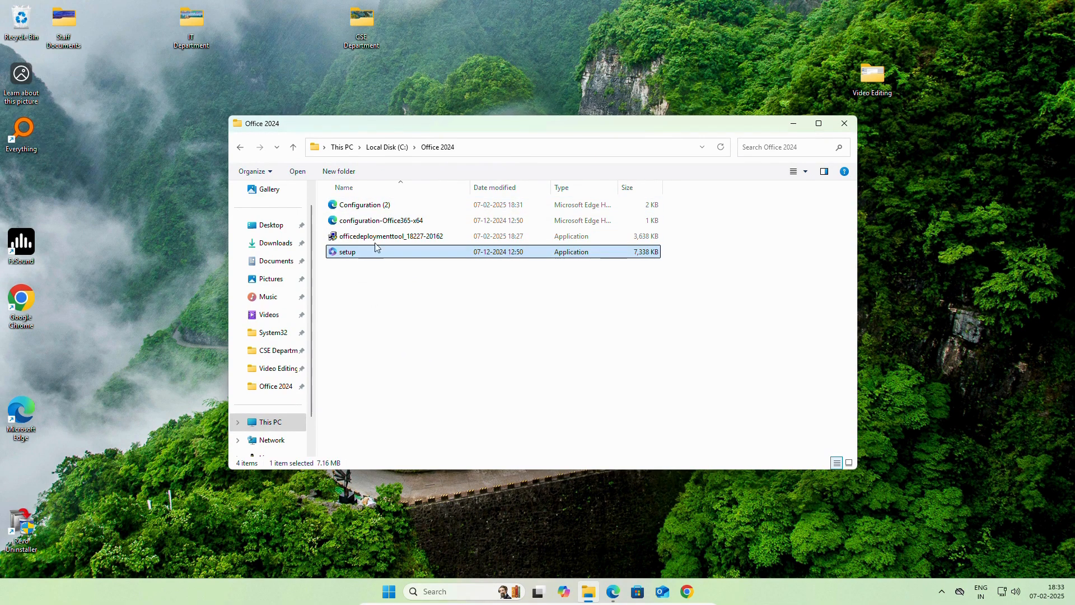
{"action": "left_click", "coordinate": [389, 236]}
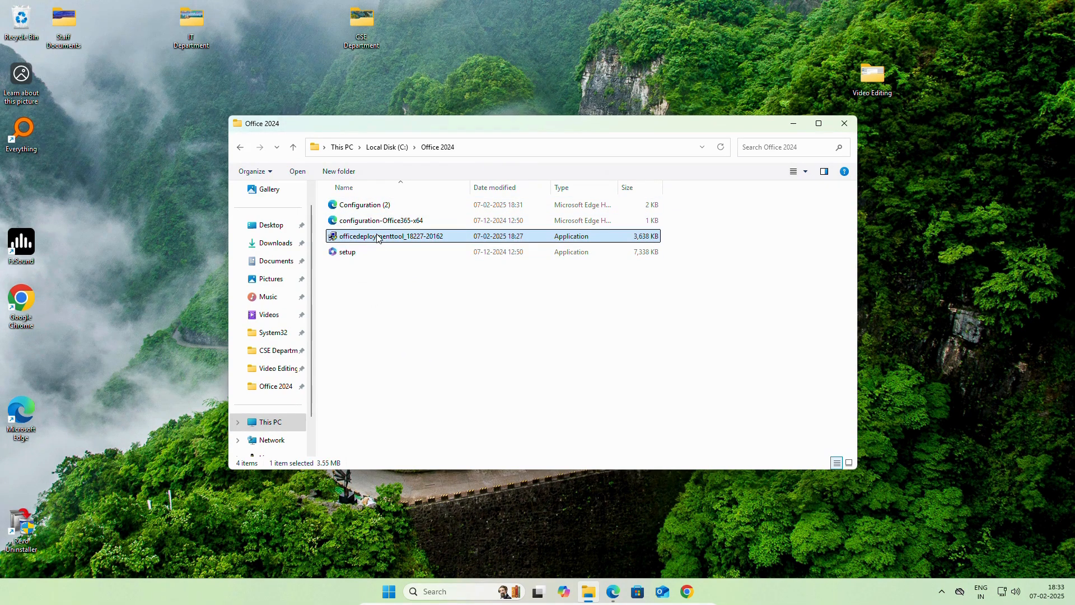
{"action": "right_click", "coordinate": [376, 236]}
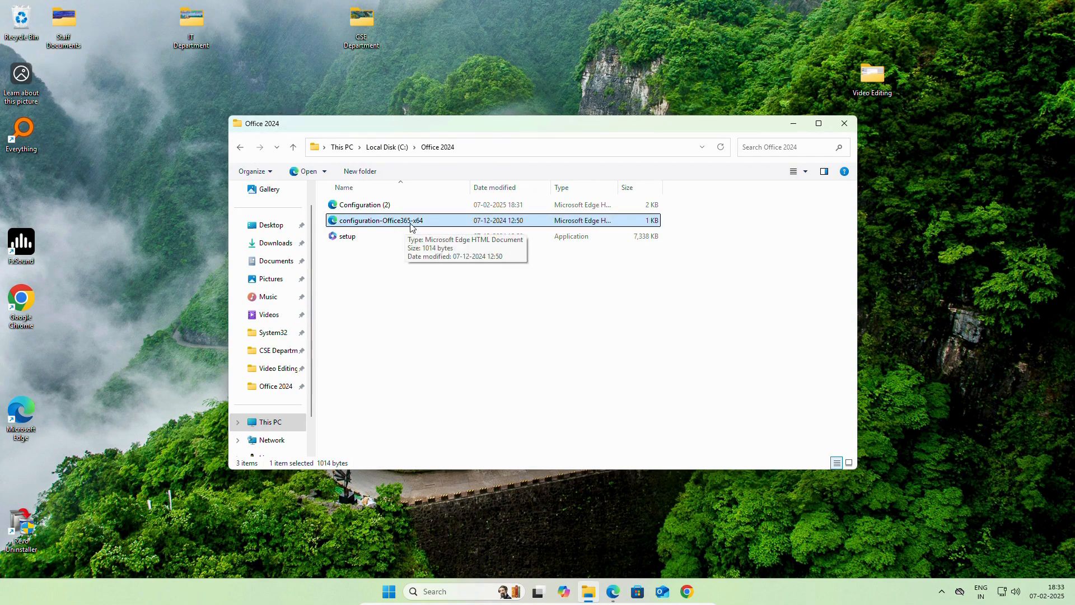
{"action": "right_click", "coordinate": [378, 221]}
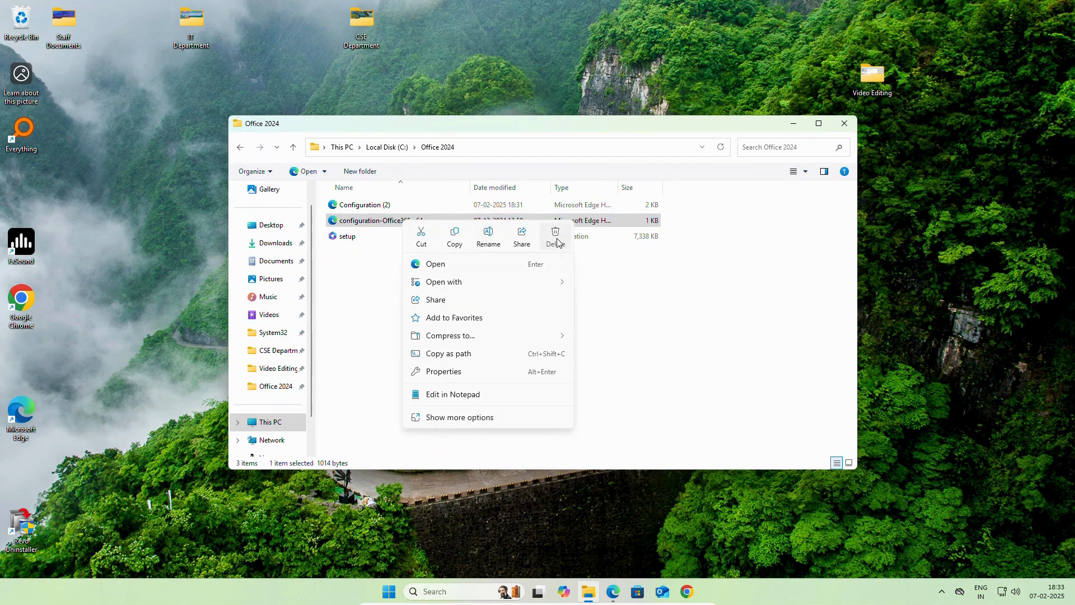
{"action": "left_click", "coordinate": [555, 231]}
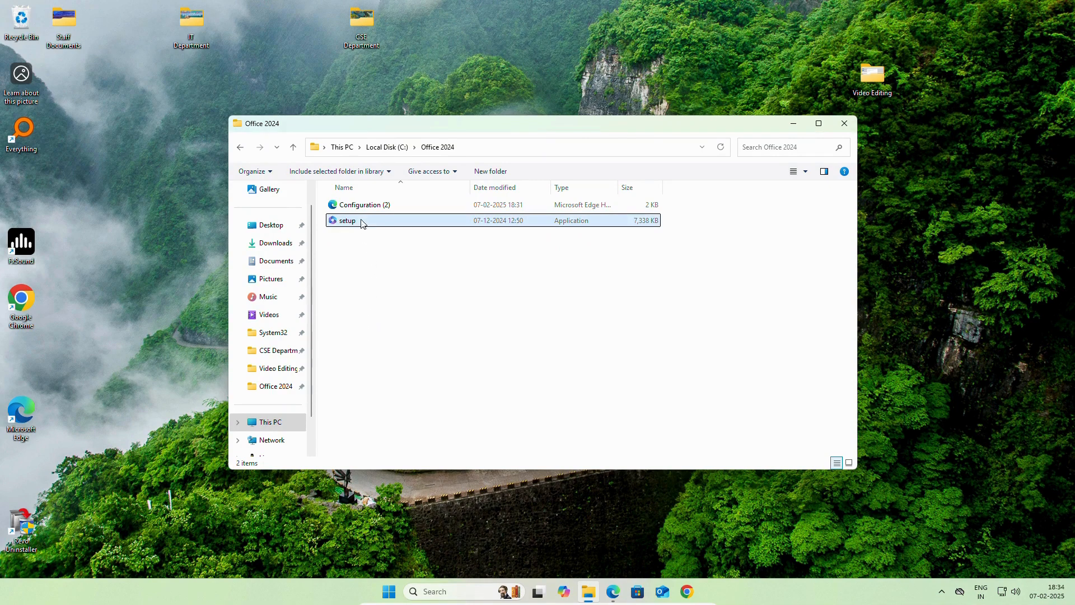
{"action": "mouse_move", "coordinate": [389, 209]}
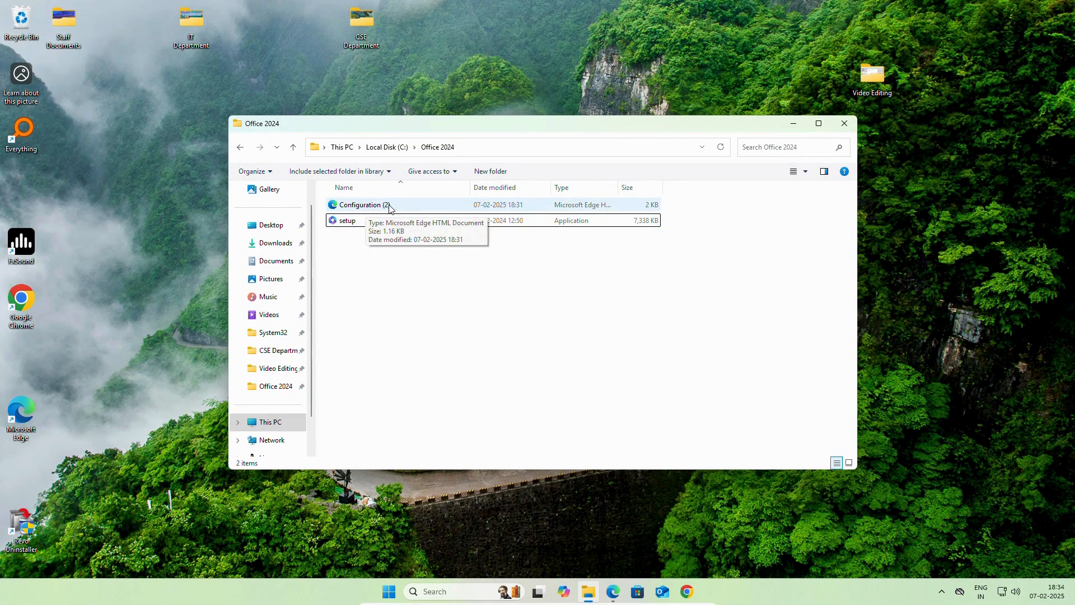
Step: Rename the Configuration (2) file to Configuration
{"action": "left_click", "coordinate": [360, 204]}
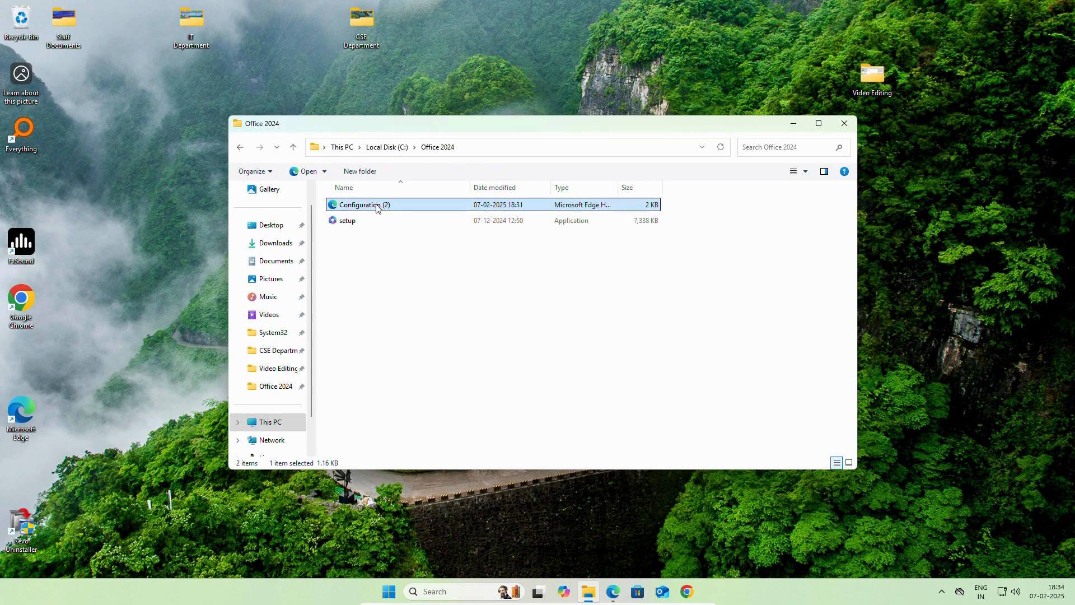
{"action": "right_click", "coordinate": [359, 204]}
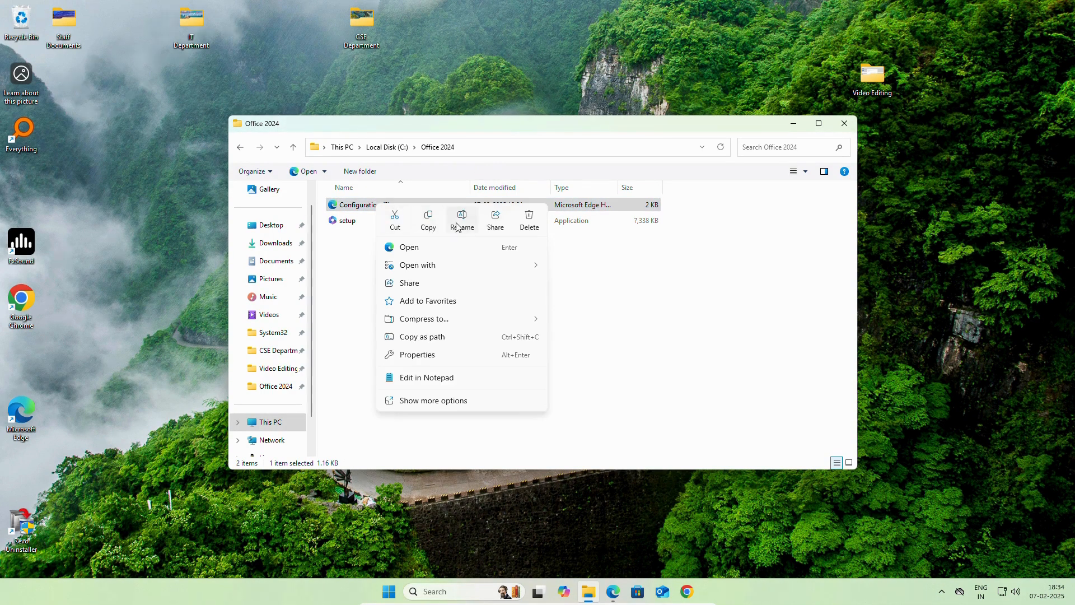
{"action": "left_click", "coordinate": [461, 214]}
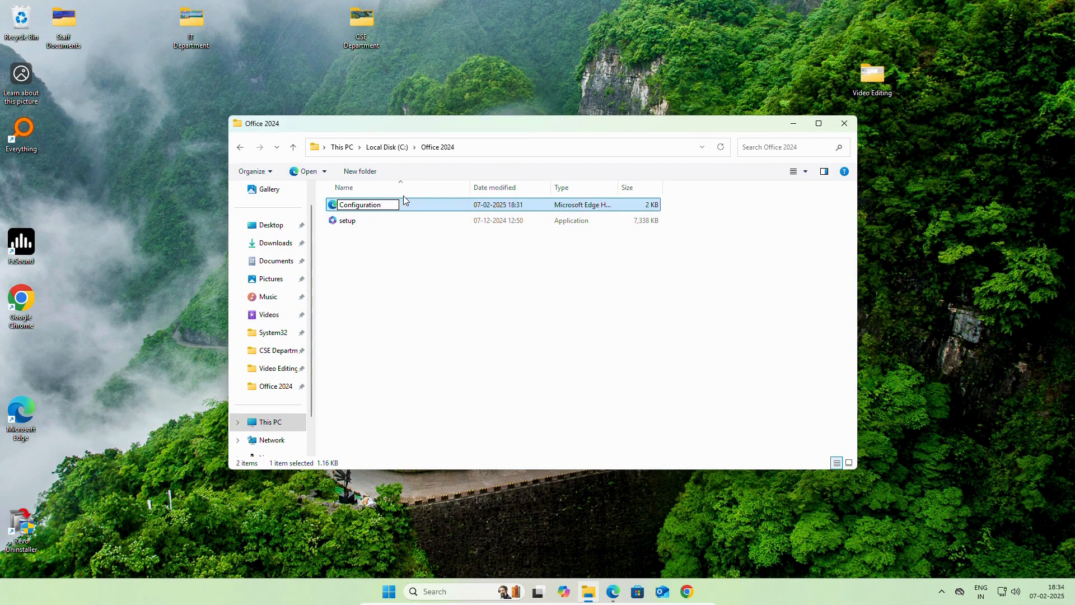
{"action": "left_click", "coordinate": [363, 276]}
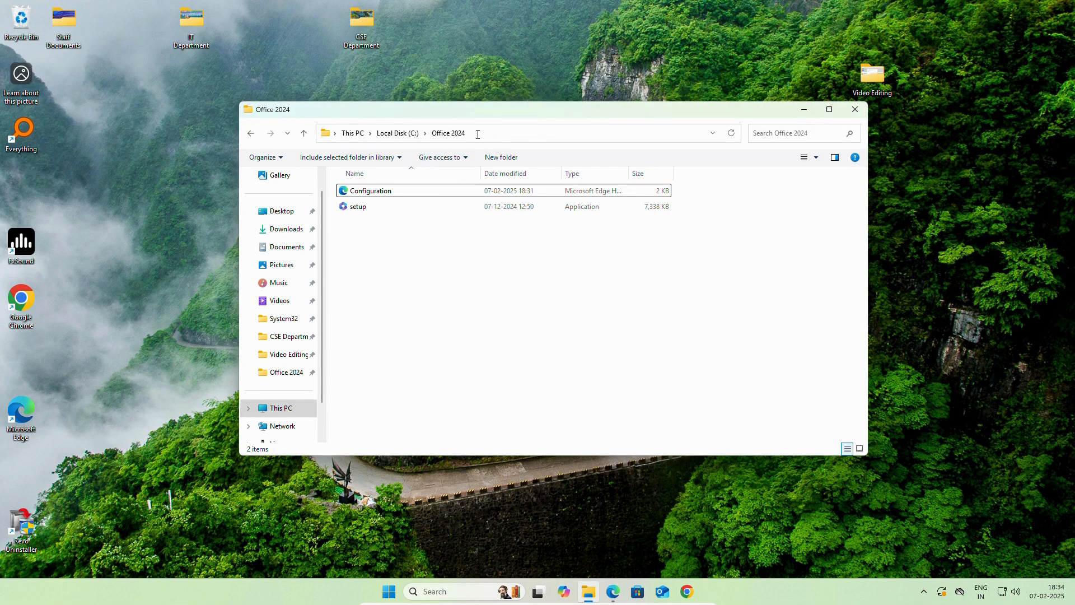
Step: Copy the C:\Office 2024 path from the address bar and launch cmd as administrator, accepting the UAC prompt
{"action": "left_click", "coordinate": [480, 134]}
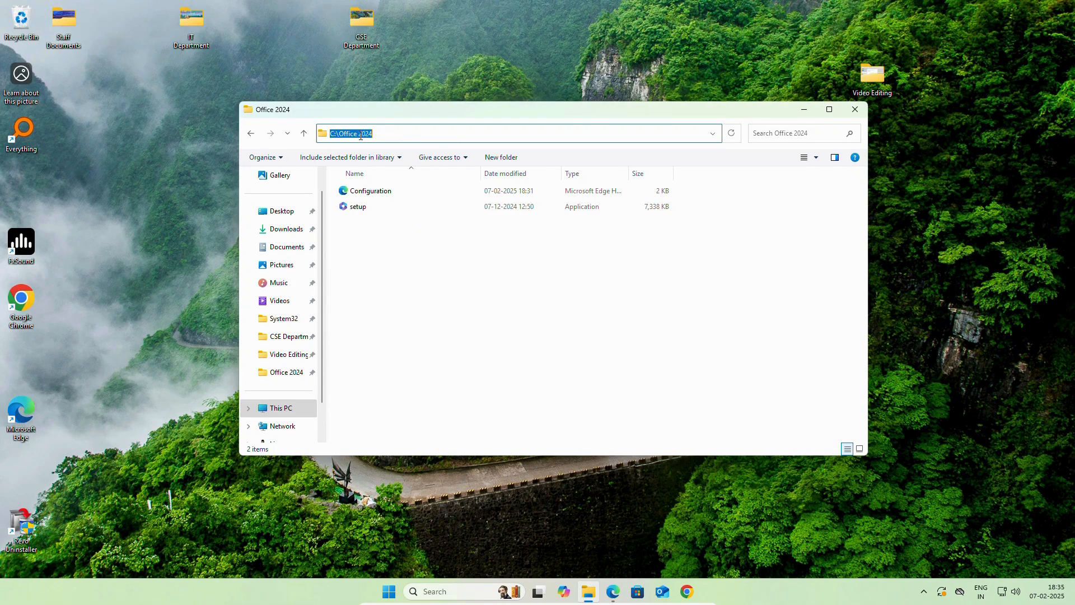
{"action": "right_click", "coordinate": [359, 133]}
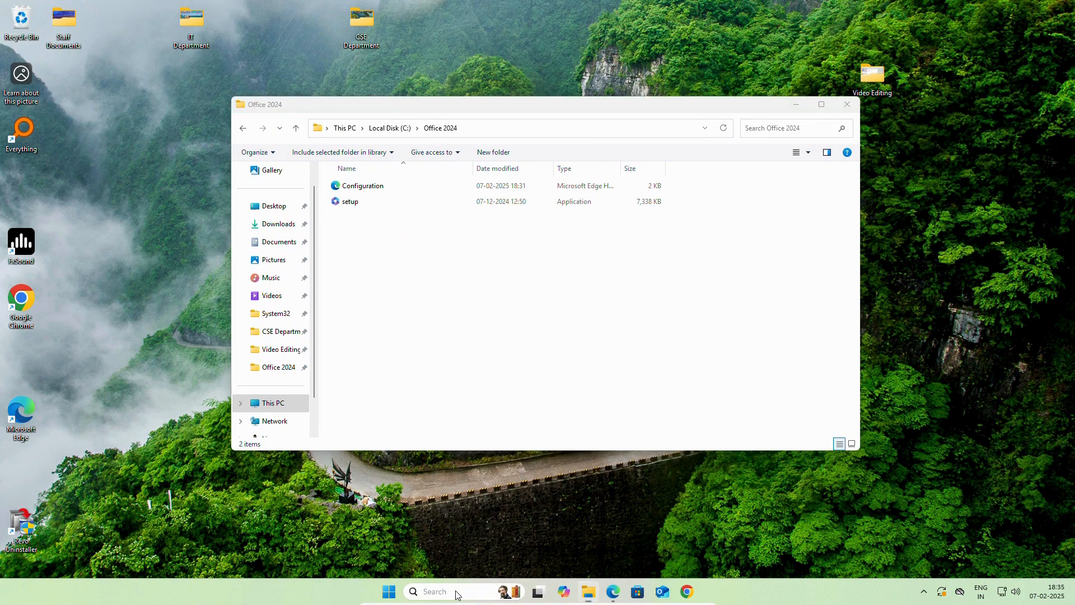
{"action": "type", "text": "cmd"}
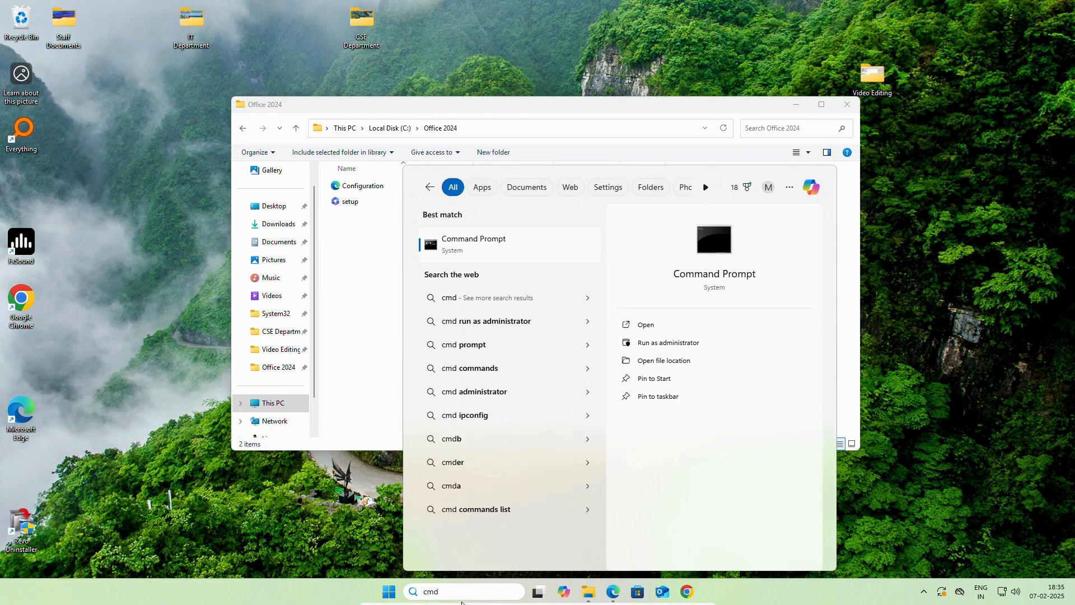
{"action": "mouse_move", "coordinate": [698, 283]}
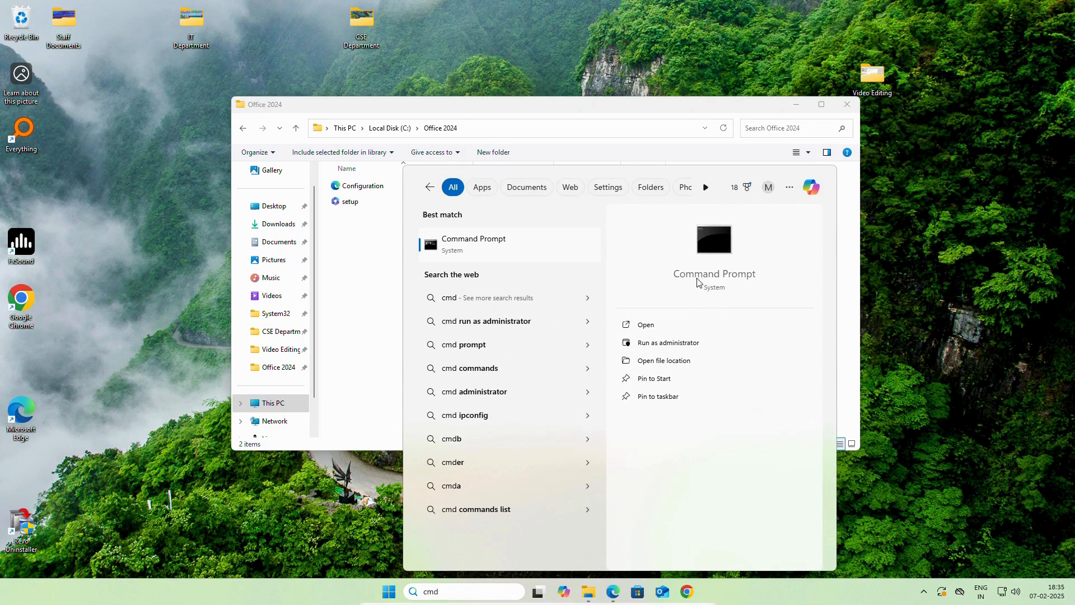
{"action": "mouse_move", "coordinate": [717, 307]}
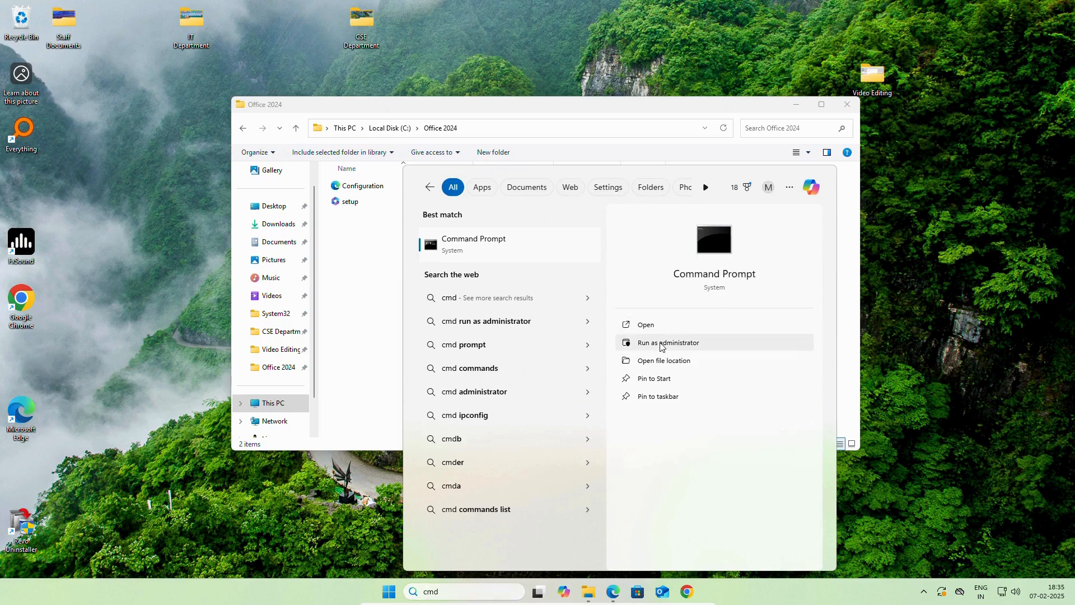
{"action": "left_click", "coordinate": [668, 343]}
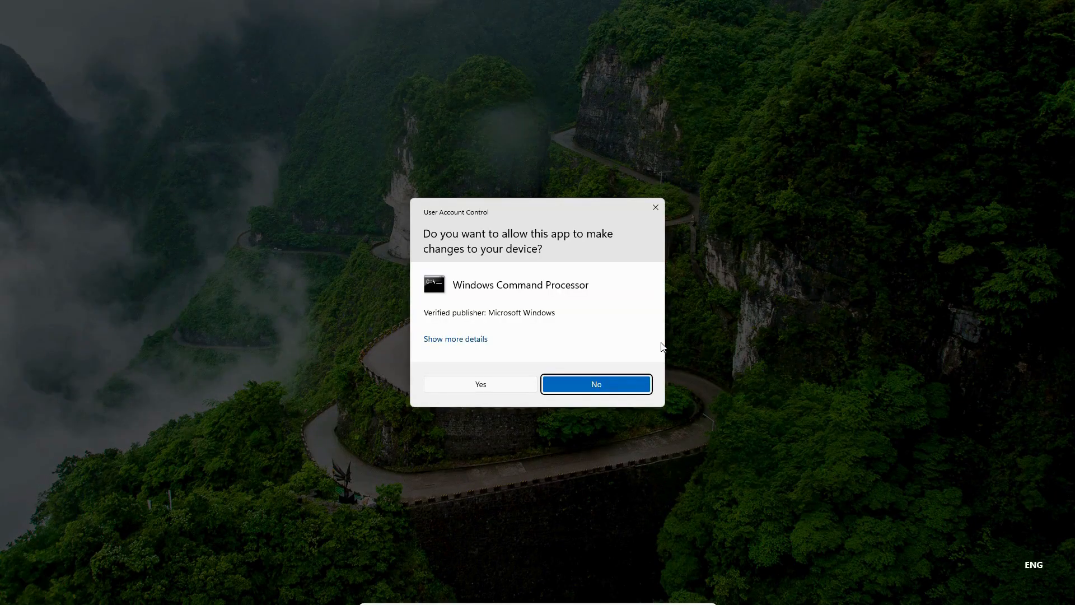
{"action": "left_click", "coordinate": [594, 385]}
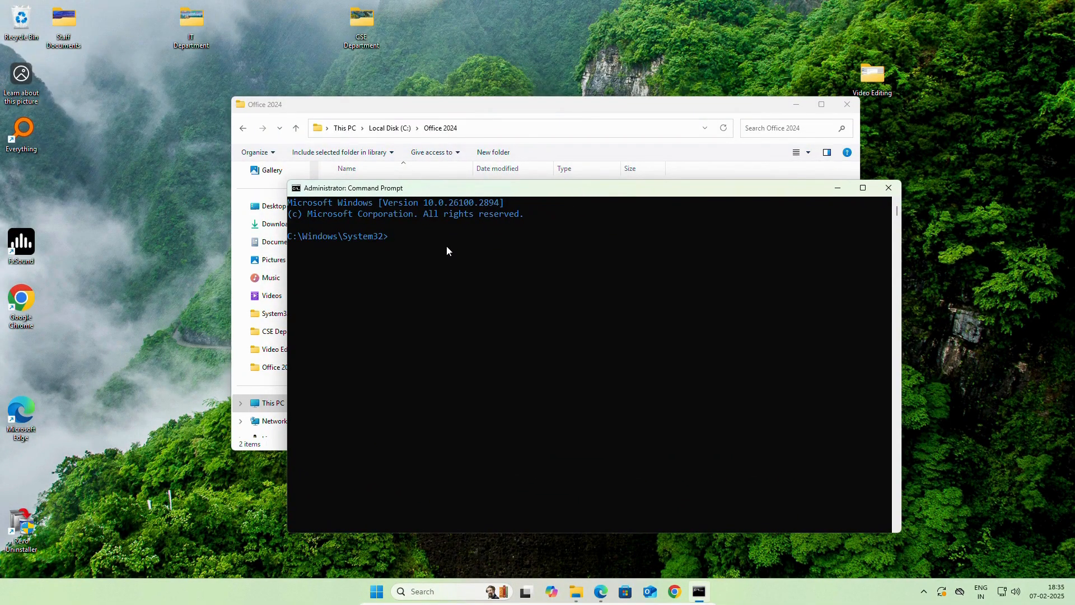
Step: Change the Command Prompt directory to C:\Office 2024
{"action": "type", "text": "c"}
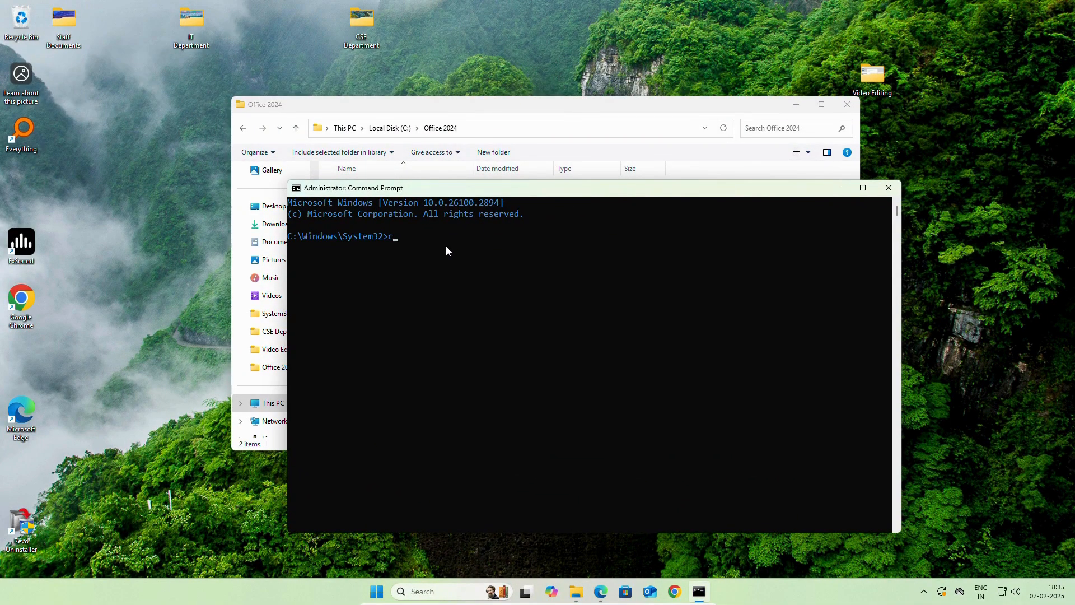
{"action": "type", "text": "d"}
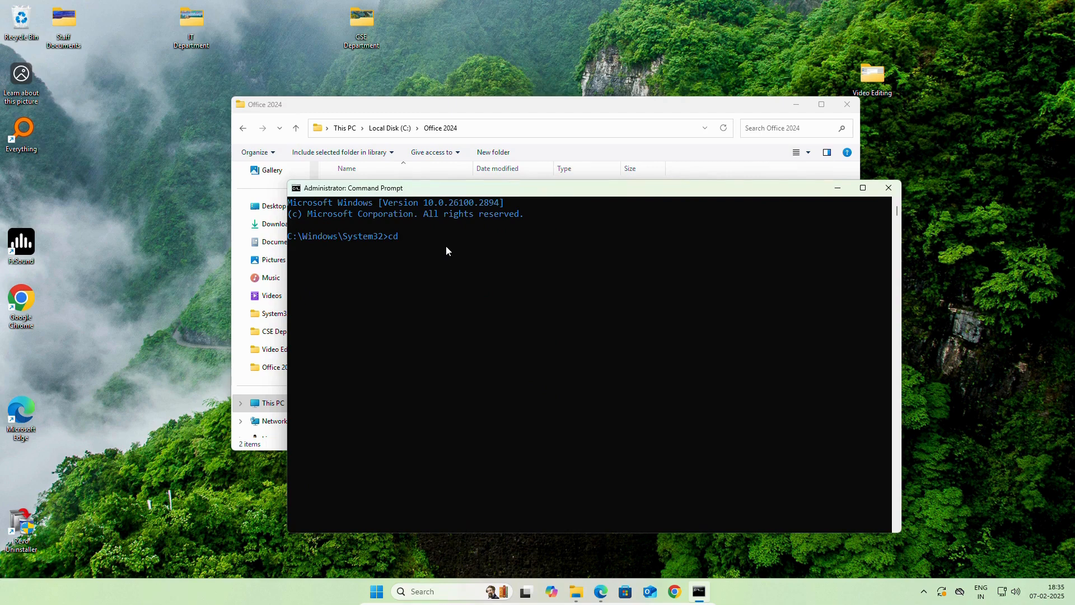
{"action": "type", "text": "C:\\Office 2024"}
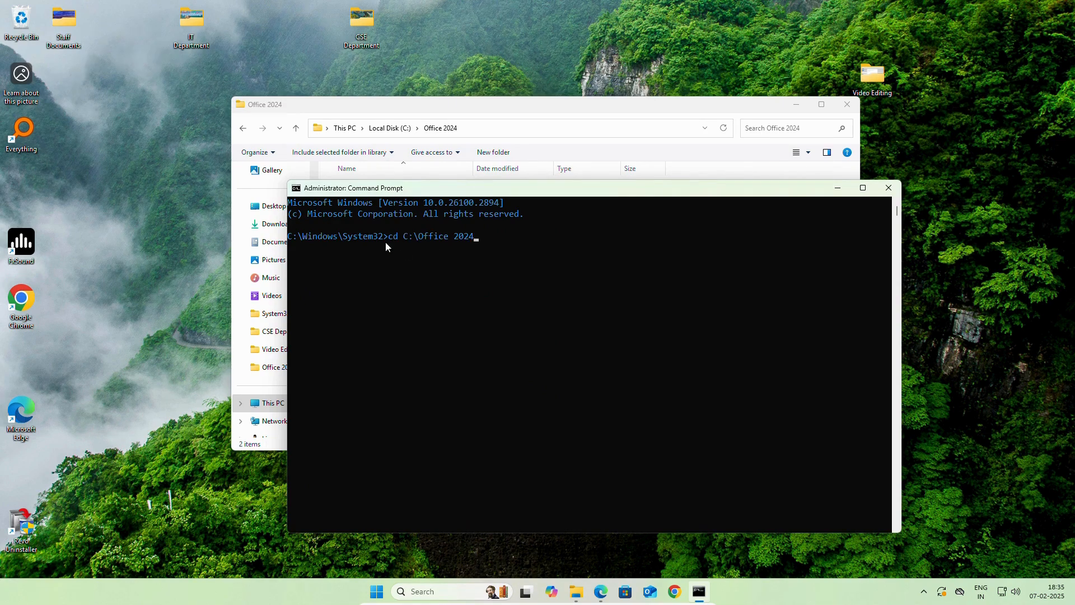
{"action": "mouse_move", "coordinate": [500, 256]}
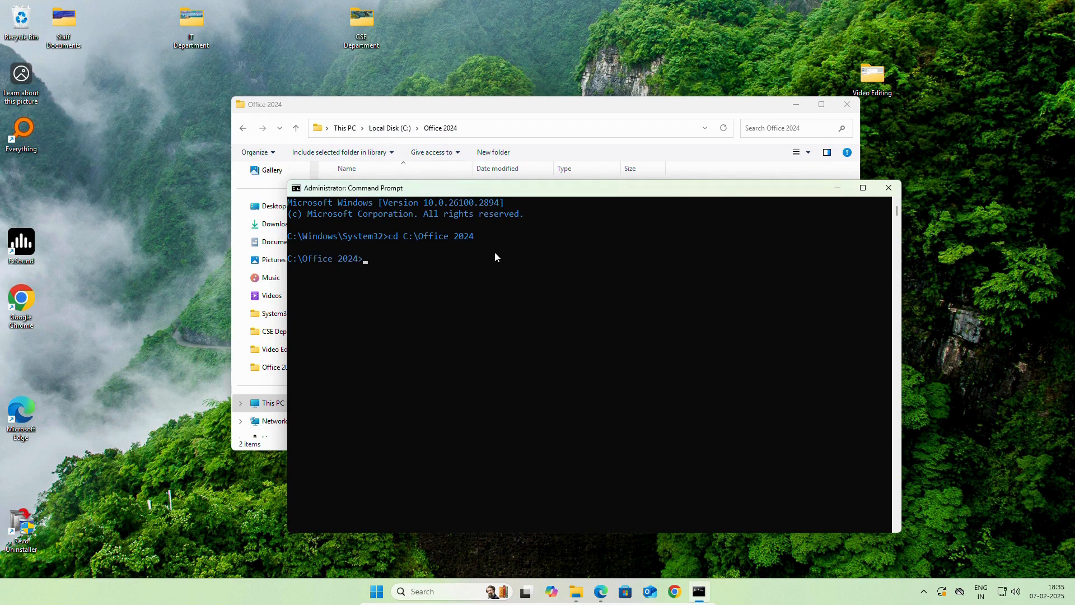
{"action": "mouse_move", "coordinate": [291, 268]}
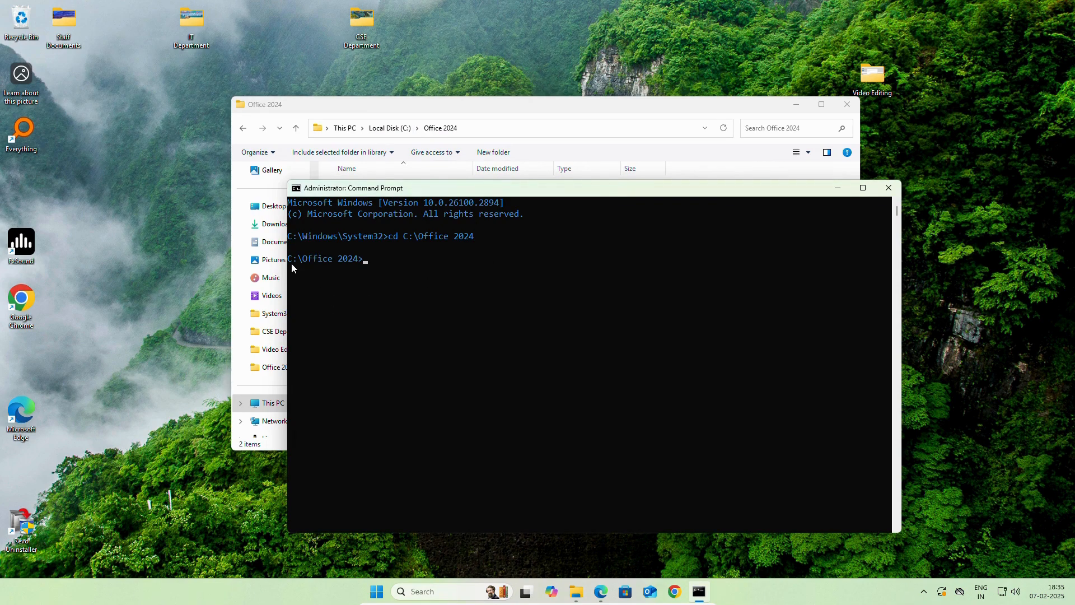
{"action": "mouse_move", "coordinate": [349, 232]}
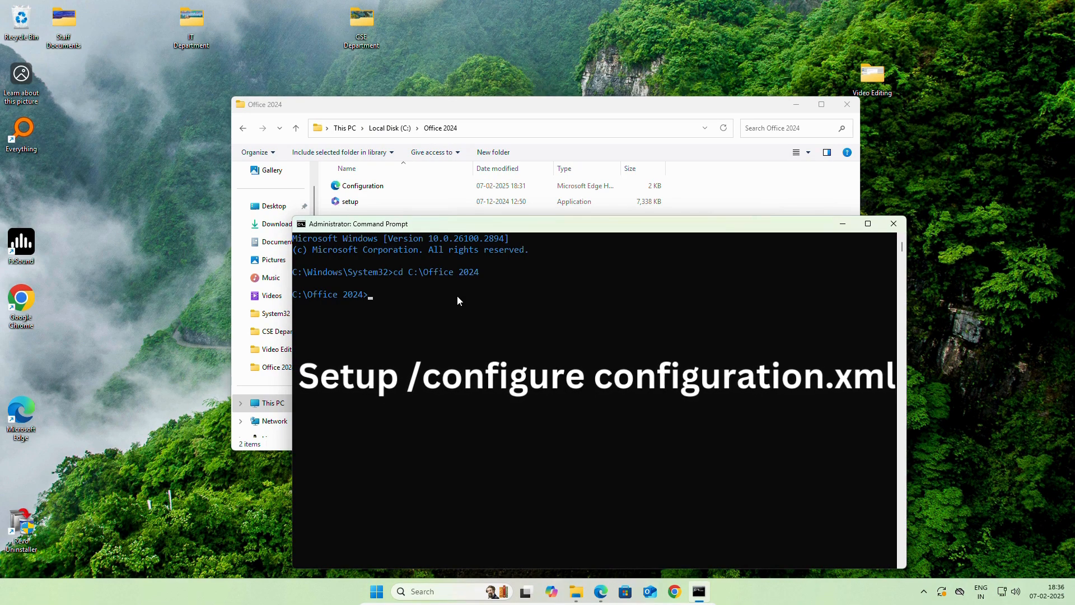
Step: Enter the command setup /configure configuration.xml to start the Office installation
{"action": "type", "text": "setup"}
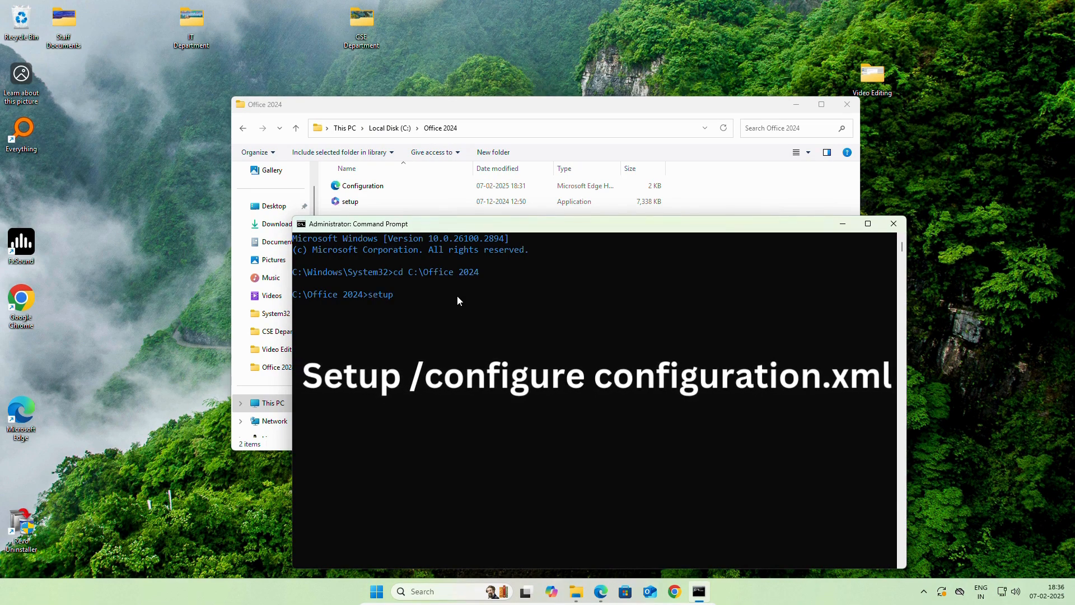
{"action": "type", "text": "/co"}
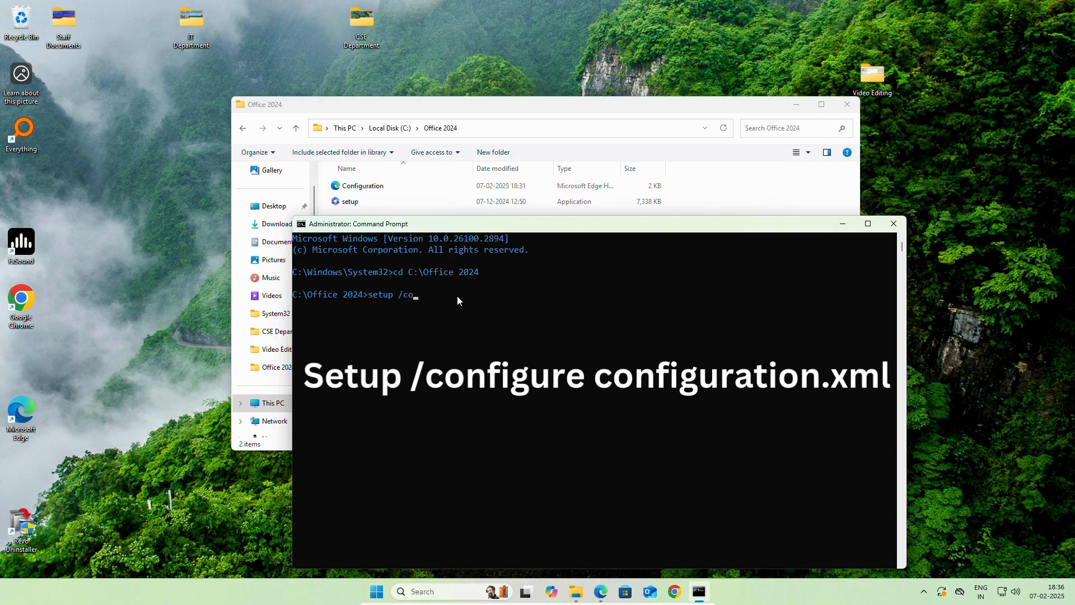
{"action": "type", "text": "nfigure"}
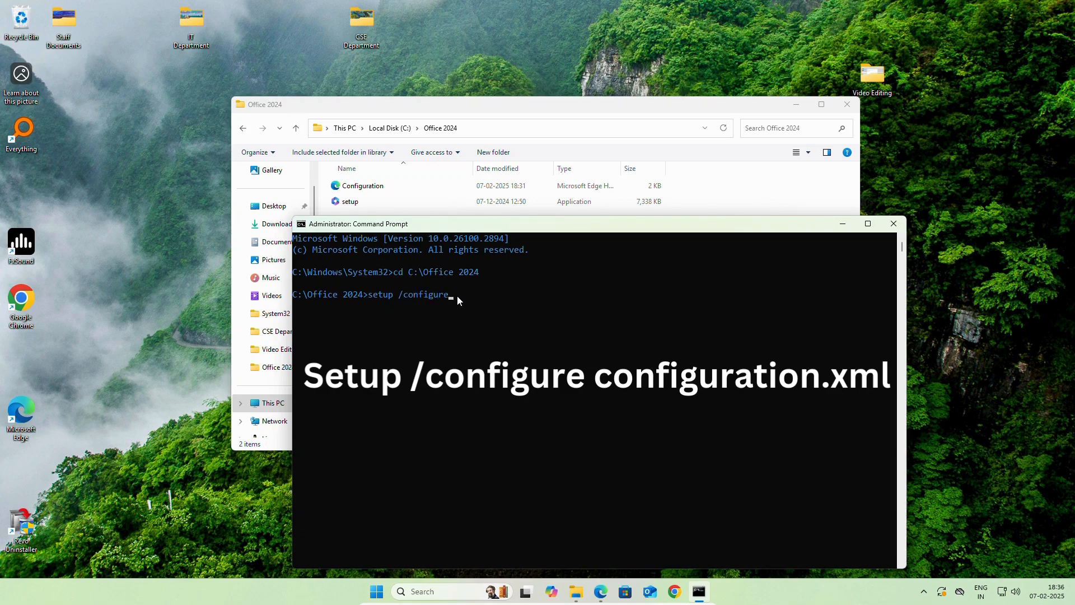
{"action": "type", "text": "co"}
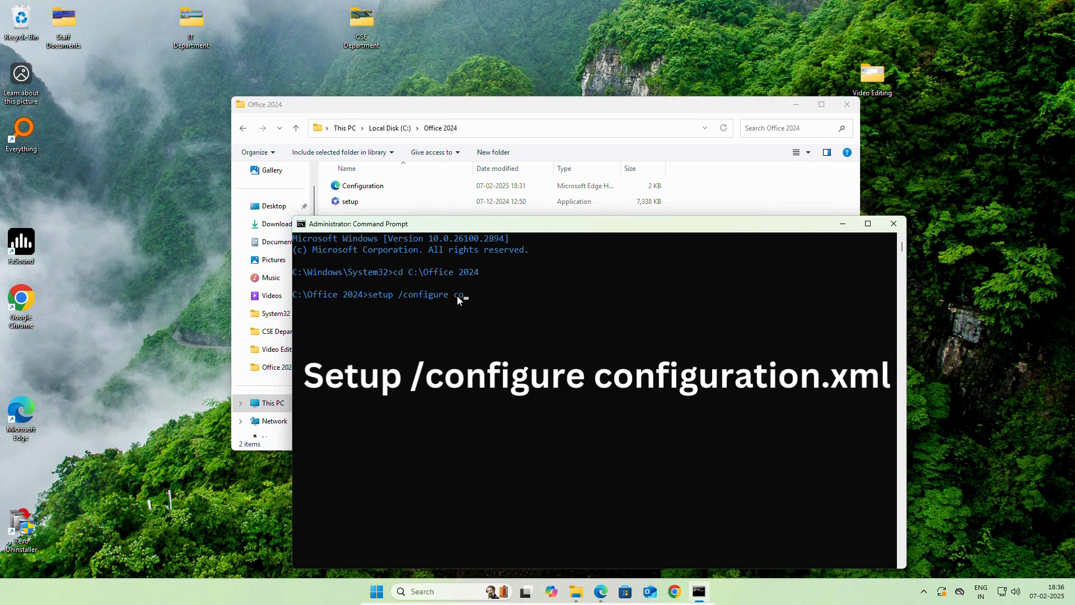
{"action": "type", "text": "nfiguration"}
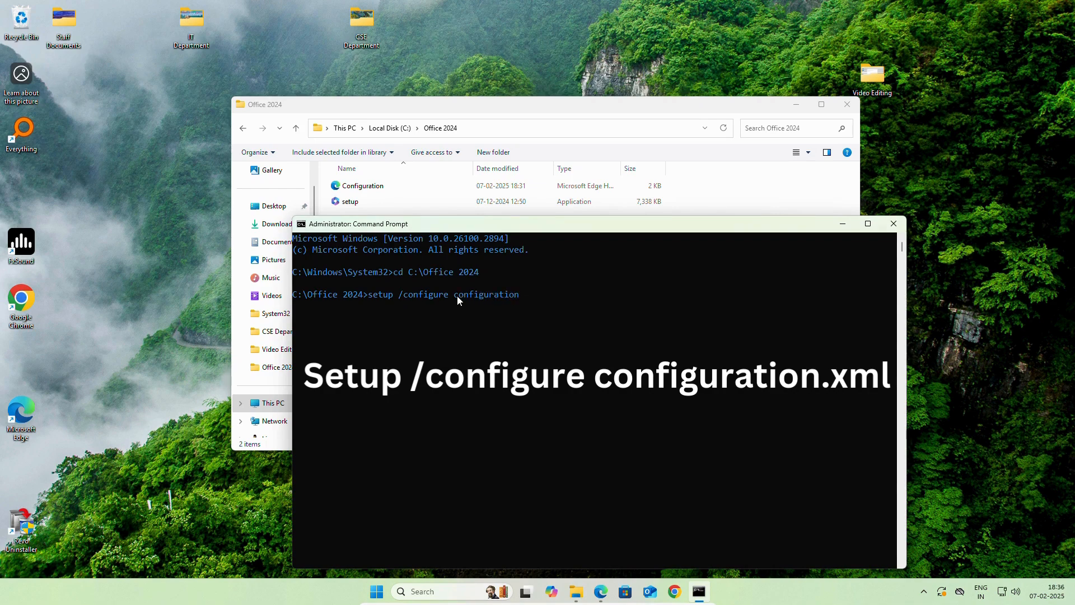
{"action": "type", "text": ".xml"}
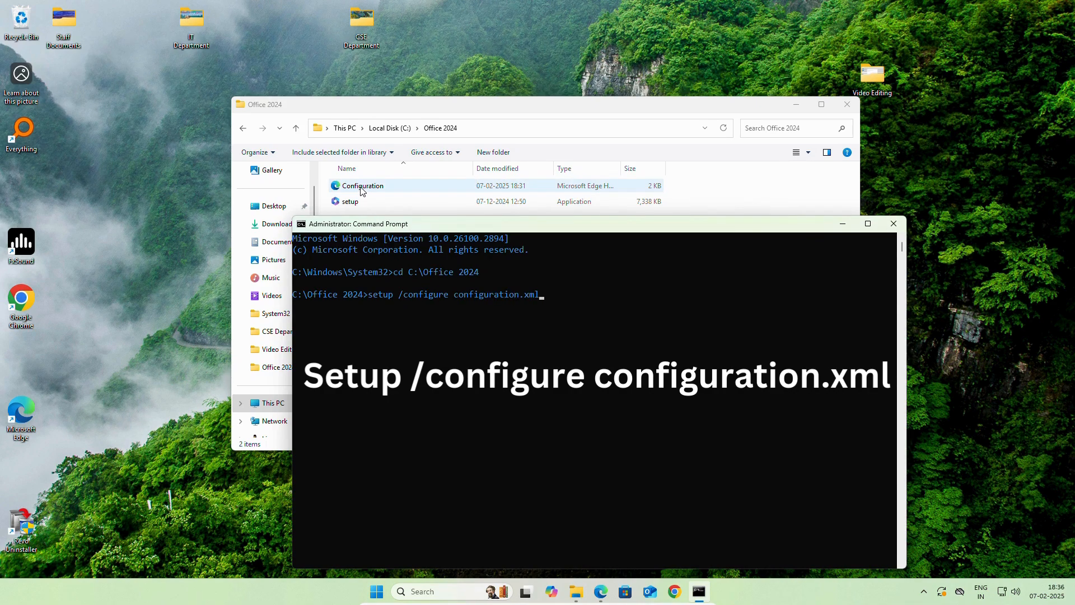
{"action": "mouse_move", "coordinate": [531, 306]}
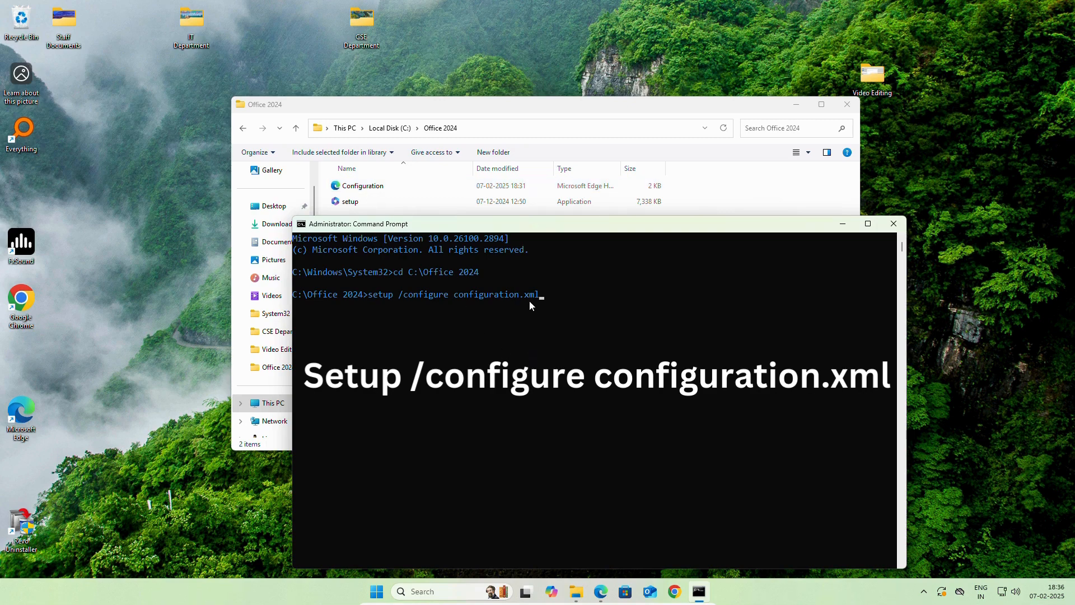
{"action": "mouse_move", "coordinate": [541, 303]}
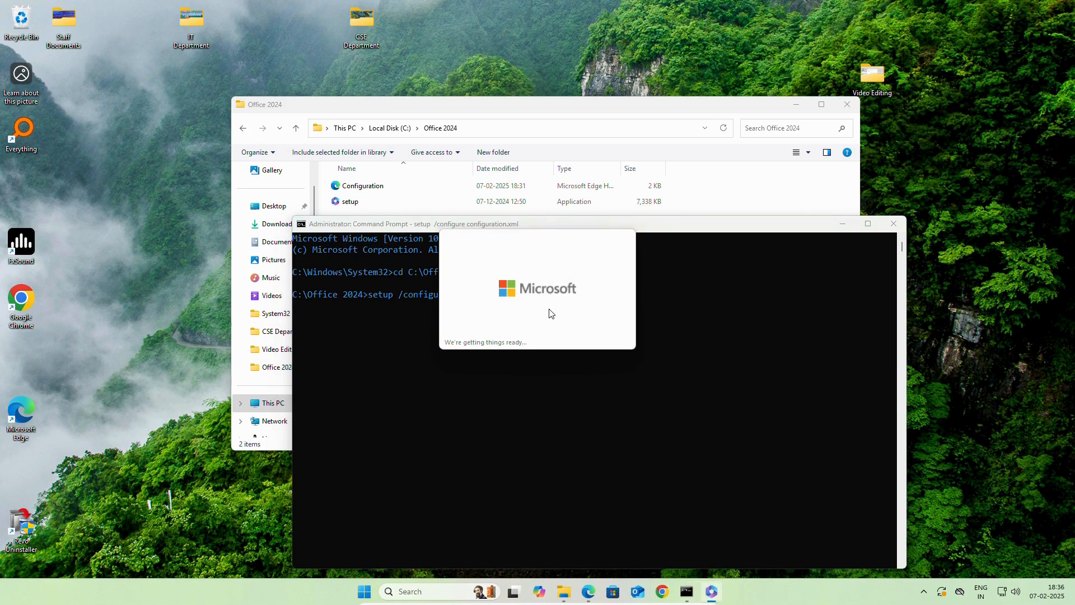
{"action": "mouse_move", "coordinate": [608, 336]}
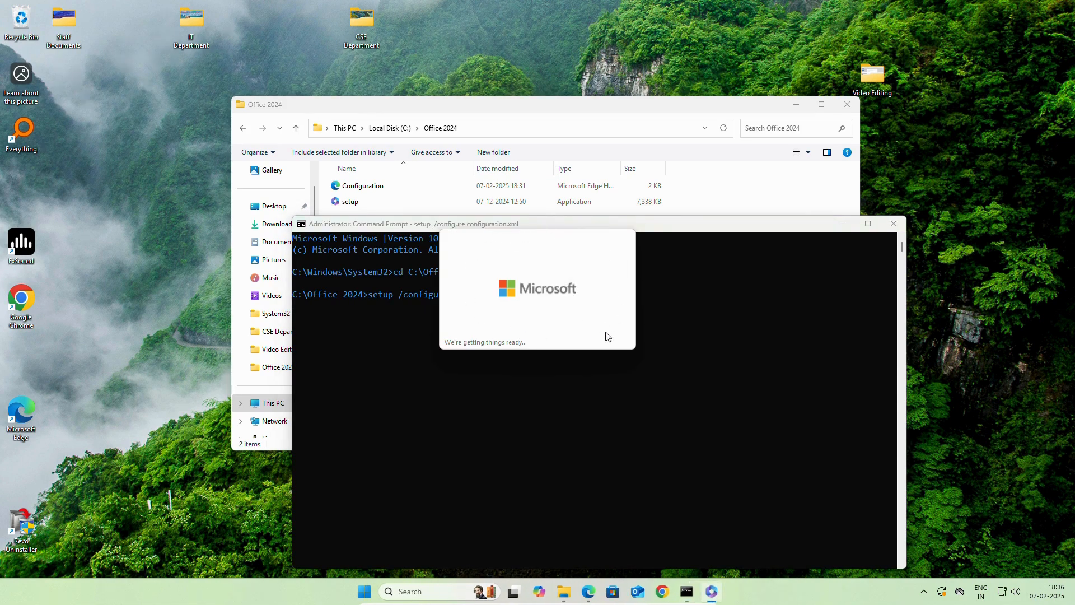
{"action": "mouse_move", "coordinate": [605, 347]}
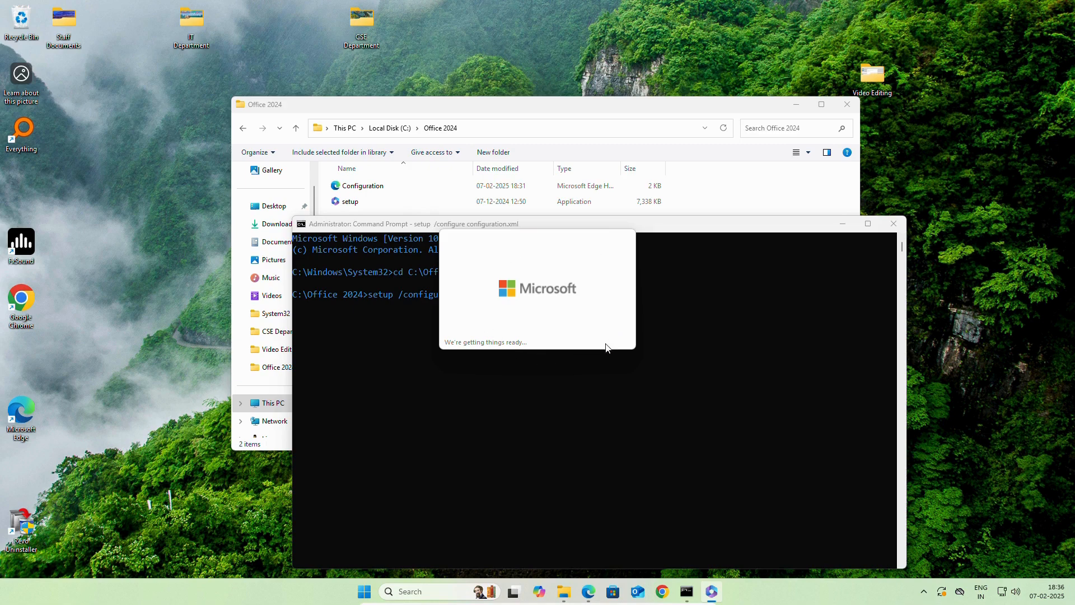
{"action": "mouse_move", "coordinate": [500, 288]}
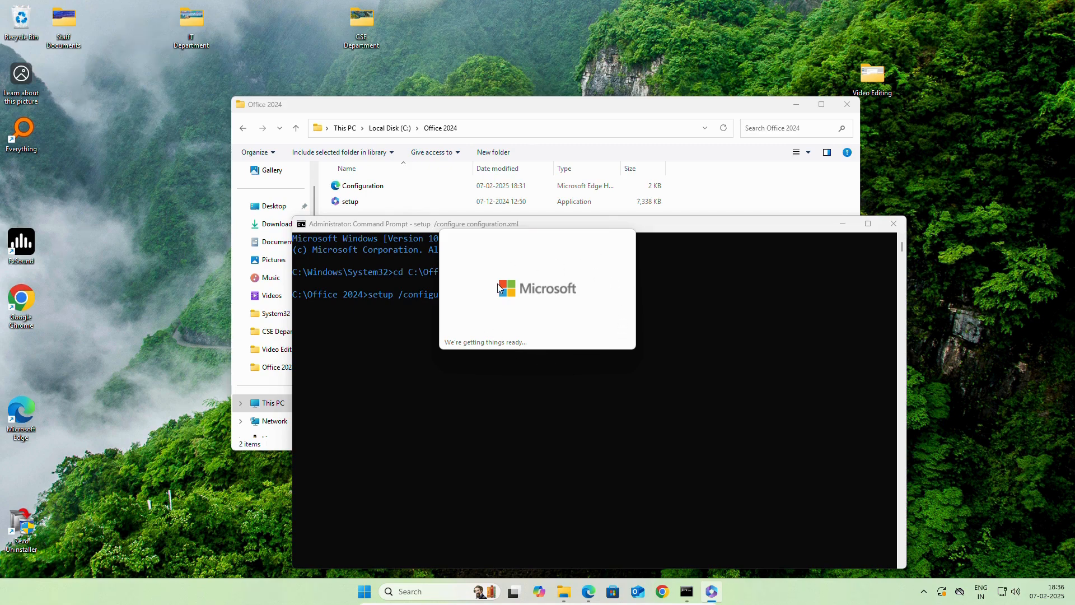
{"action": "mouse_move", "coordinate": [793, 444]}
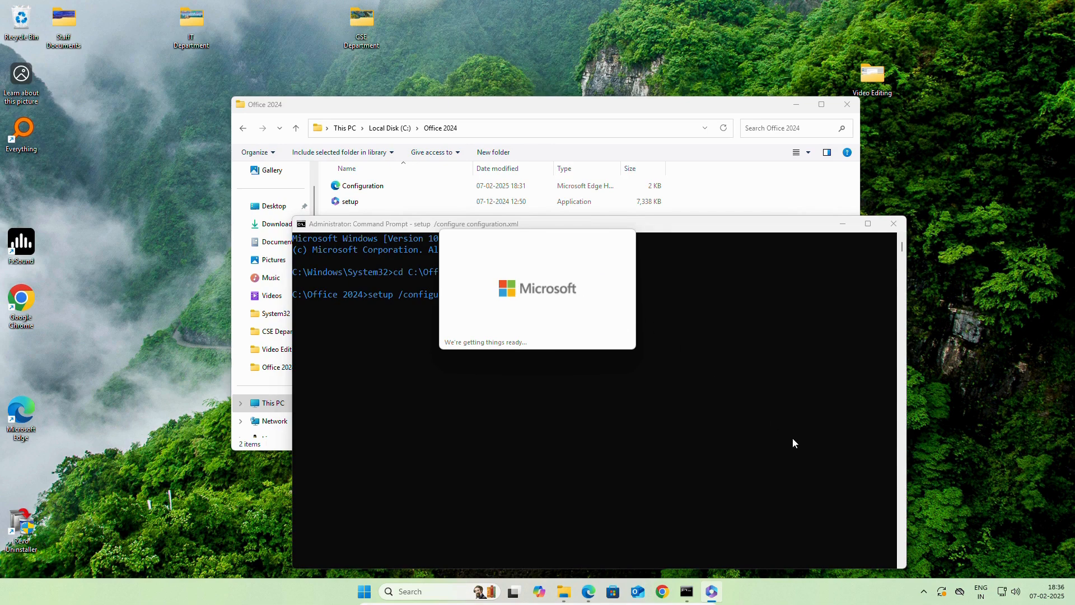
{"action": "mouse_move", "coordinate": [539, 379]}
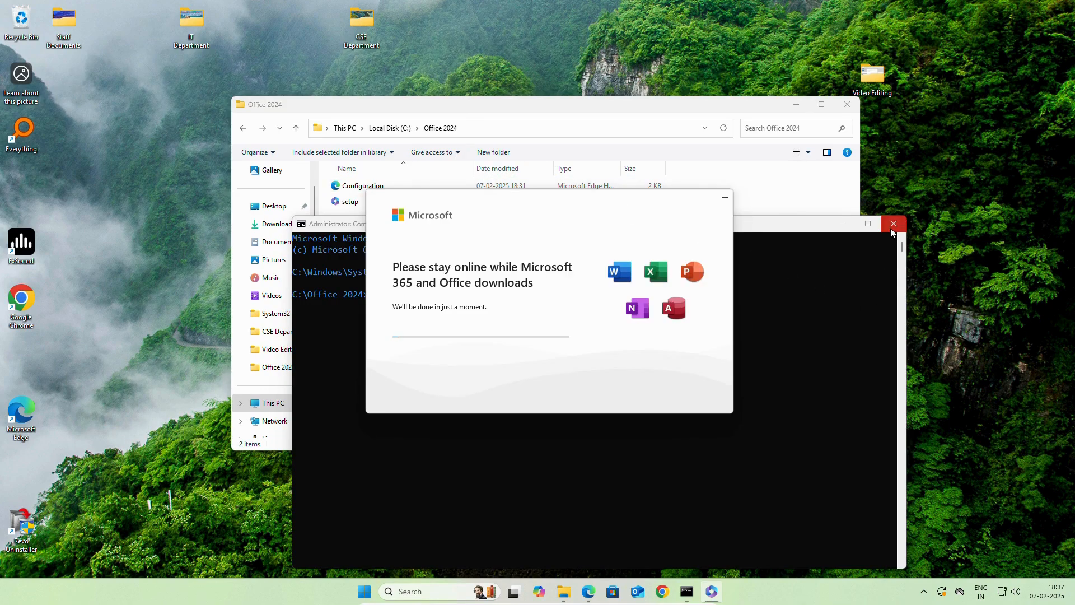
Step: Close the Command Prompt and Office 2024 folder windows while the installer downloads Office
{"action": "left_click", "coordinate": [893, 223]}
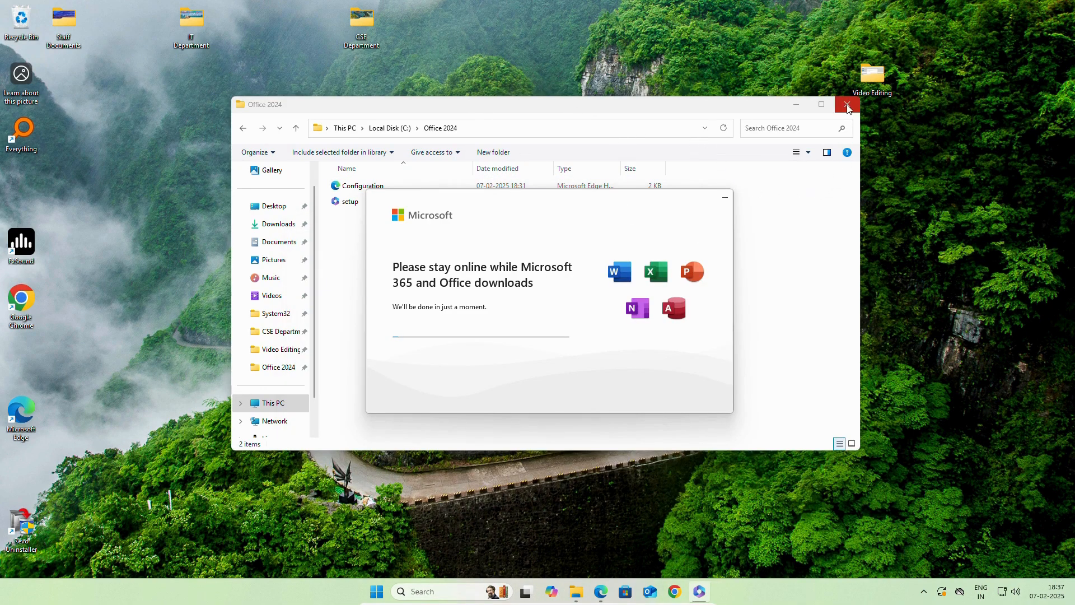
{"action": "left_click", "coordinate": [847, 104]}
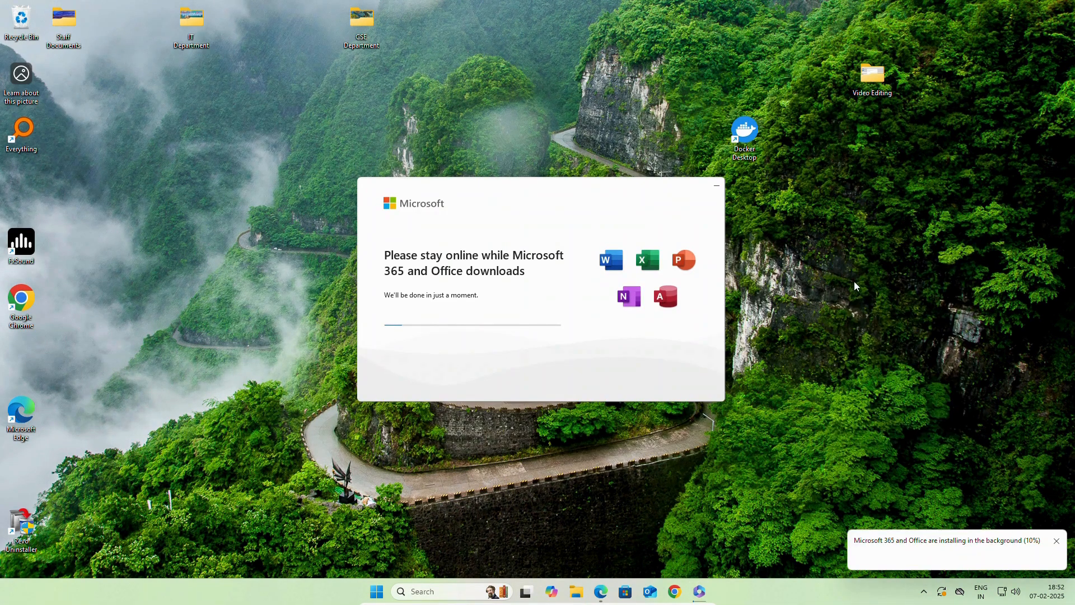
{"action": "mouse_move", "coordinate": [892, 333]}
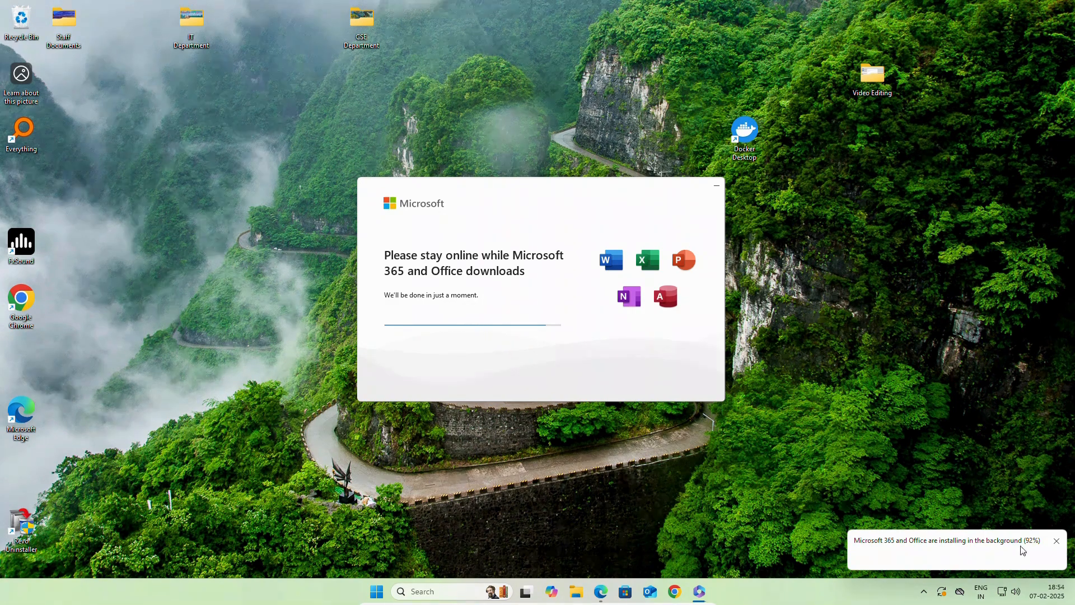
{"action": "mouse_move", "coordinate": [1044, 559]}
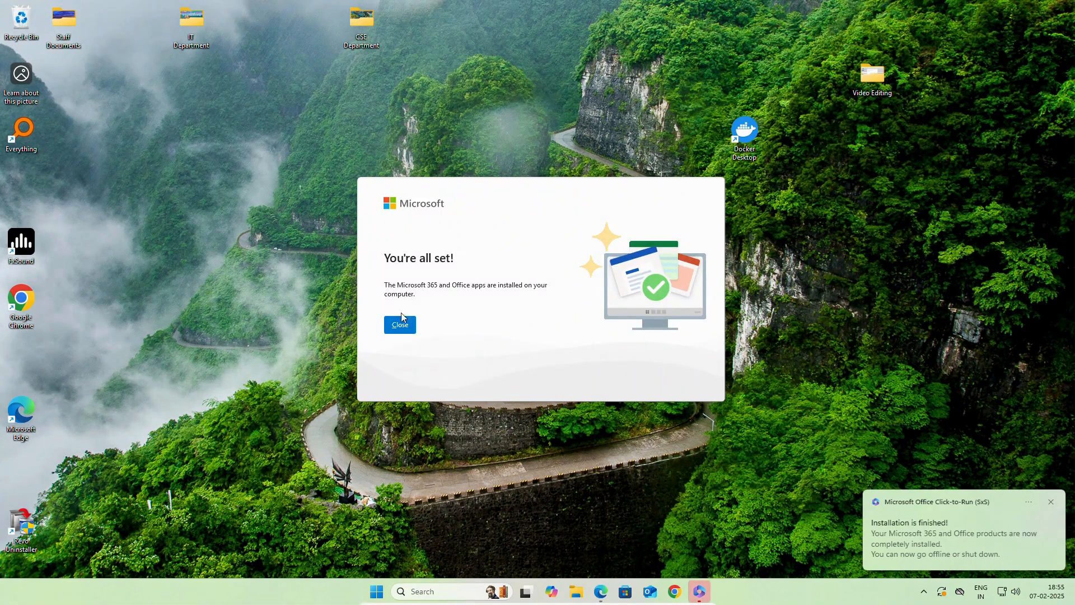
{"action": "mouse_move", "coordinate": [490, 365]}
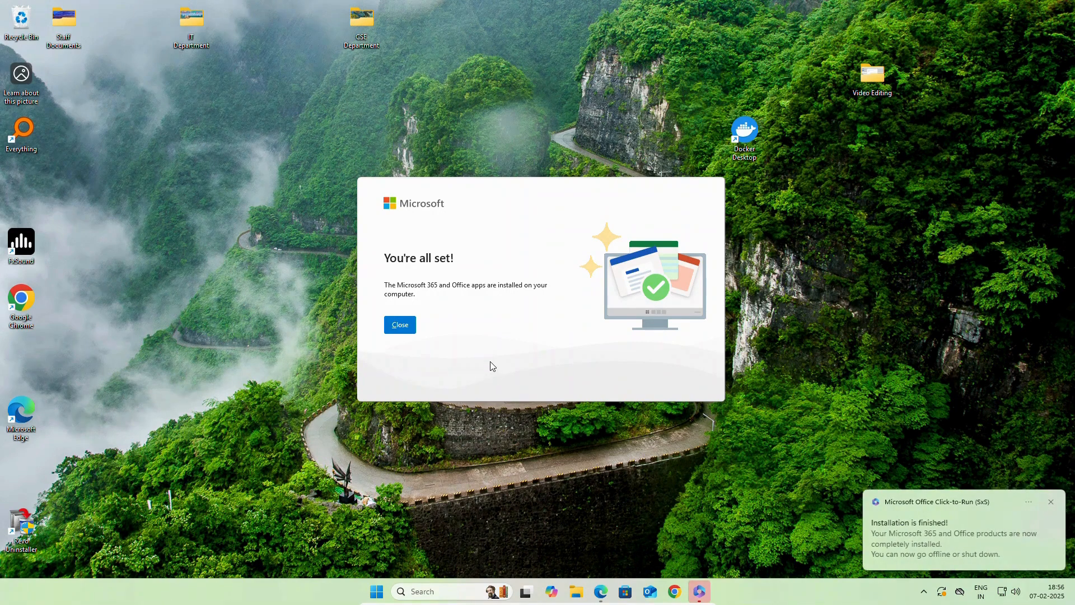
{"action": "mouse_move", "coordinate": [1021, 562]}
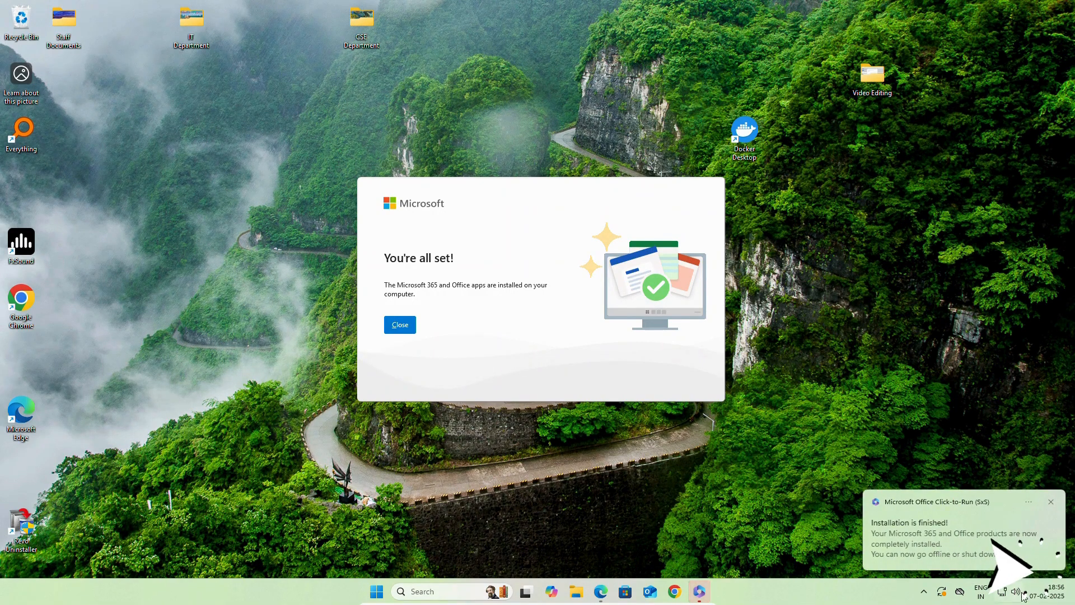
{"action": "mouse_move", "coordinate": [753, 411]}
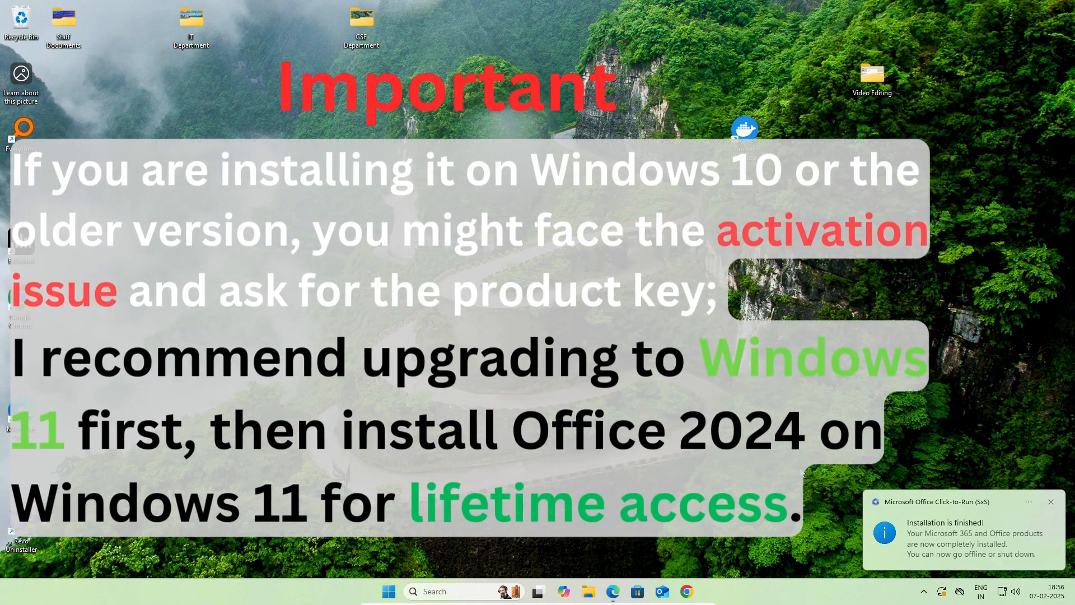
Step: Close the installer's 'You're all set!' completion dialog
{"action": "left_click", "coordinate": [1050, 501]}
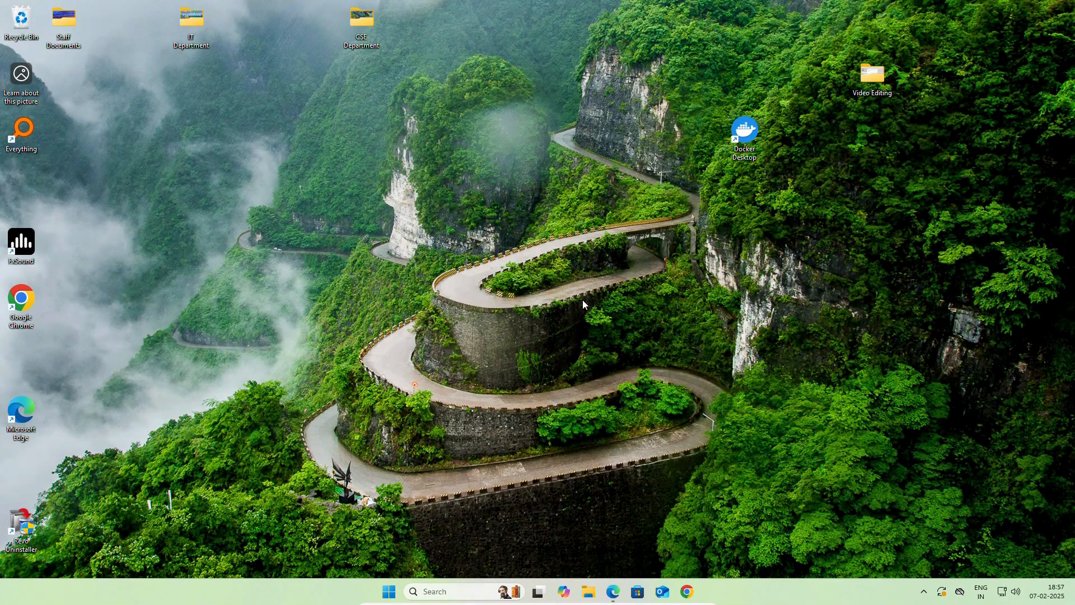
{"action": "mouse_move", "coordinate": [460, 540]}
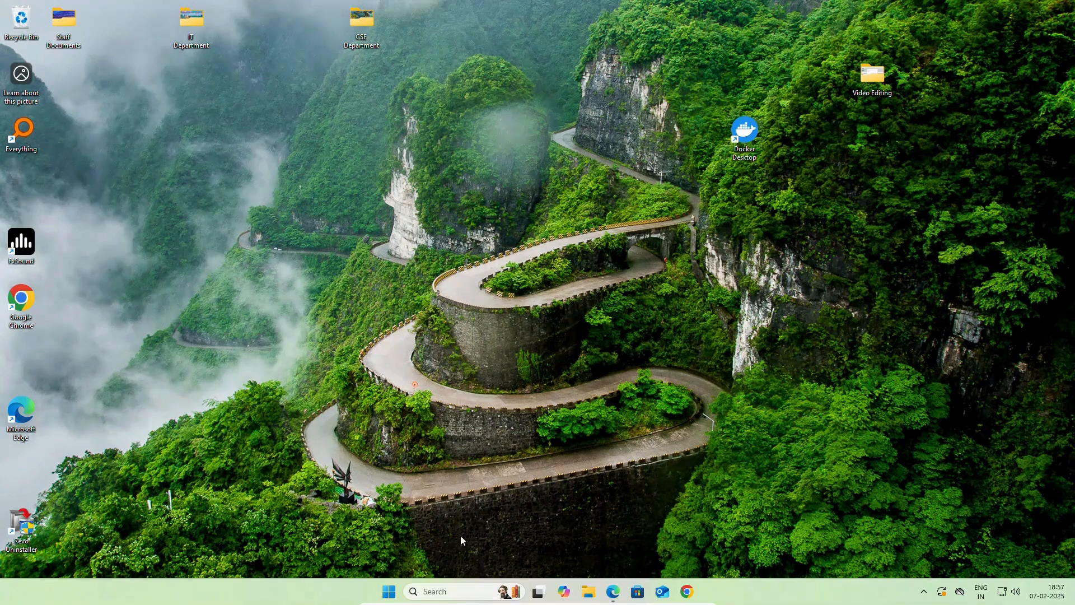
Step: Search the taskbar for 'word' and launch Microsoft Word
{"action": "left_click", "coordinate": [464, 591]}
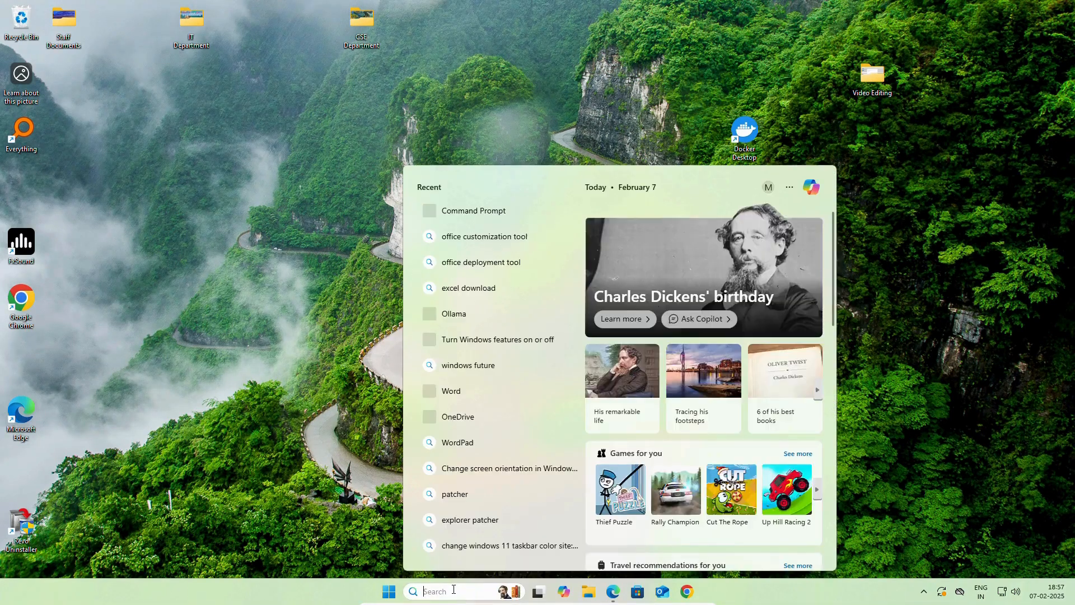
{"action": "type", "text": "word"}
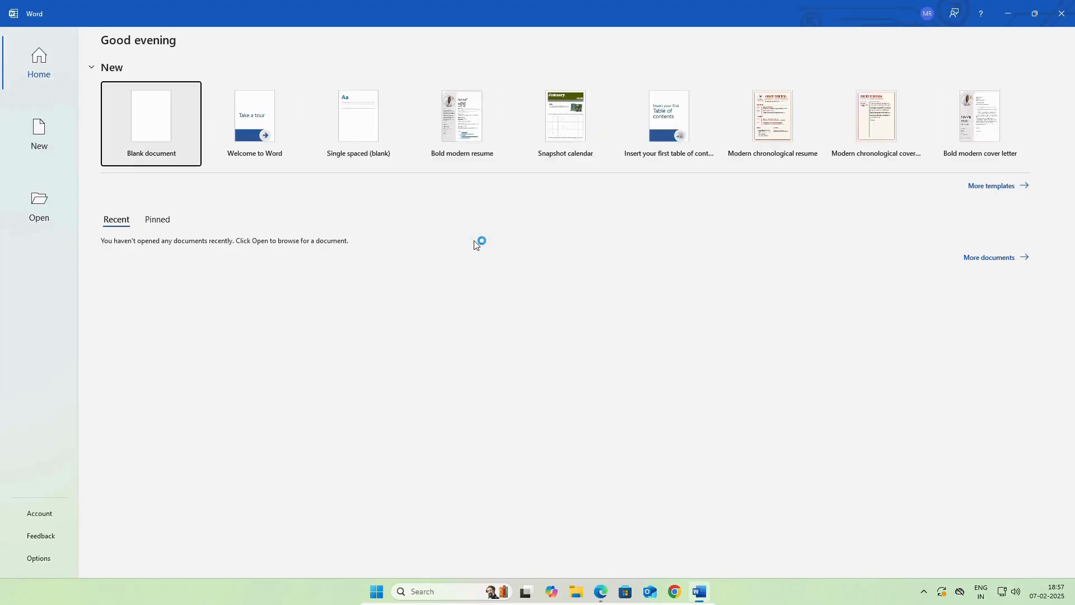
{"action": "mouse_move", "coordinate": [354, 249]}
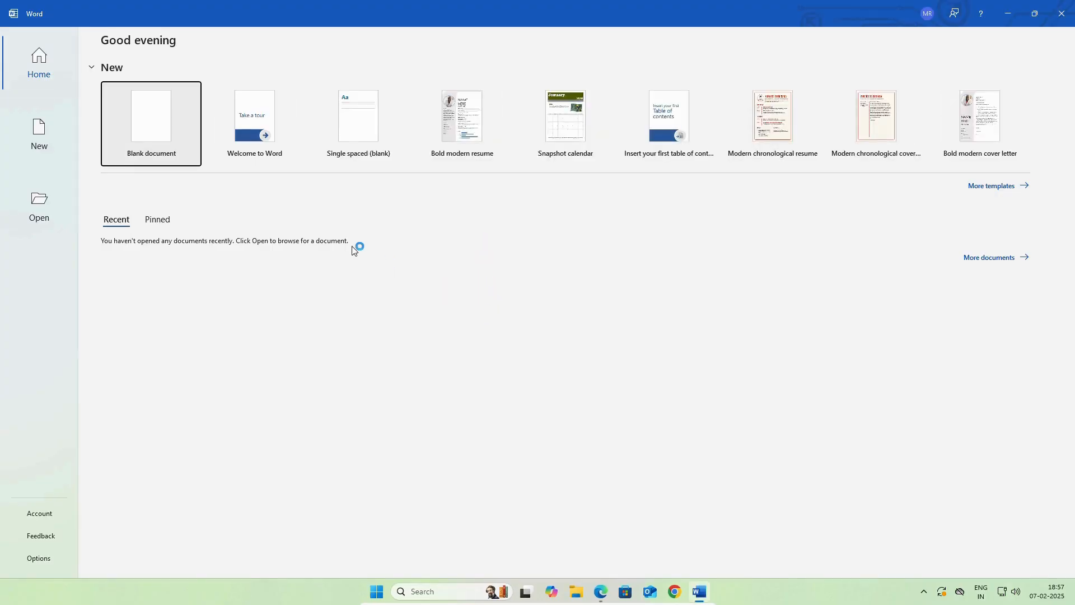
Step: Create a new blank document and glance at the References and Mailings ribbons
{"action": "left_click", "coordinate": [152, 115]}
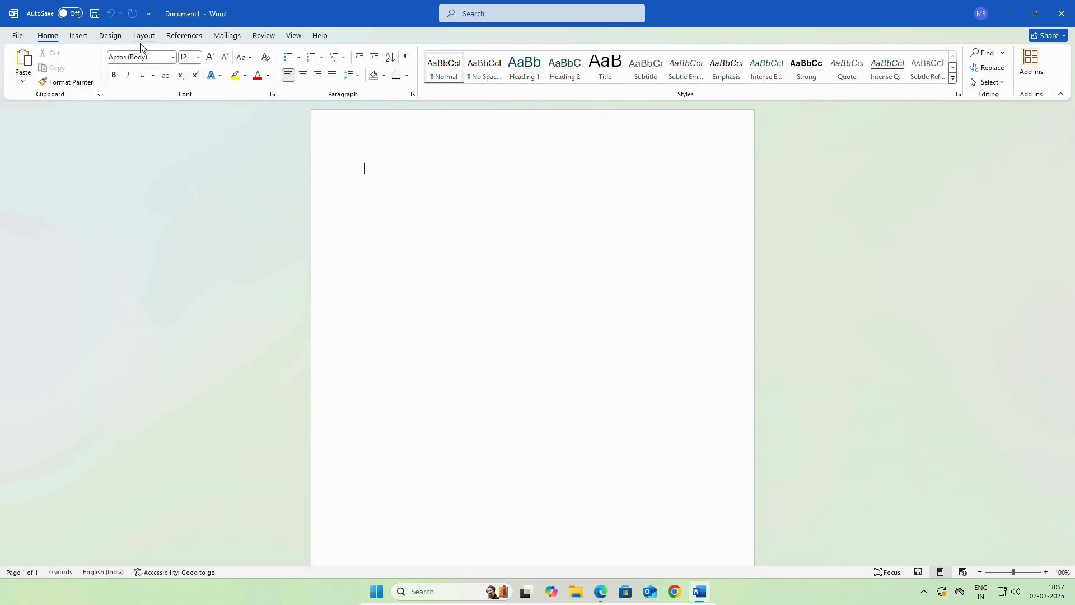
{"action": "left_click", "coordinate": [182, 35]}
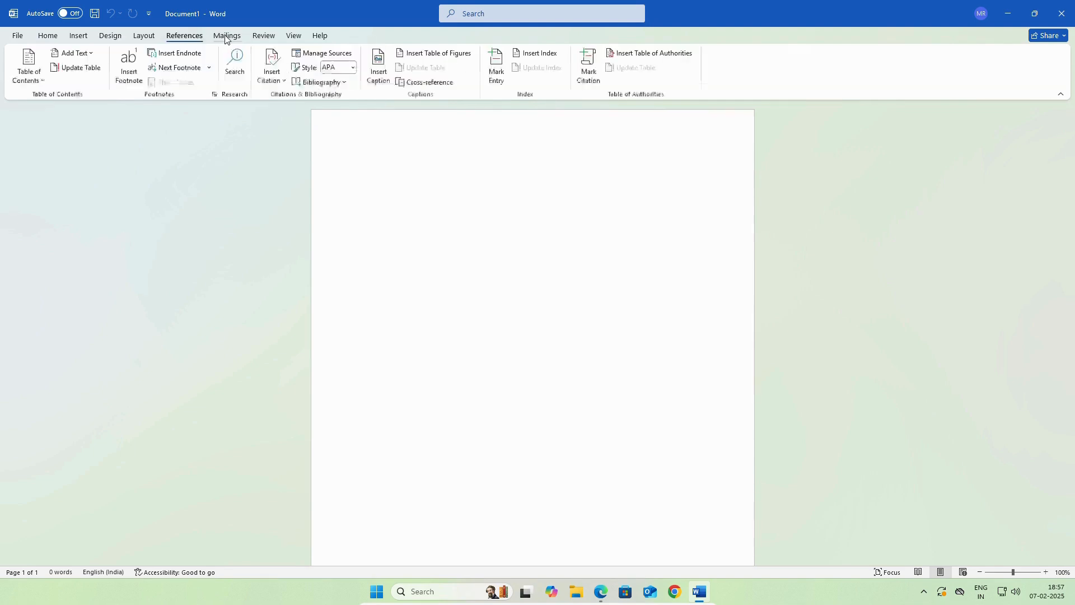
{"action": "left_click", "coordinate": [226, 34]}
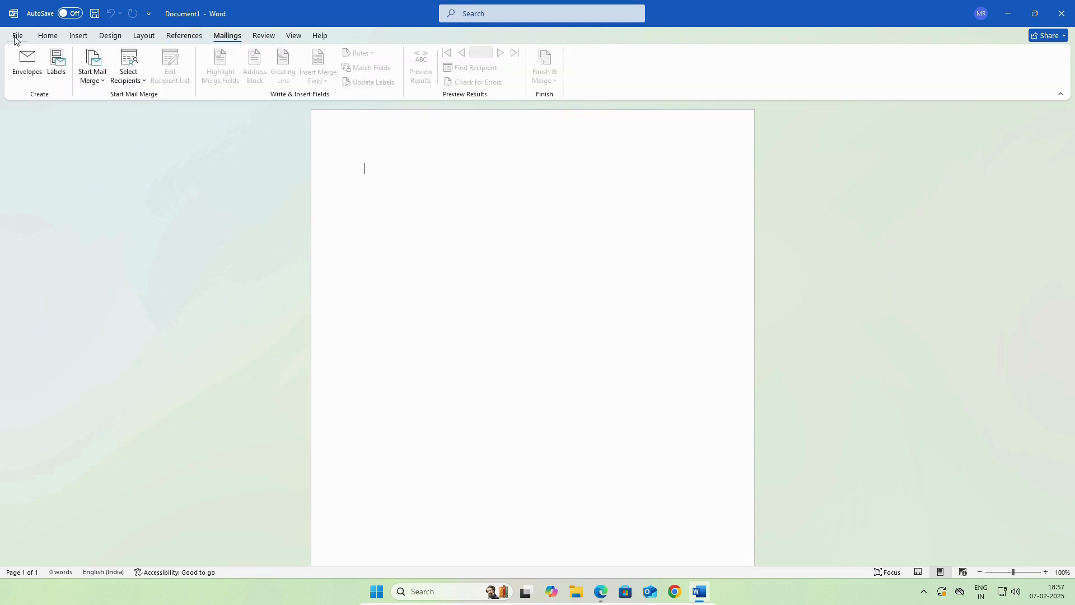
Step: View the File > Account page showing Office LTSC Professional Plus 2024 as Product Activated
{"action": "left_click", "coordinate": [16, 34]}
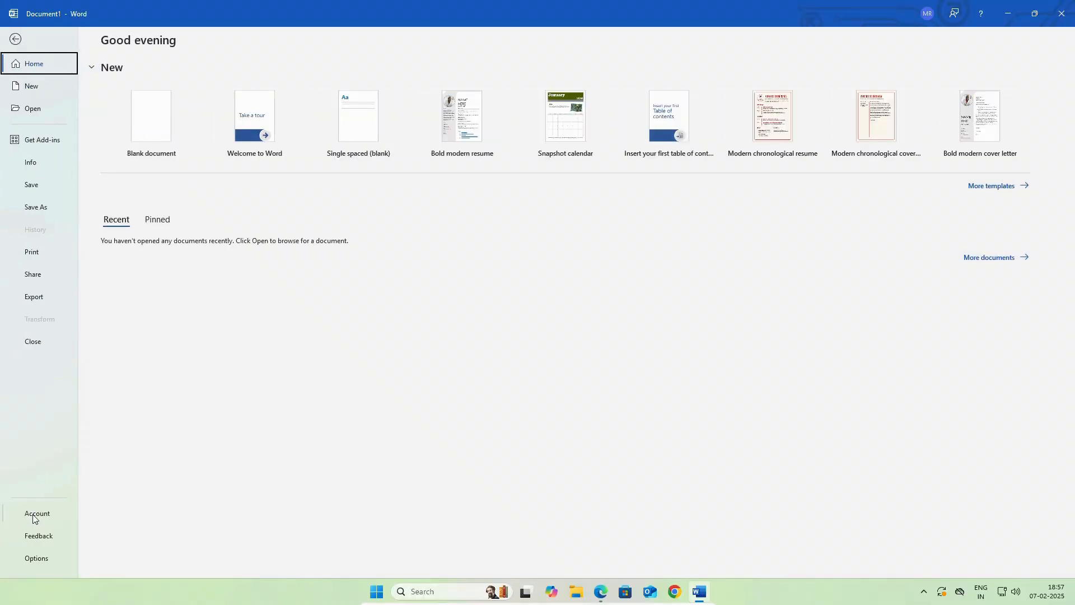
{"action": "left_click", "coordinate": [37, 513]}
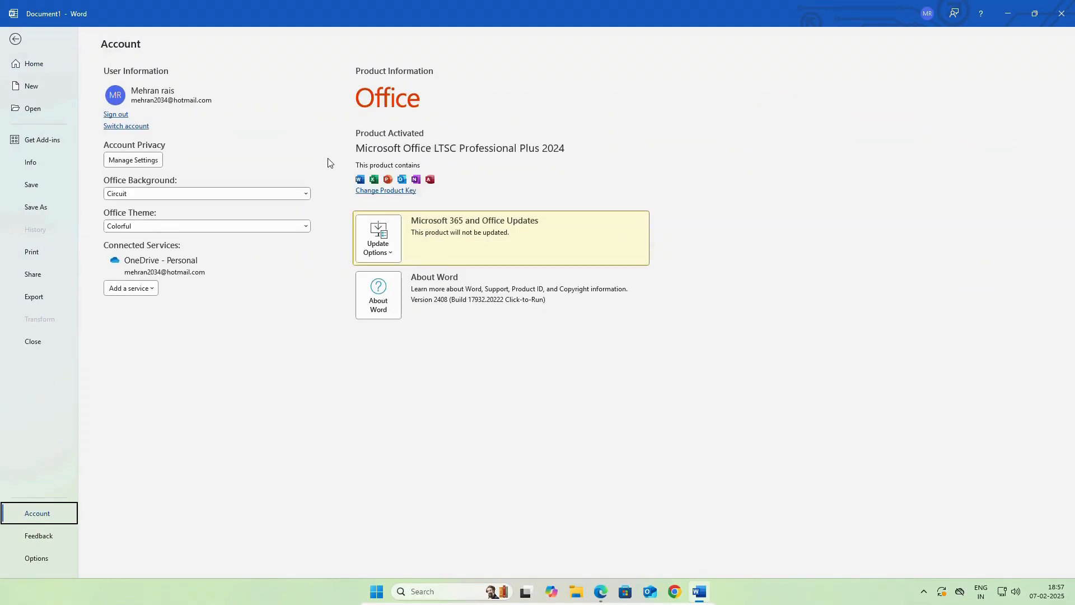
{"action": "mouse_move", "coordinate": [515, 158]}
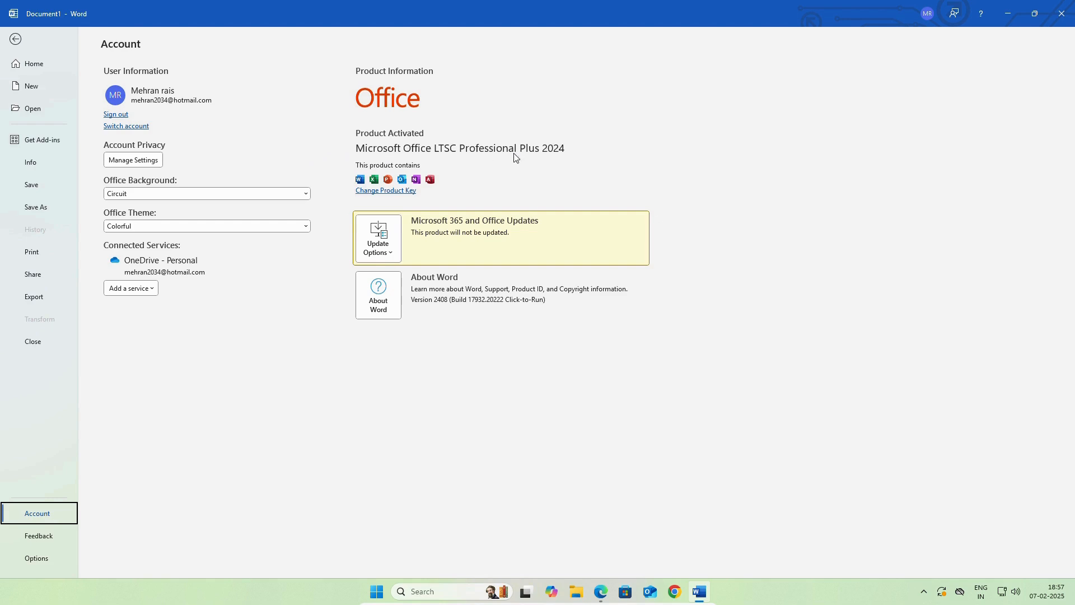
{"action": "mouse_move", "coordinate": [566, 164]}
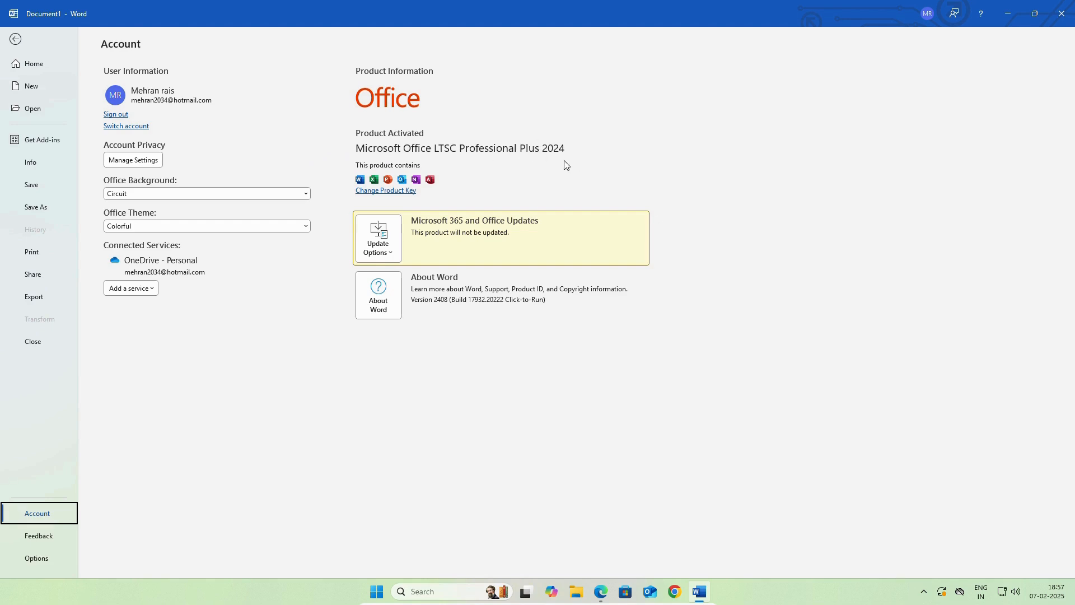
{"action": "mouse_move", "coordinate": [477, 130]}
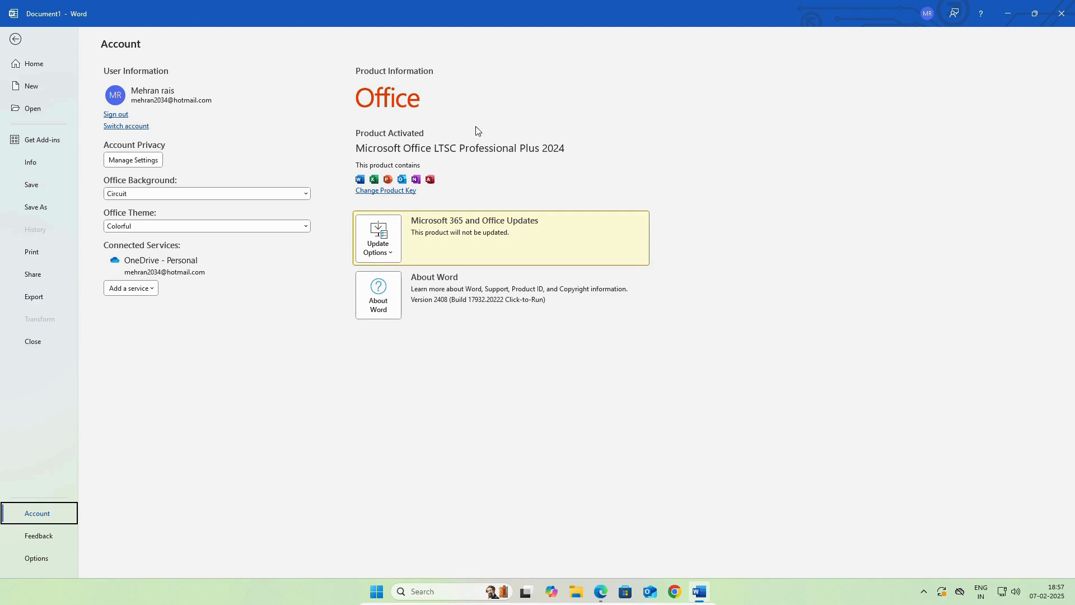
{"action": "mouse_move", "coordinate": [408, 123]}
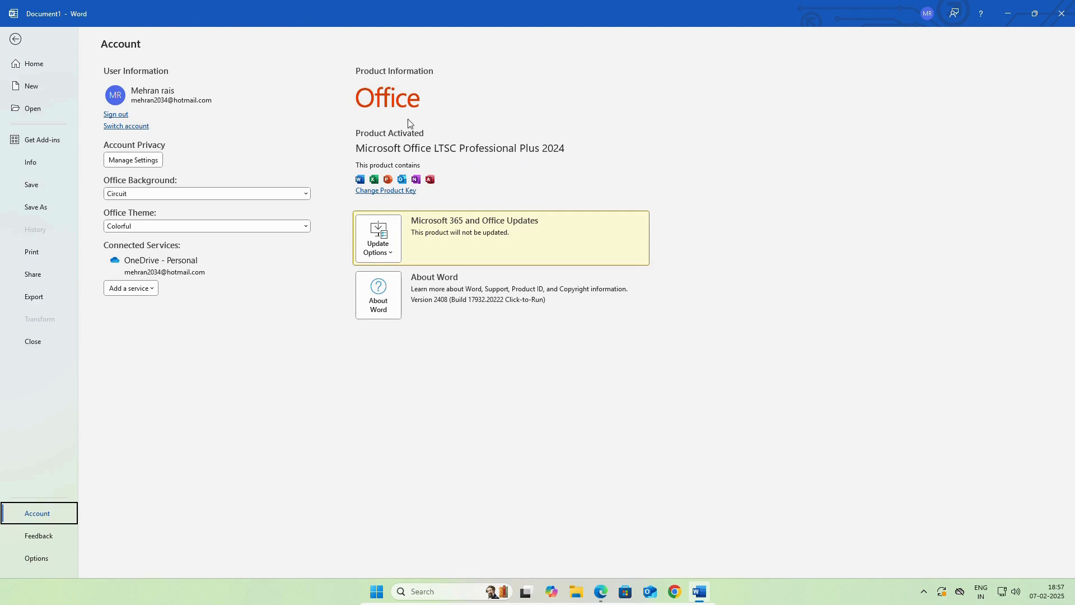
{"action": "mouse_move", "coordinate": [432, 142]}
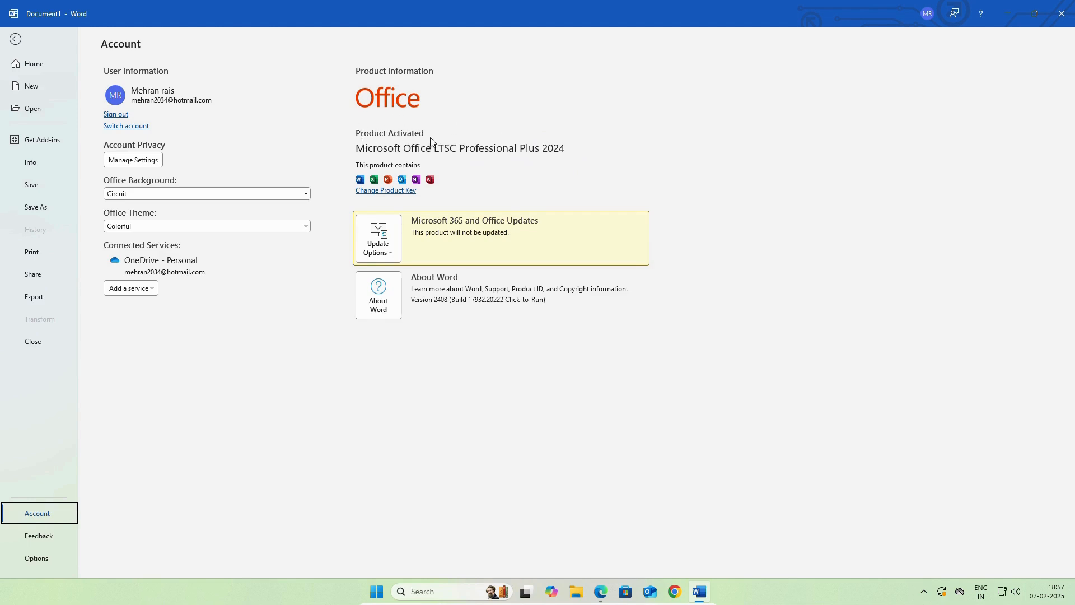
{"action": "mouse_move", "coordinate": [438, 139]}
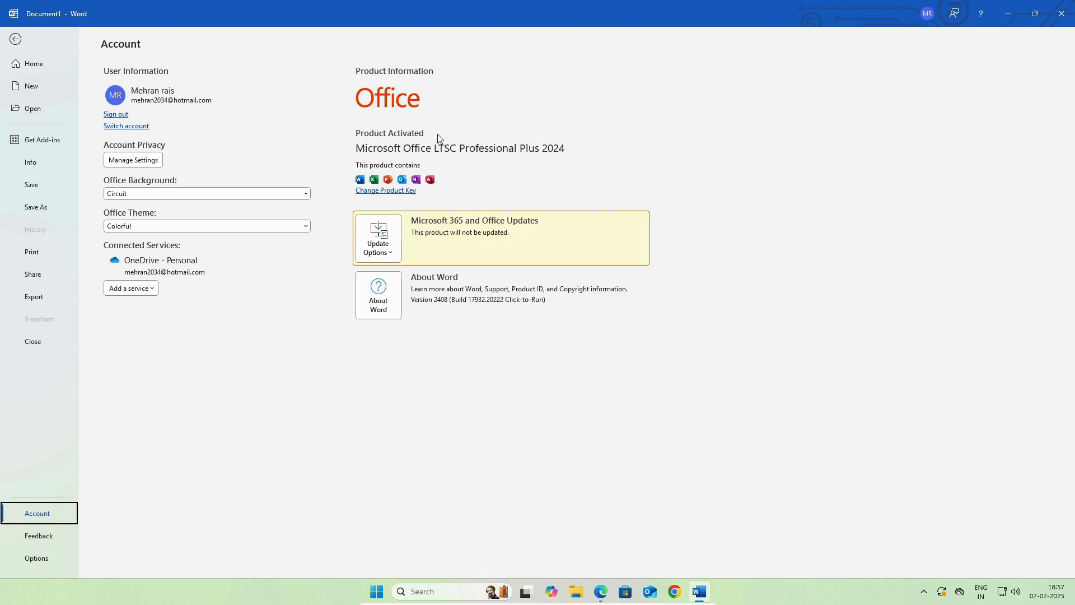
{"action": "mouse_move", "coordinate": [356, 149]}
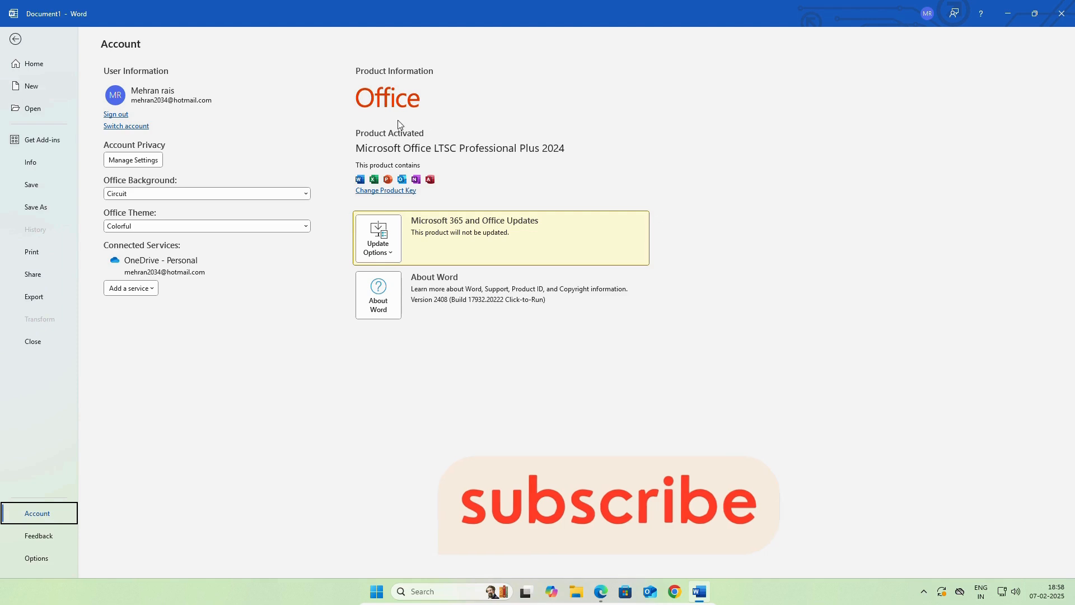
{"action": "mouse_move", "coordinate": [546, 181]}
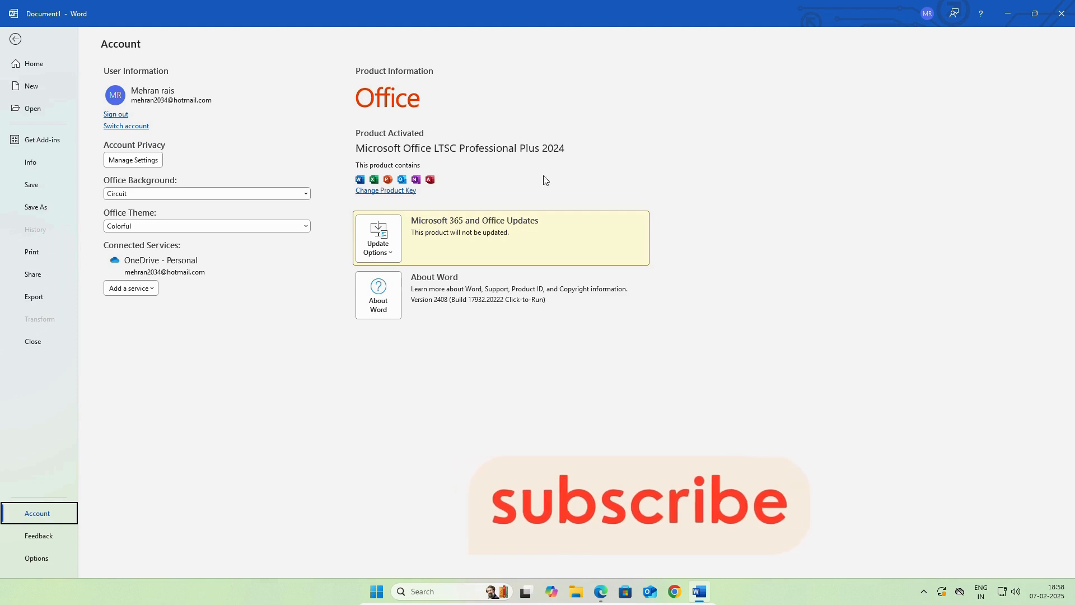
{"action": "mouse_move", "coordinate": [582, 185]}
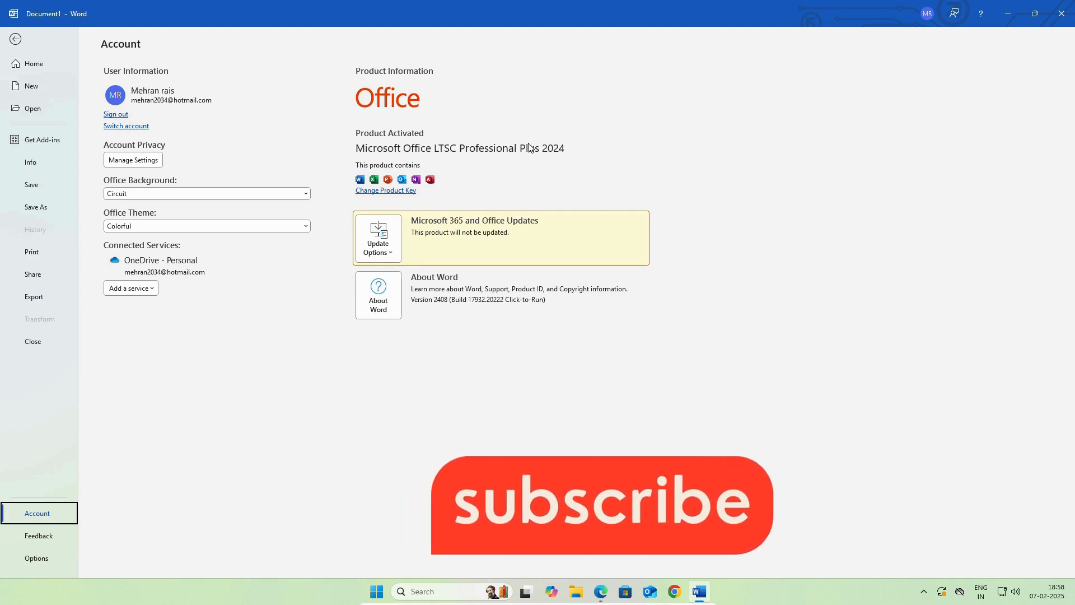
{"action": "mouse_move", "coordinate": [621, 181]}
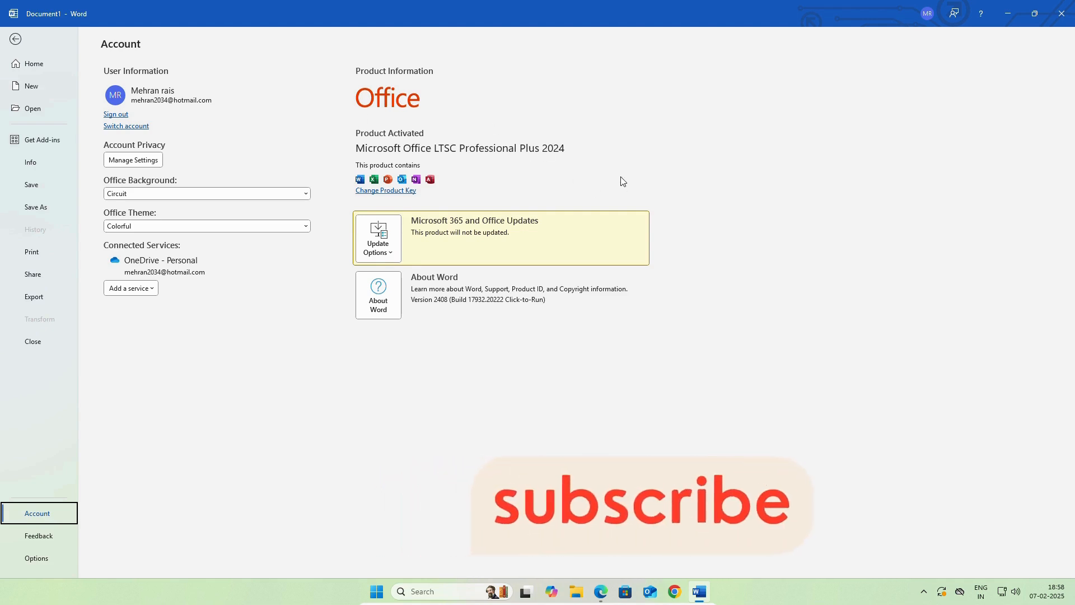